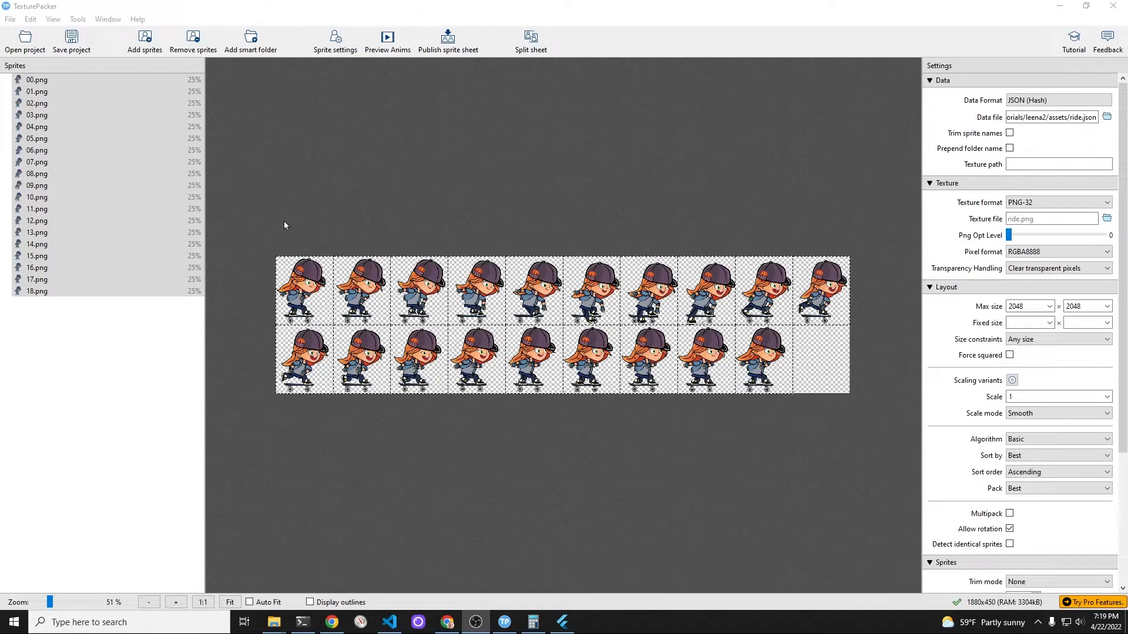
# Inspect frames 02, 13, 14 and 15 individually on the sprite sheet.
pyautogui.click(37, 103)
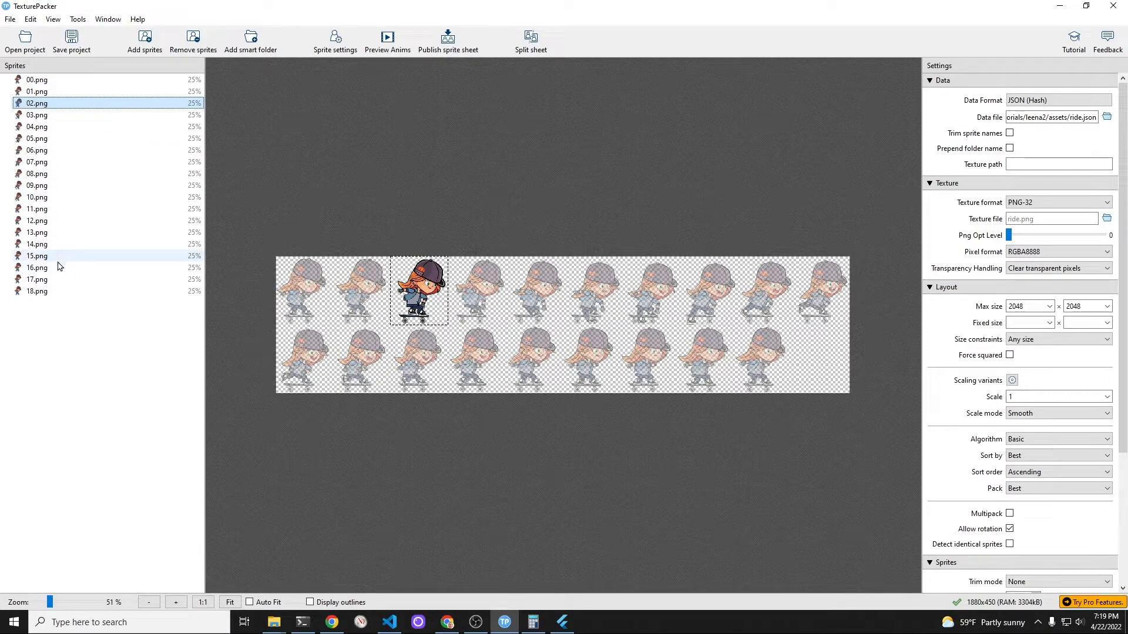
pyautogui.click(37, 255)
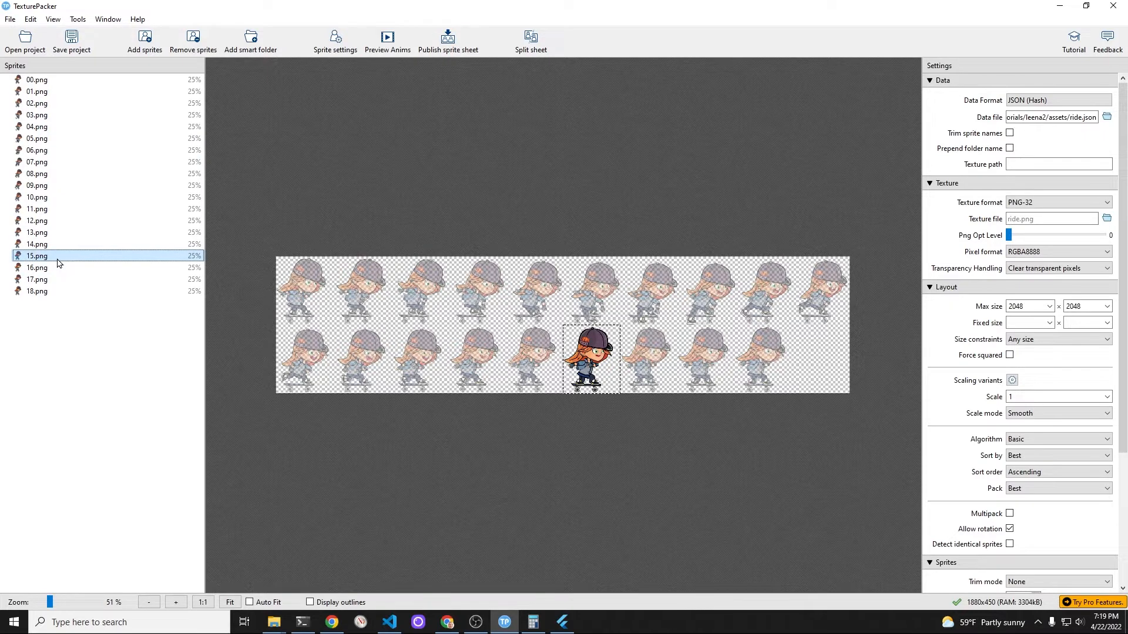
pyautogui.click(36, 243)
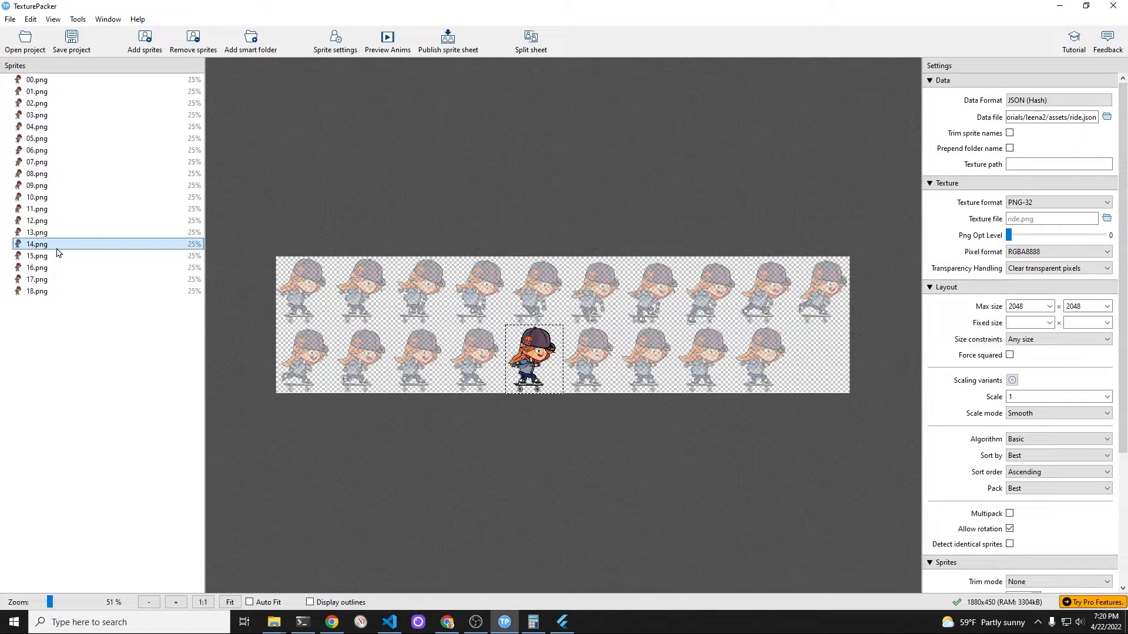
pyautogui.click(37, 233)
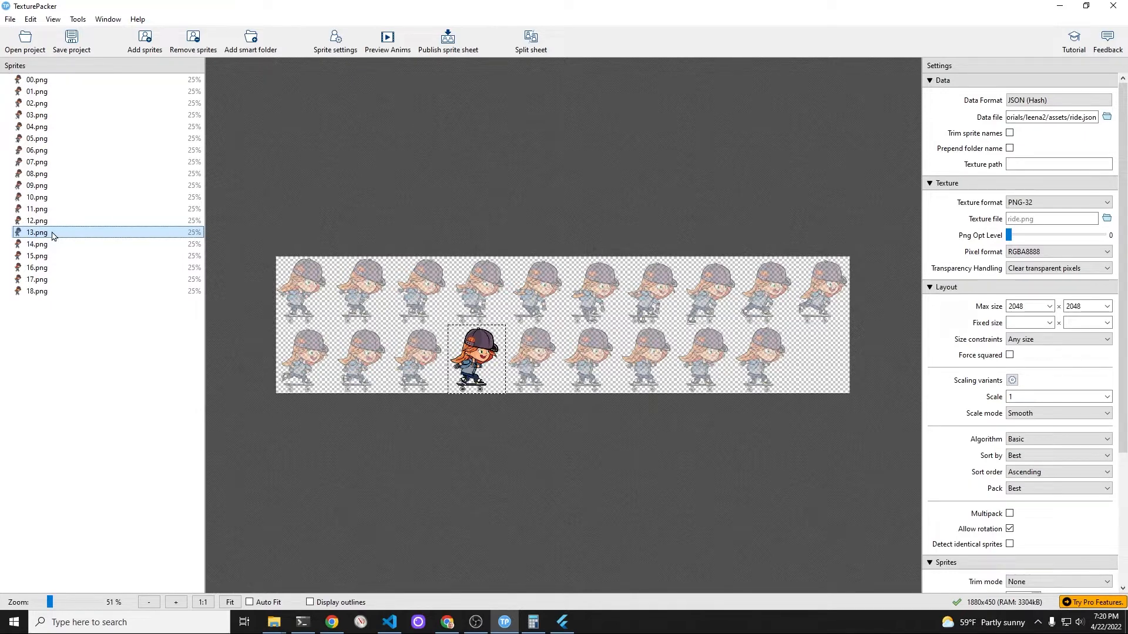
pyautogui.click(36, 244)
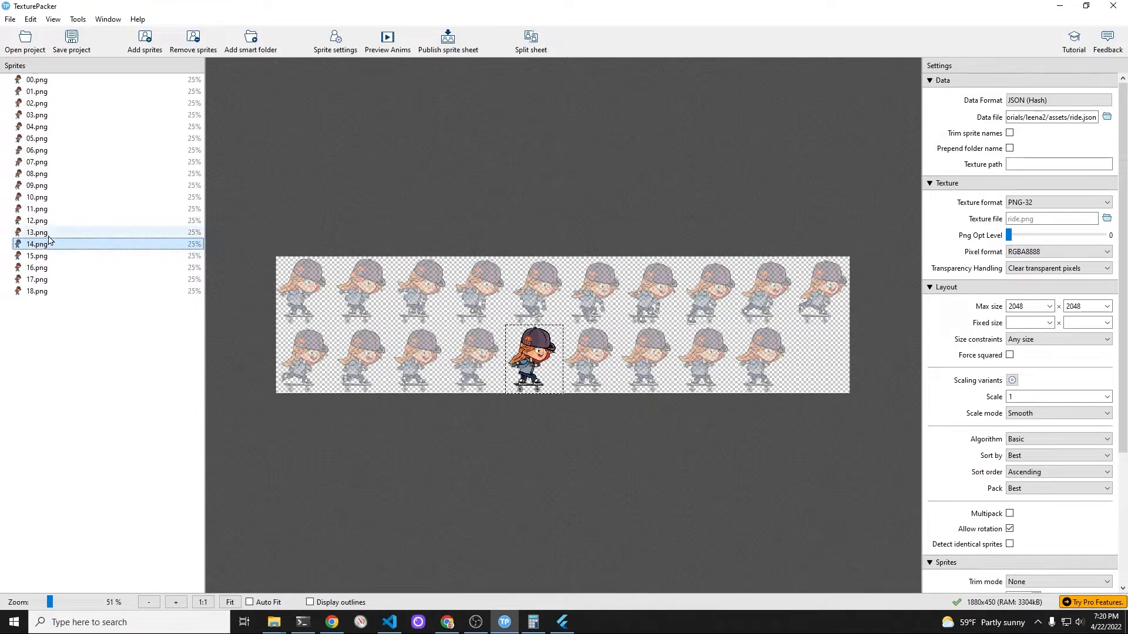
pyautogui.click(36, 233)
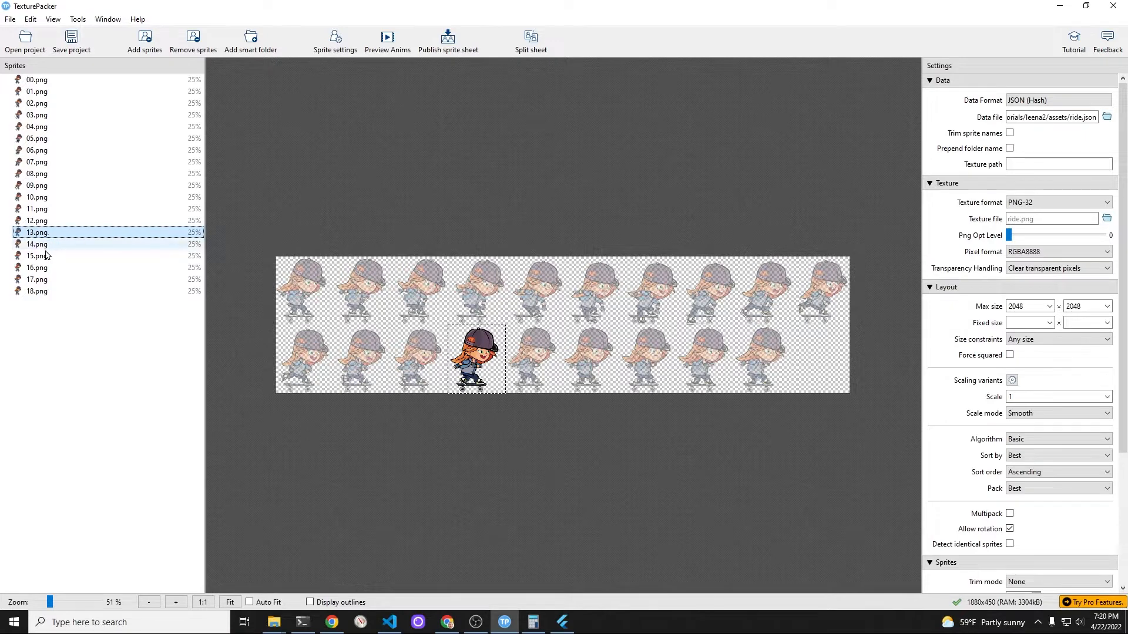
pyautogui.click(36, 244)
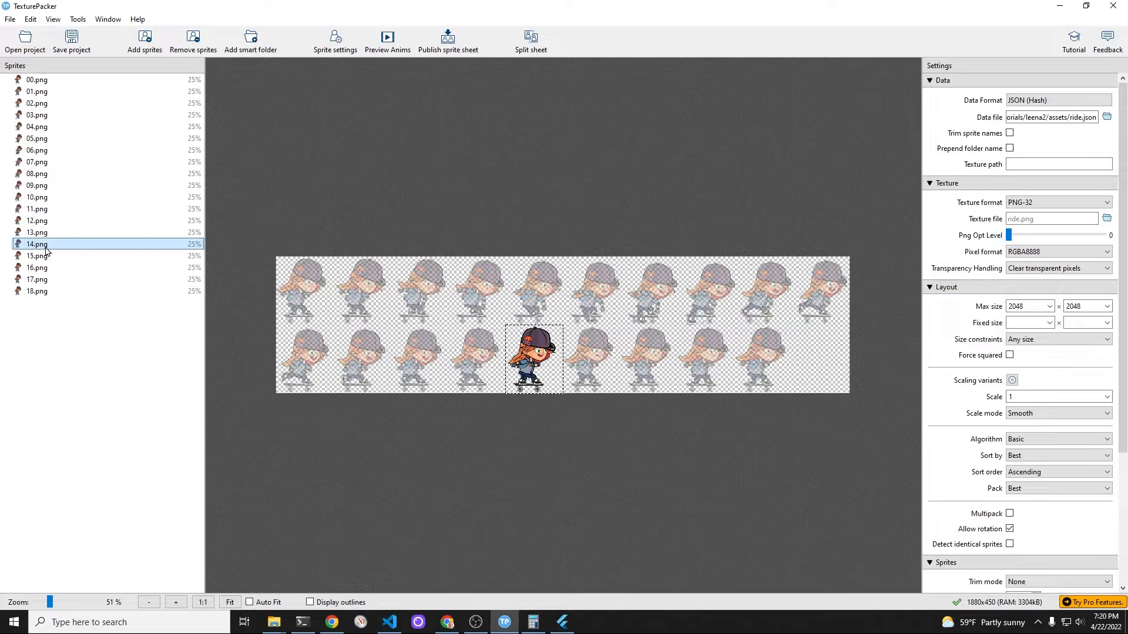
pyautogui.click(37, 232)
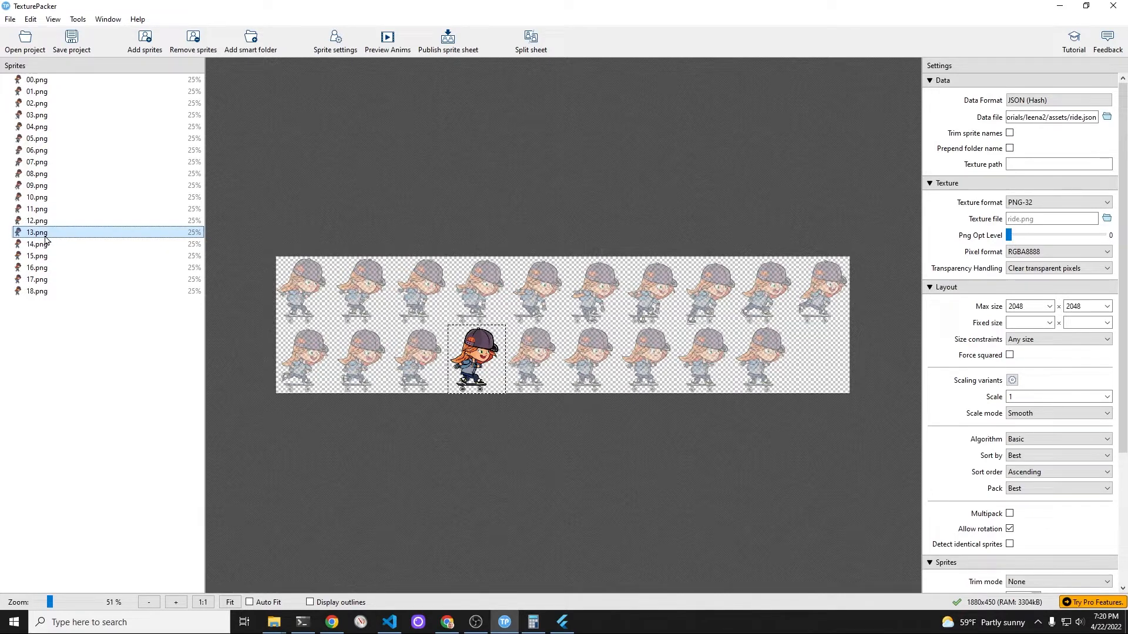
pyautogui.moveTo(36, 127)
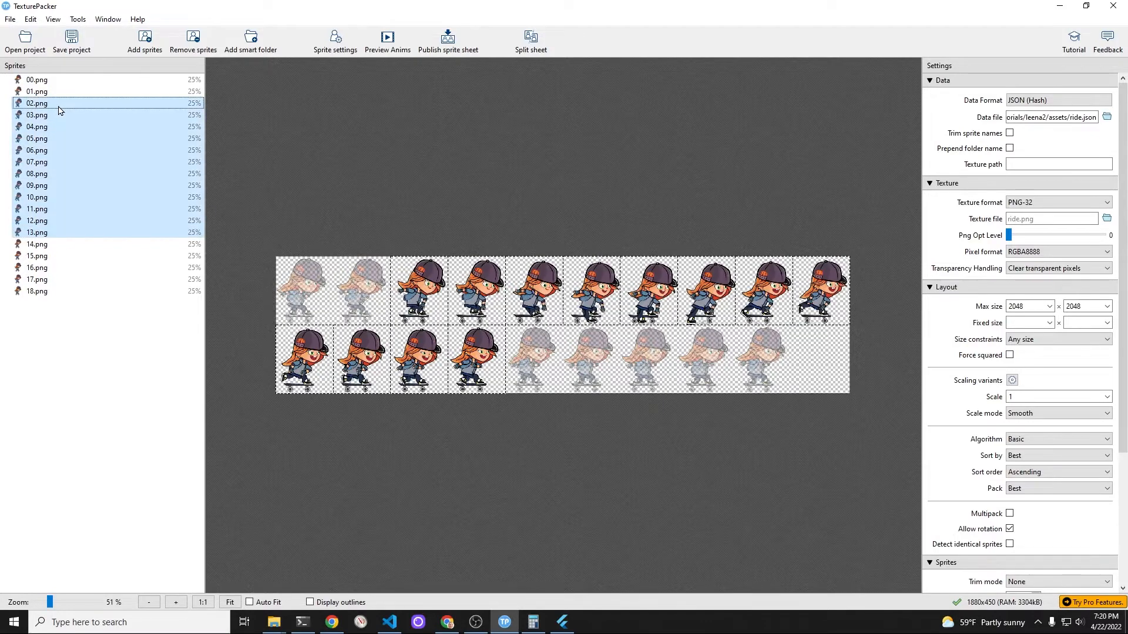
# Select the range of frames from 02.png down to 13.png in the sprite list.
pyautogui.click(37, 103)
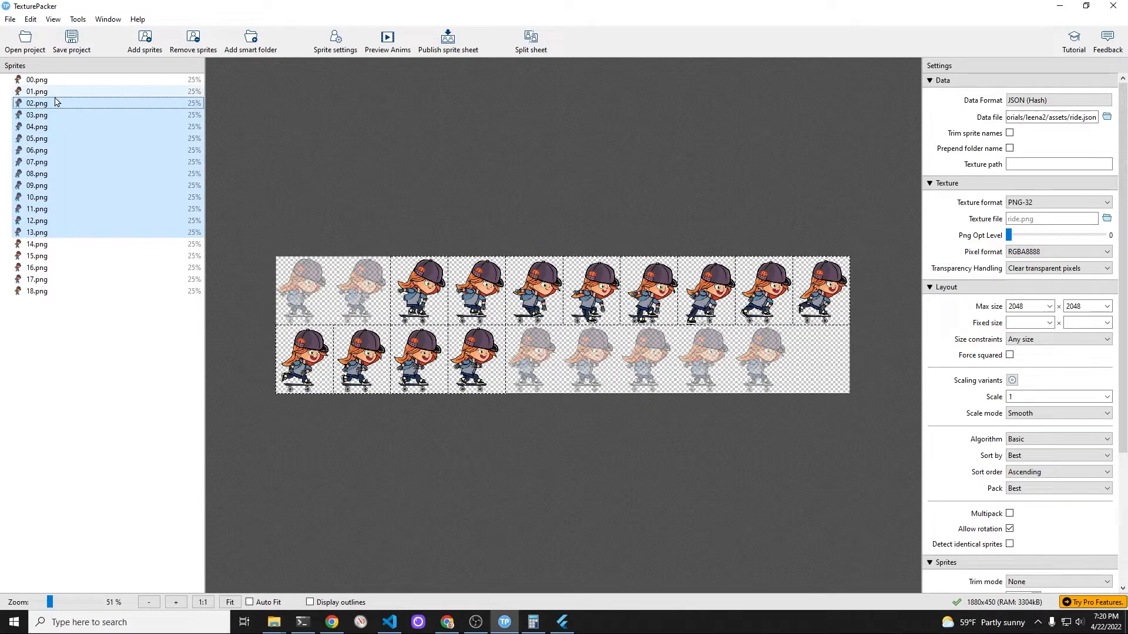
pyautogui.click(36, 91)
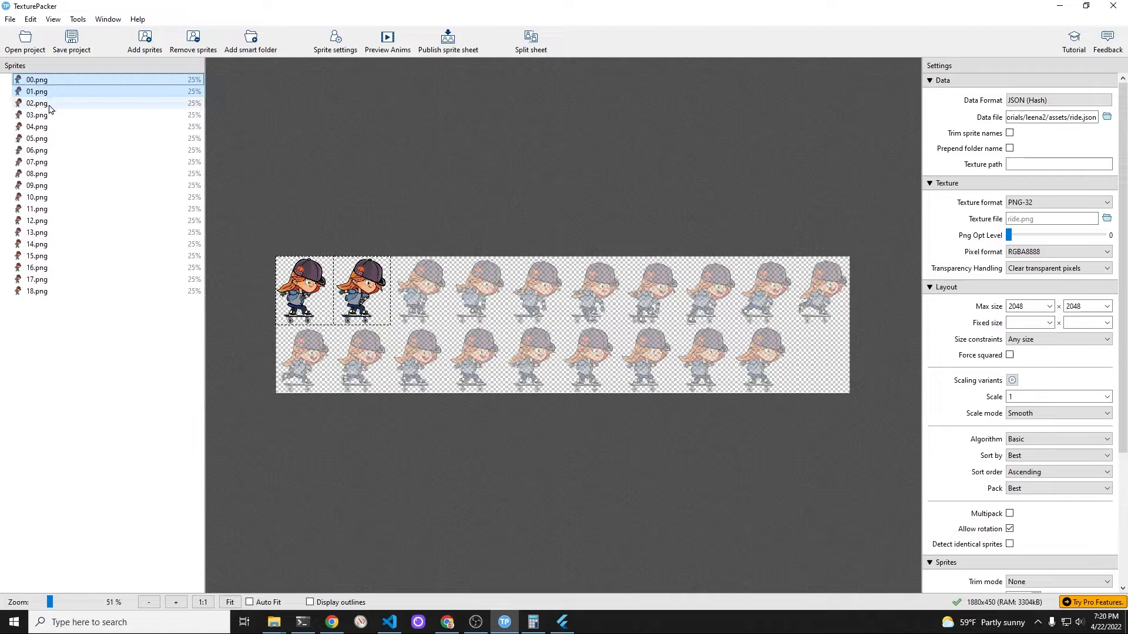
pyautogui.click(36, 103)
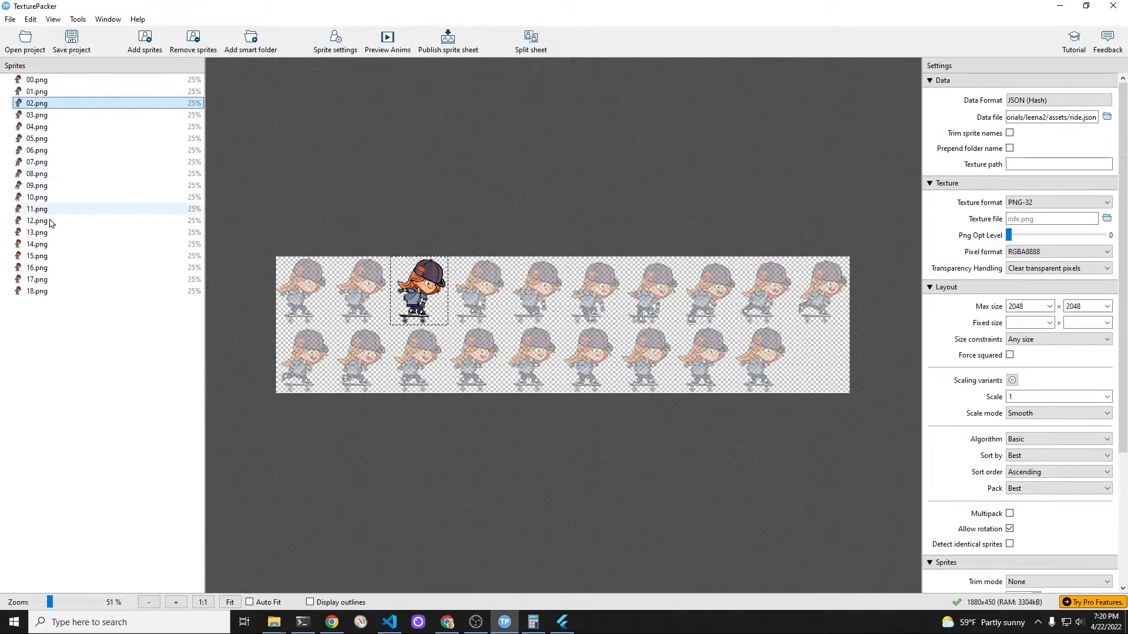
pyautogui.click(35, 244)
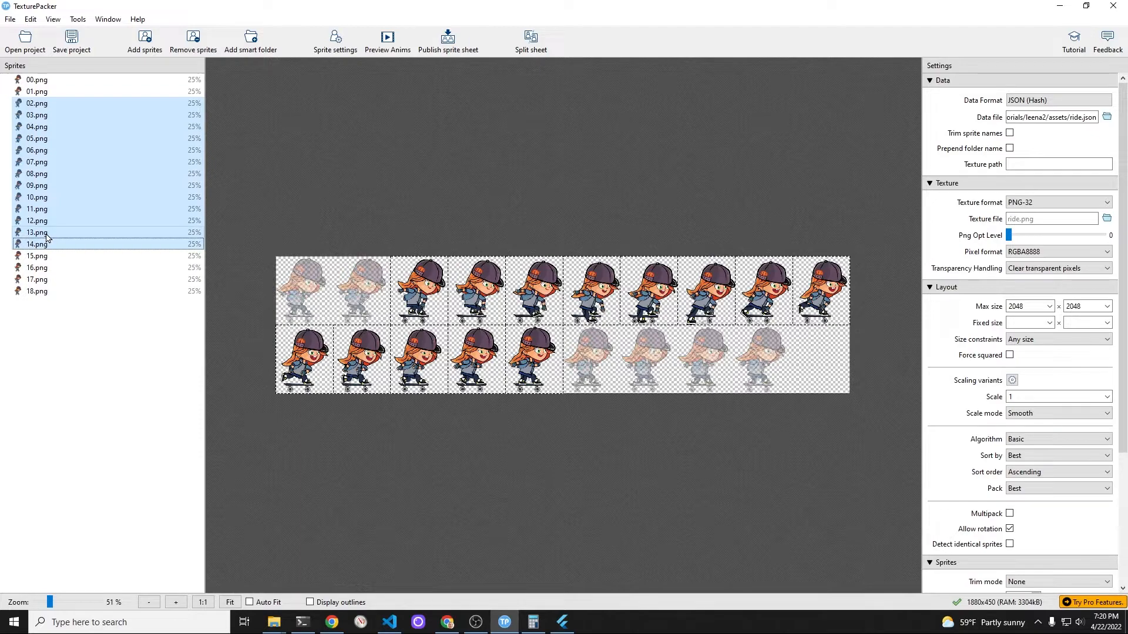
pyautogui.click(36, 231)
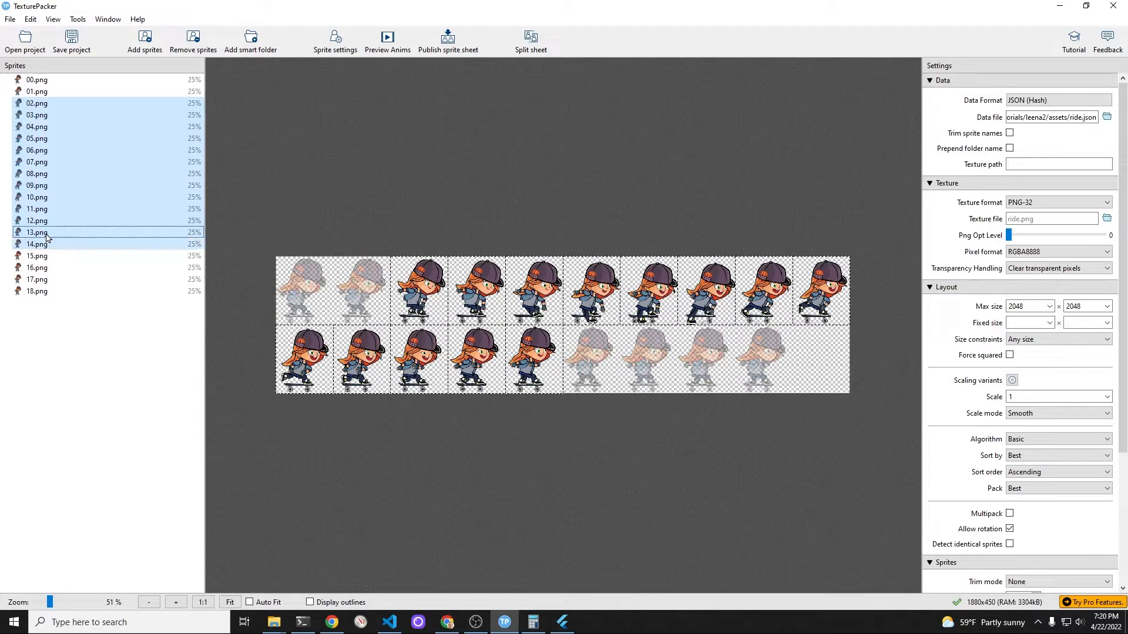
pyautogui.click(36, 233)
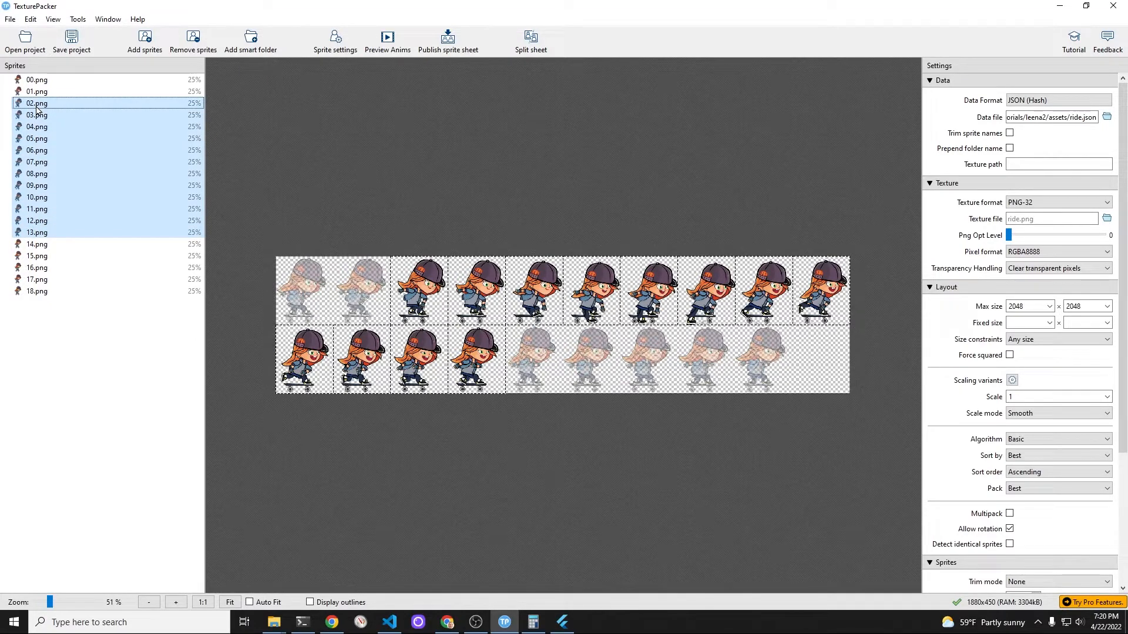
# Remove frames 02–13, leaving frames 00, 01 and 14–18 on the sheet.
pyautogui.click(192, 37)
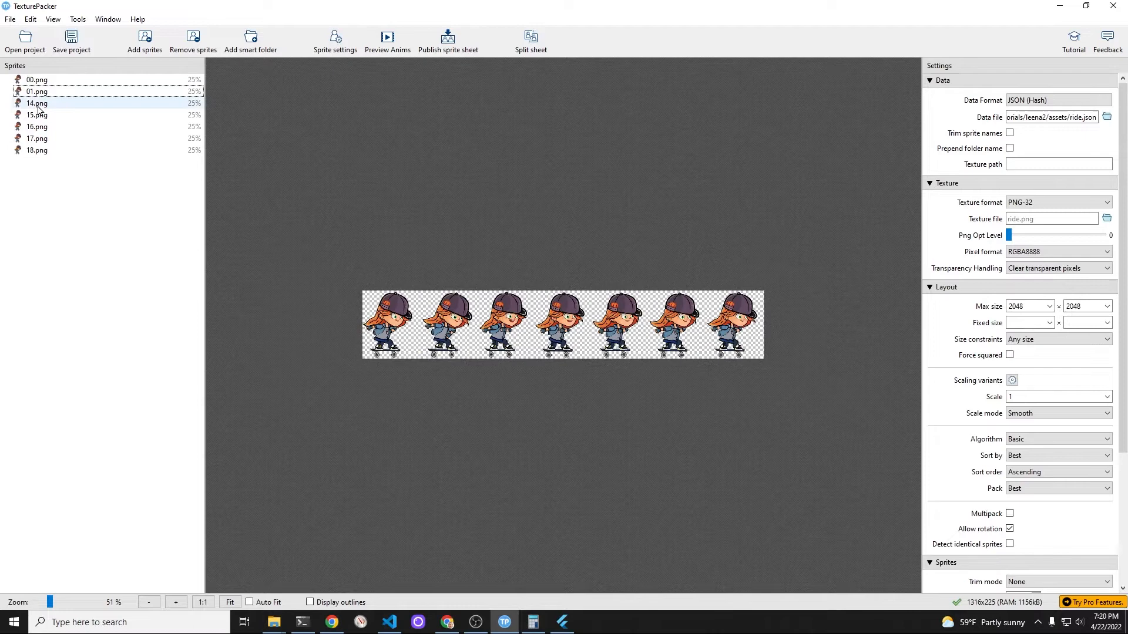
pyautogui.click(36, 92)
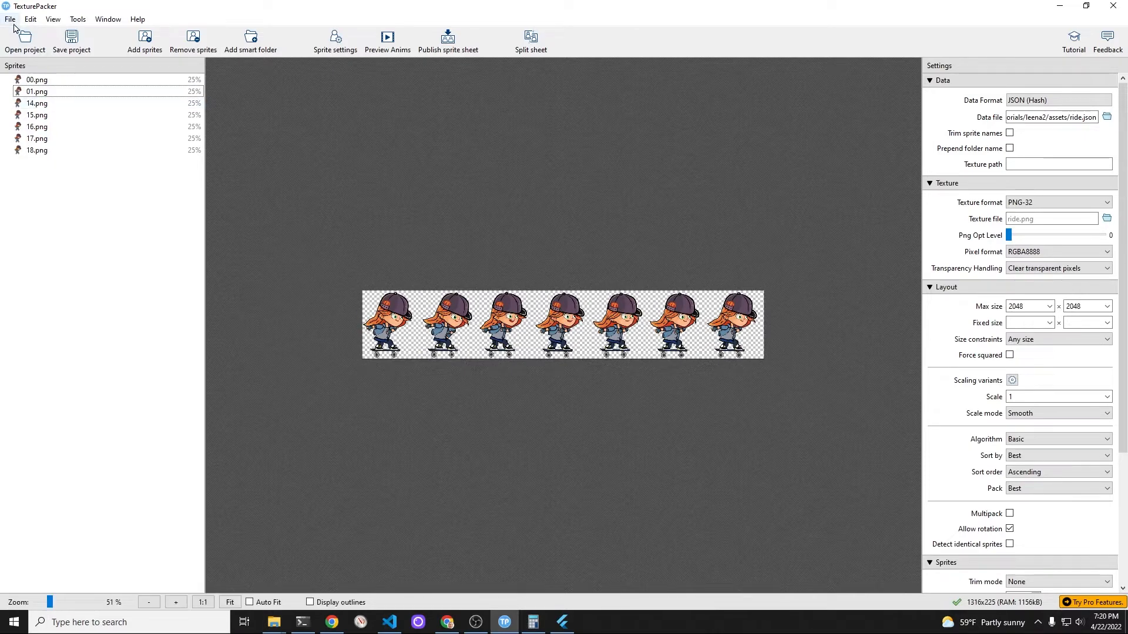
pyautogui.click(107, 19)
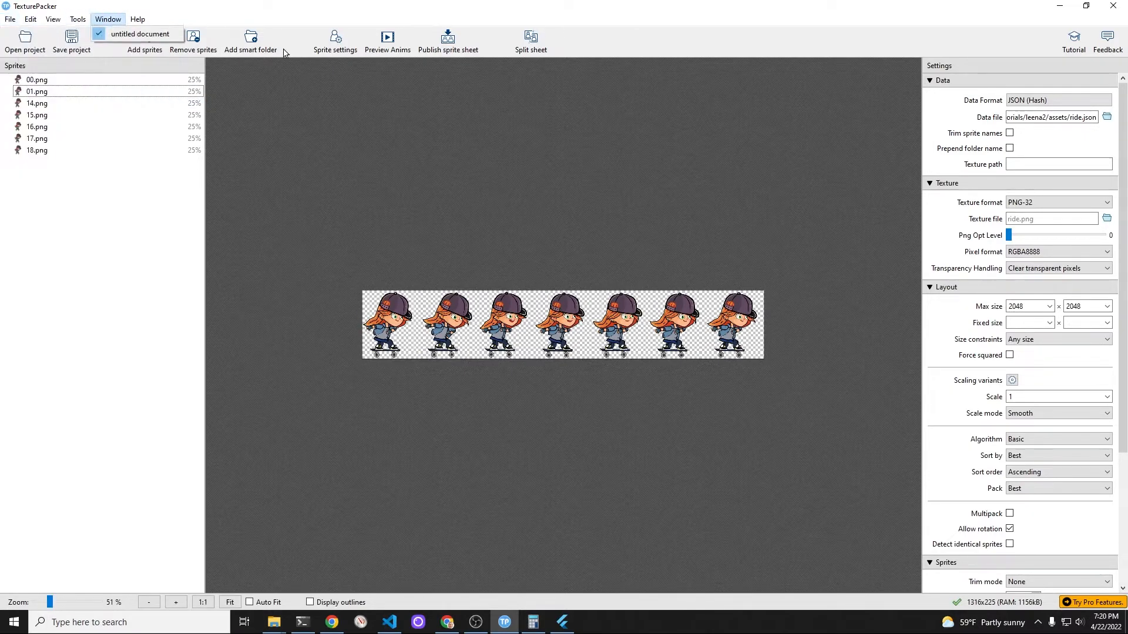
# Publish the seven-frame sheet as a 1316x225 ride.png with ride.json.
pyautogui.click(447, 41)
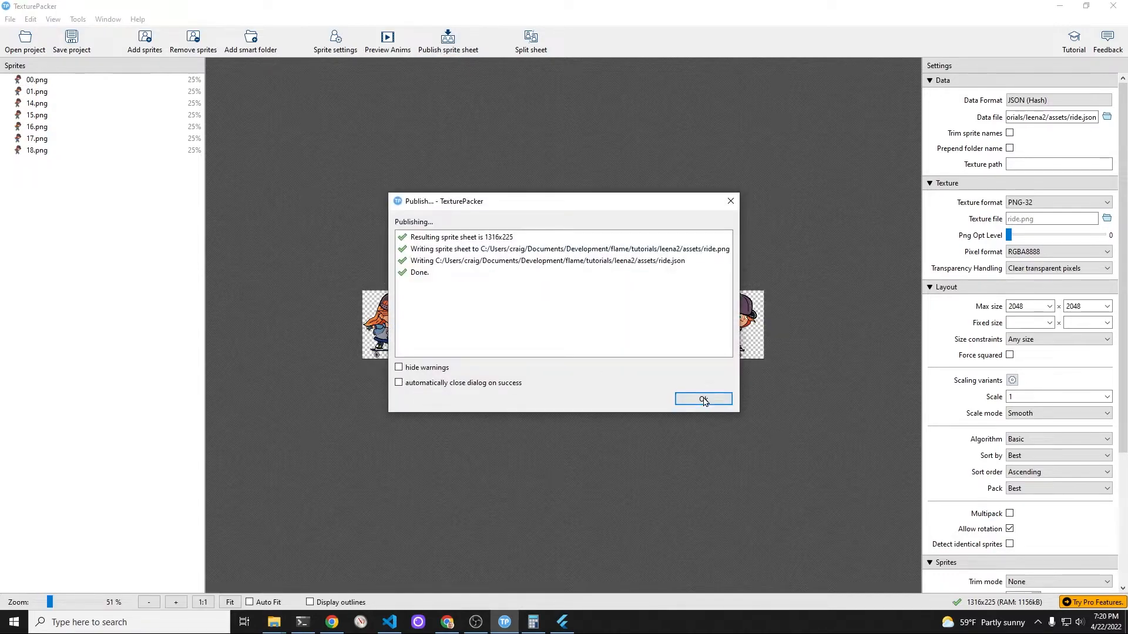
pyautogui.click(703, 399)
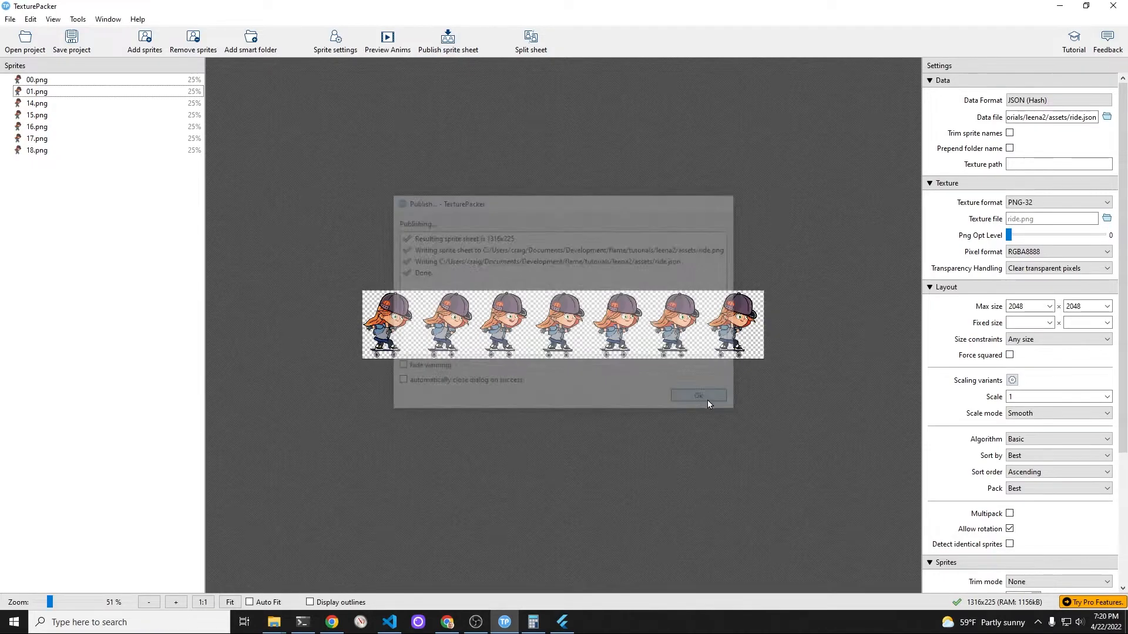
pyautogui.click(696, 395)
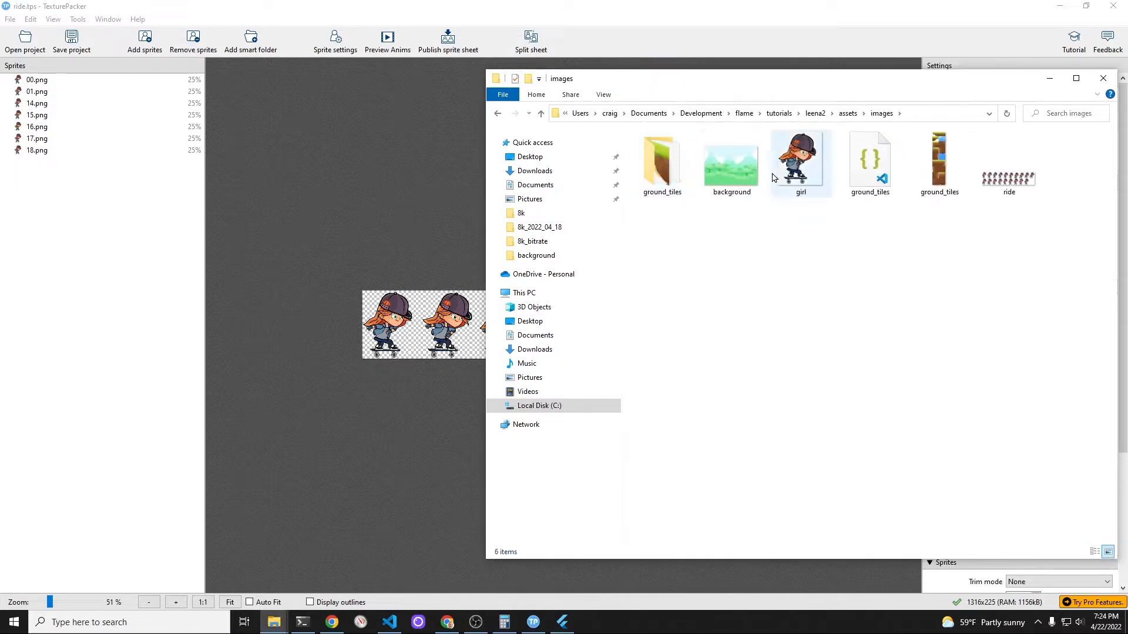
# Delete the outdated ride sprite sheet image, keeping ride.json and ride.tps in assets.
pyautogui.rightClick(1008, 162)
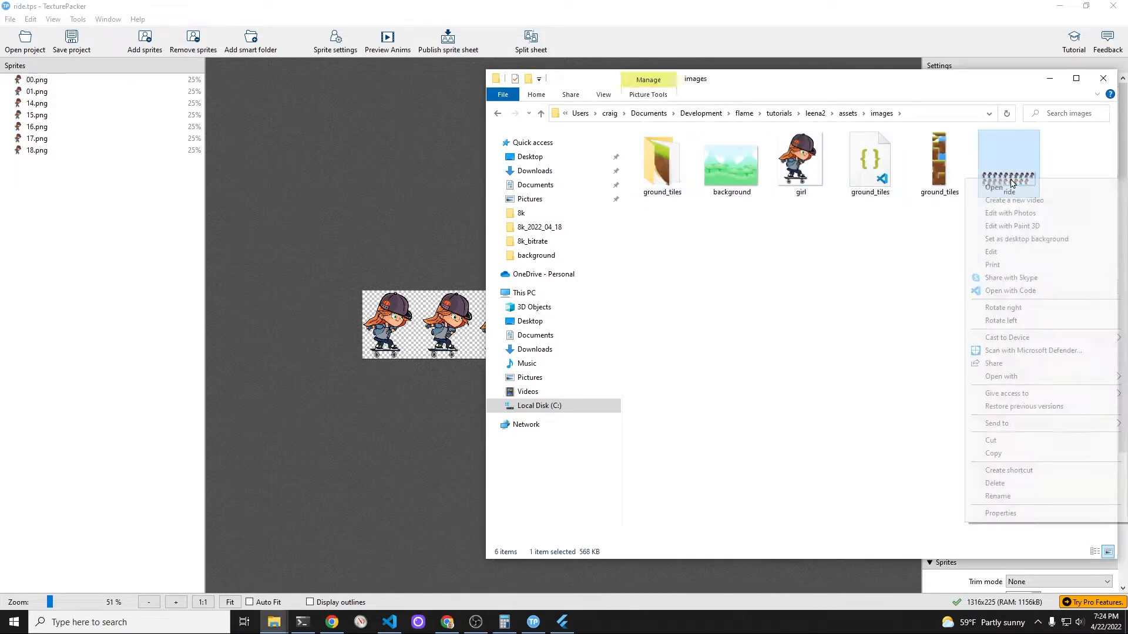
pyautogui.click(994, 482)
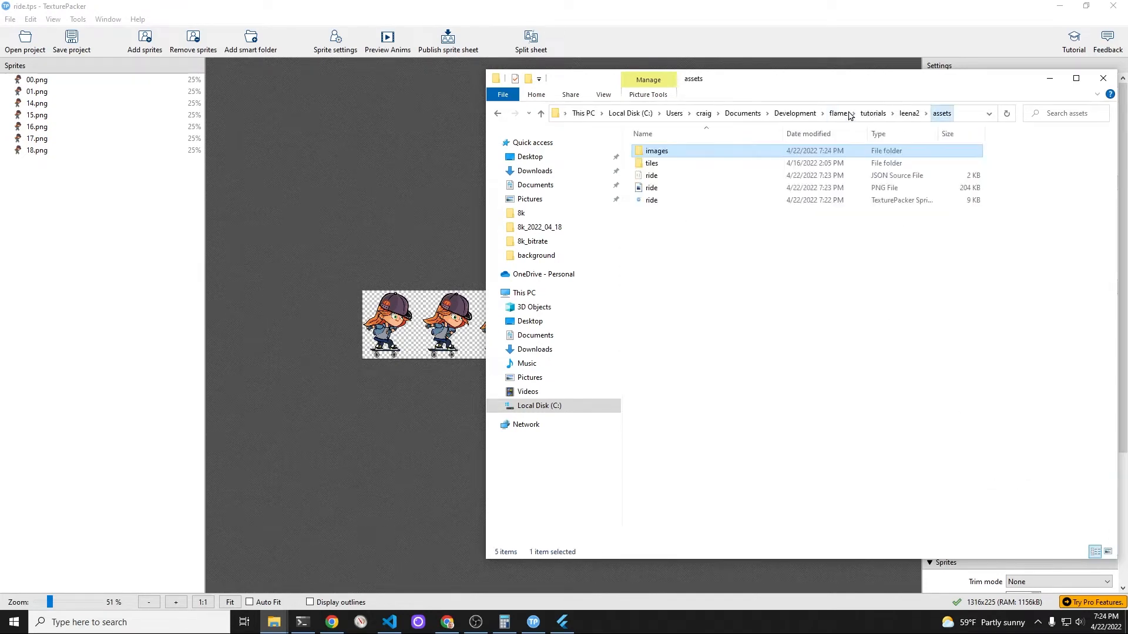
pyautogui.click(650, 188)
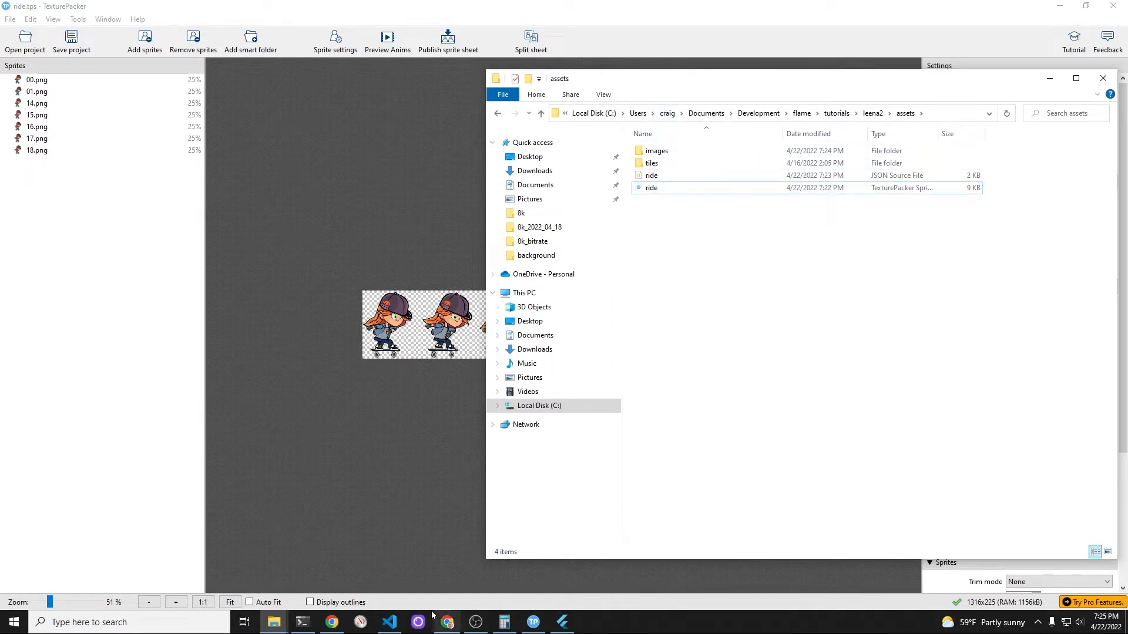
pyautogui.click(389, 621)
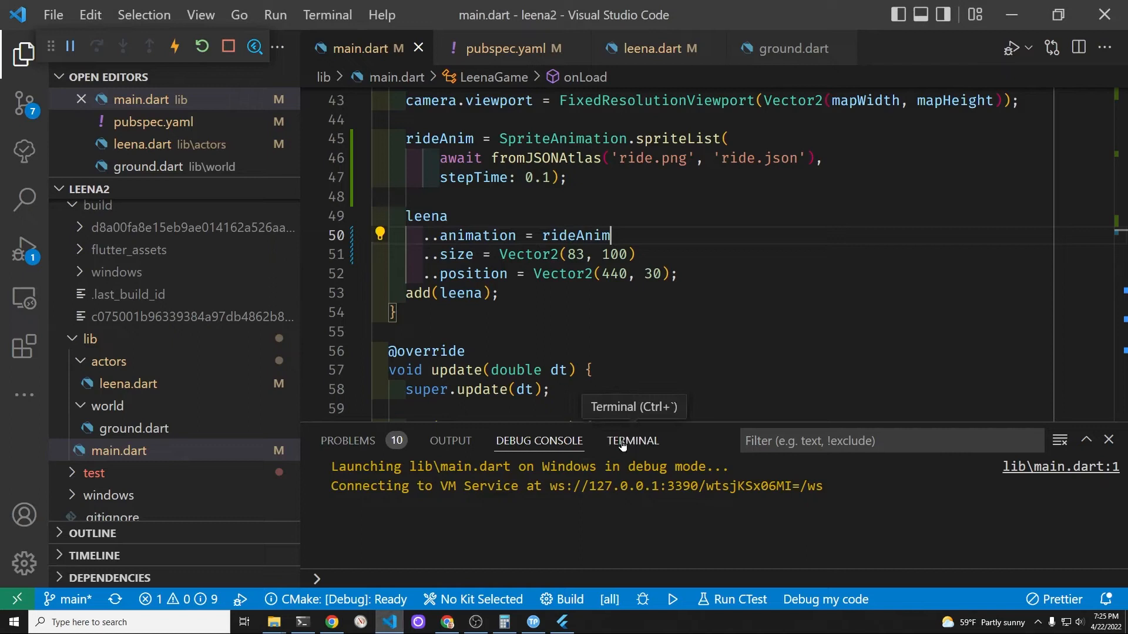
# Run flutter pub get in the integrated terminal, changing one dependency.
pyautogui.click(632, 440)
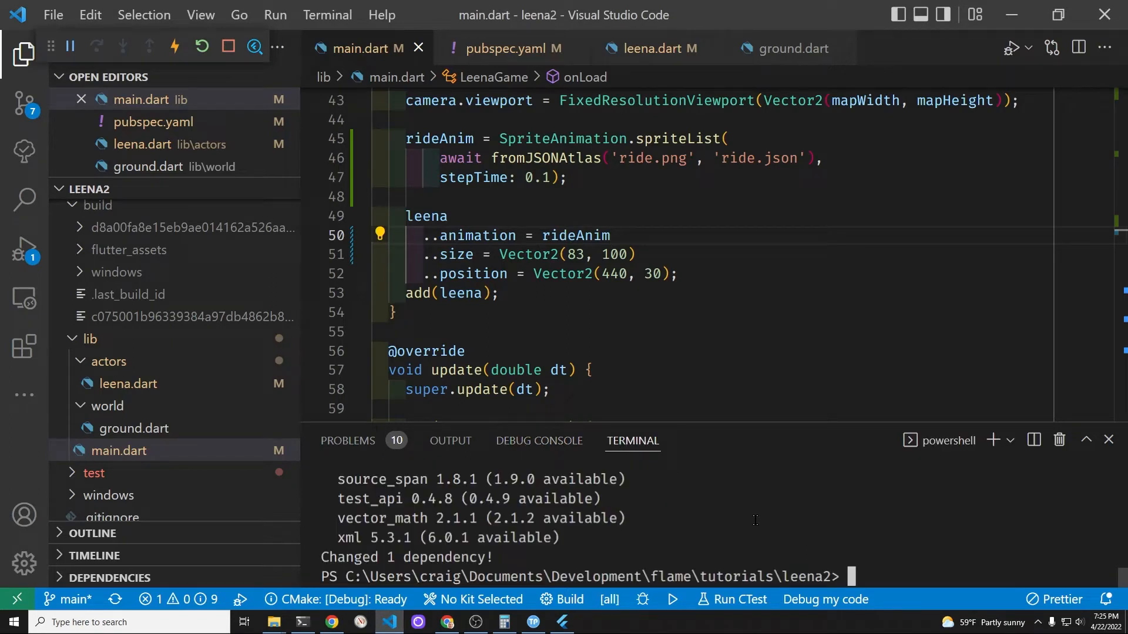
pyautogui.write('flutter pub get')
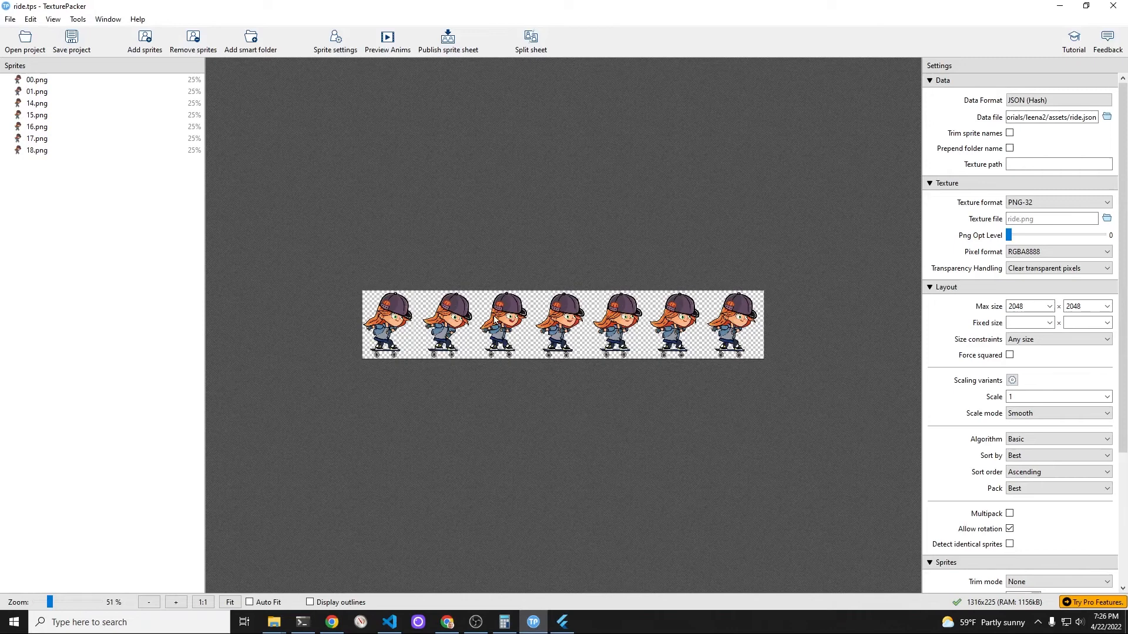
# Preview the ride animation frames and set playback speed to 11 FPS.
pyautogui.click(387, 41)
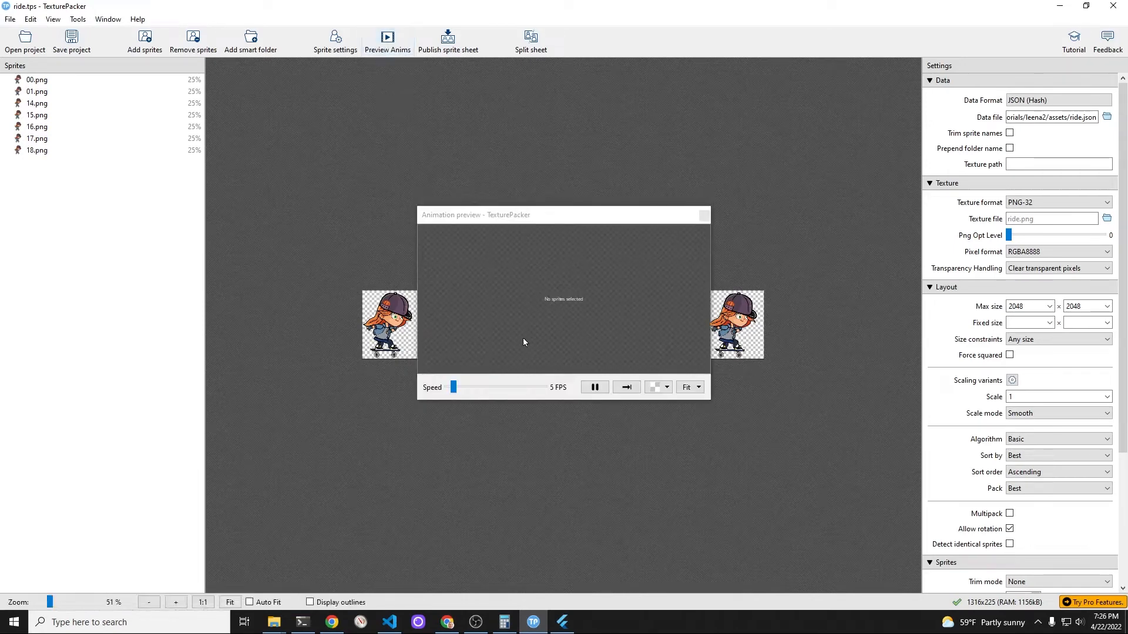
pyautogui.click(36, 79)
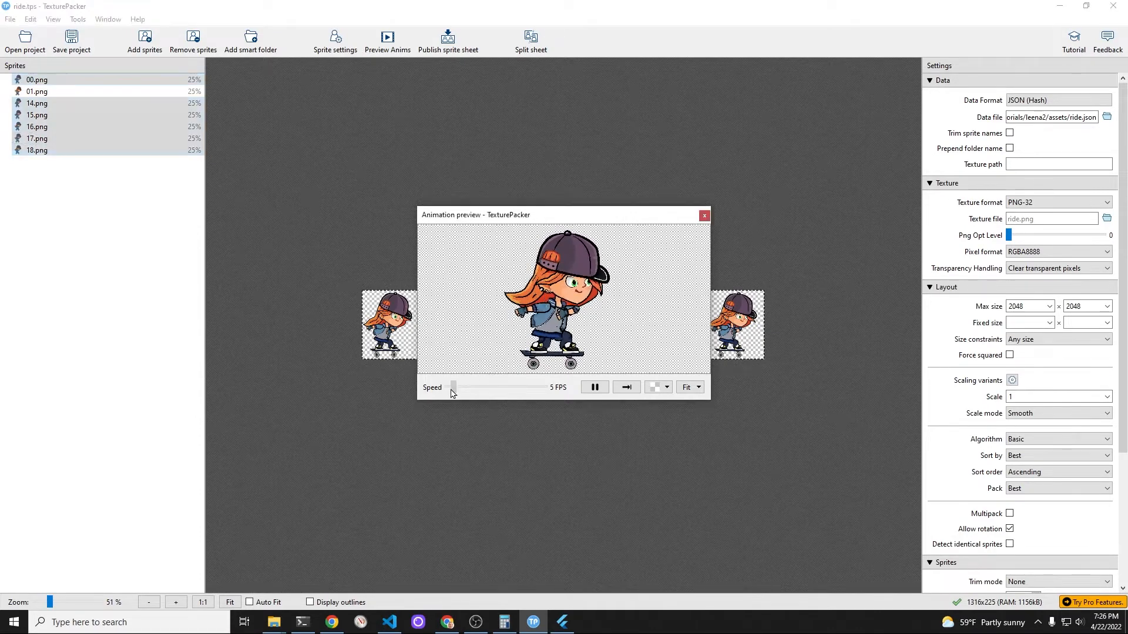
pyautogui.moveTo(452, 387); pyautogui.dragTo(462, 387)
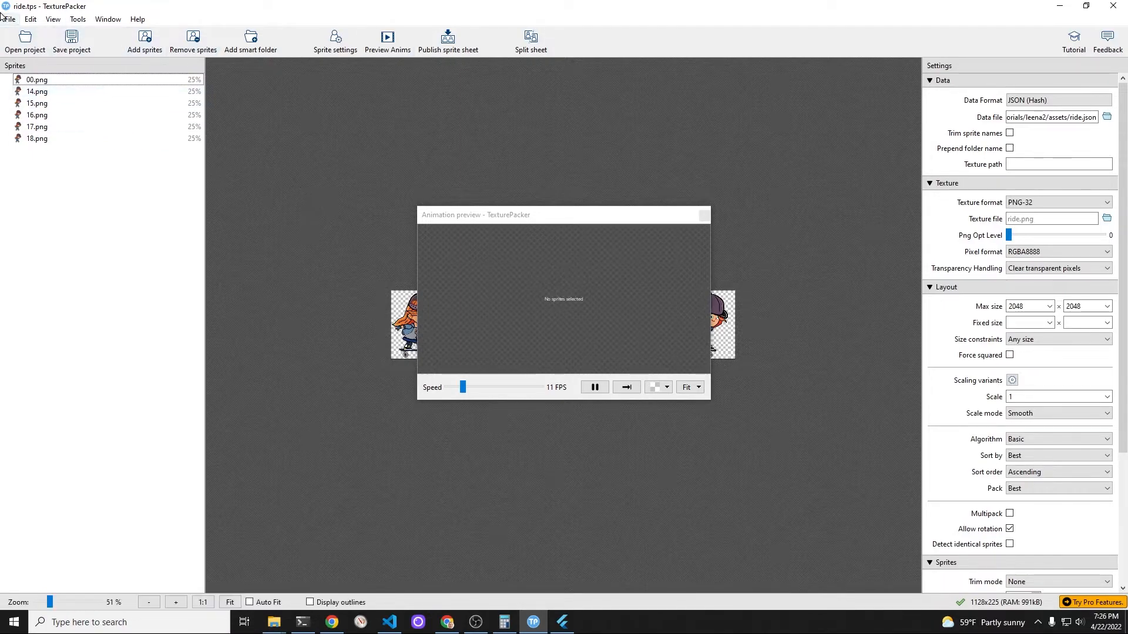
pyautogui.click(9, 20)
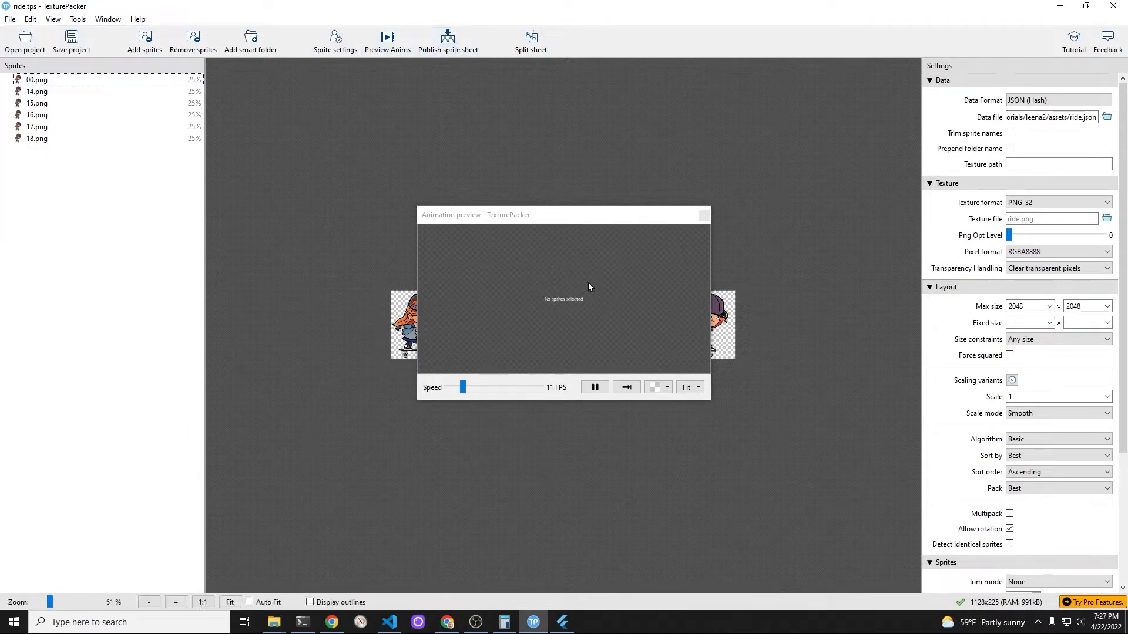
# Close the preview and republish the six-frame 1128x225 sheet as ride.png and ride.json.
pyautogui.click(703, 214)
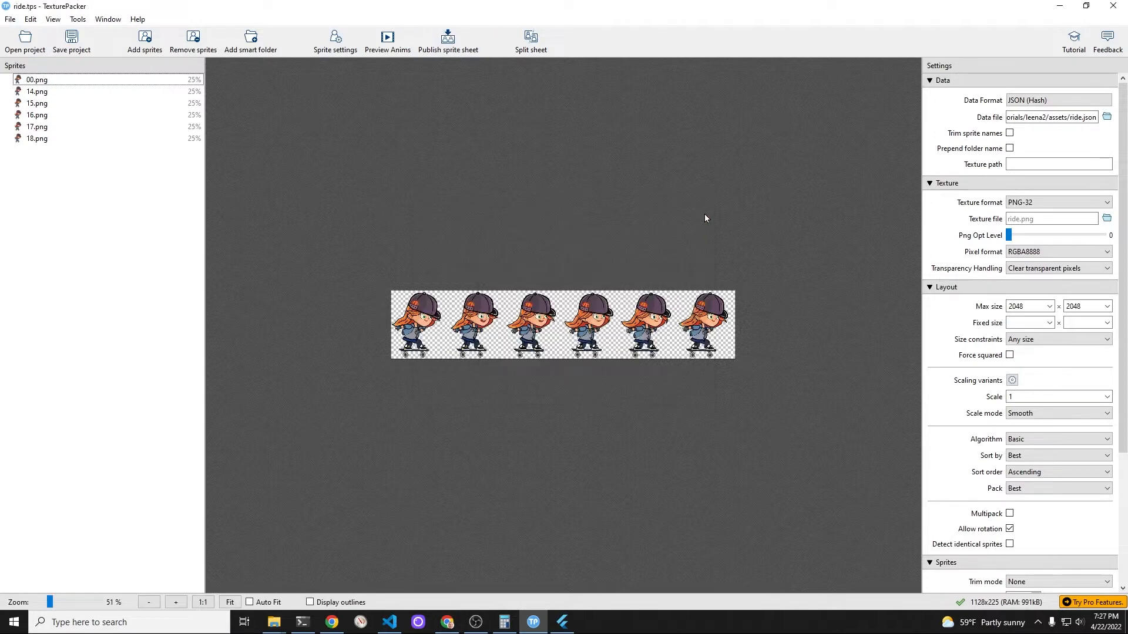
pyautogui.click(448, 40)
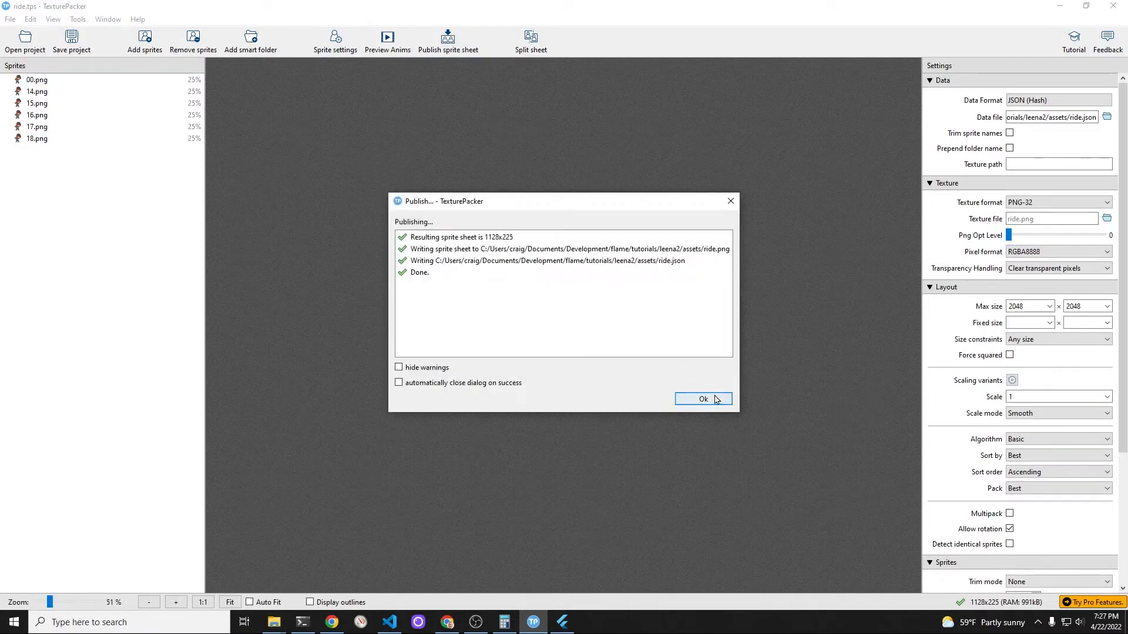
pyautogui.click(703, 399)
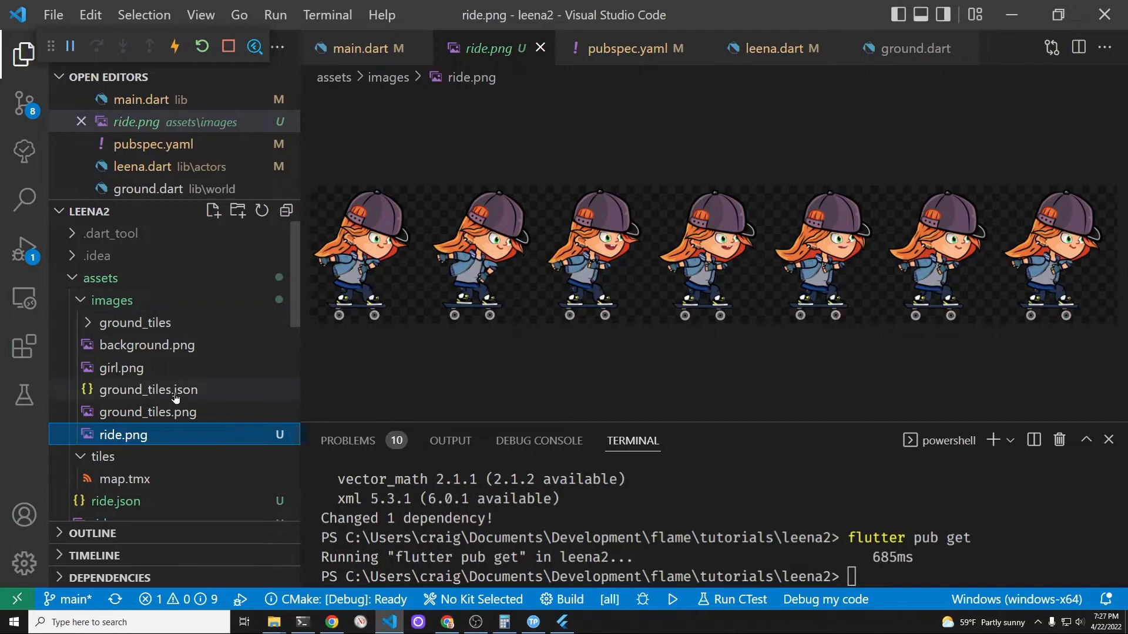
pyautogui.moveTo(183, 366)
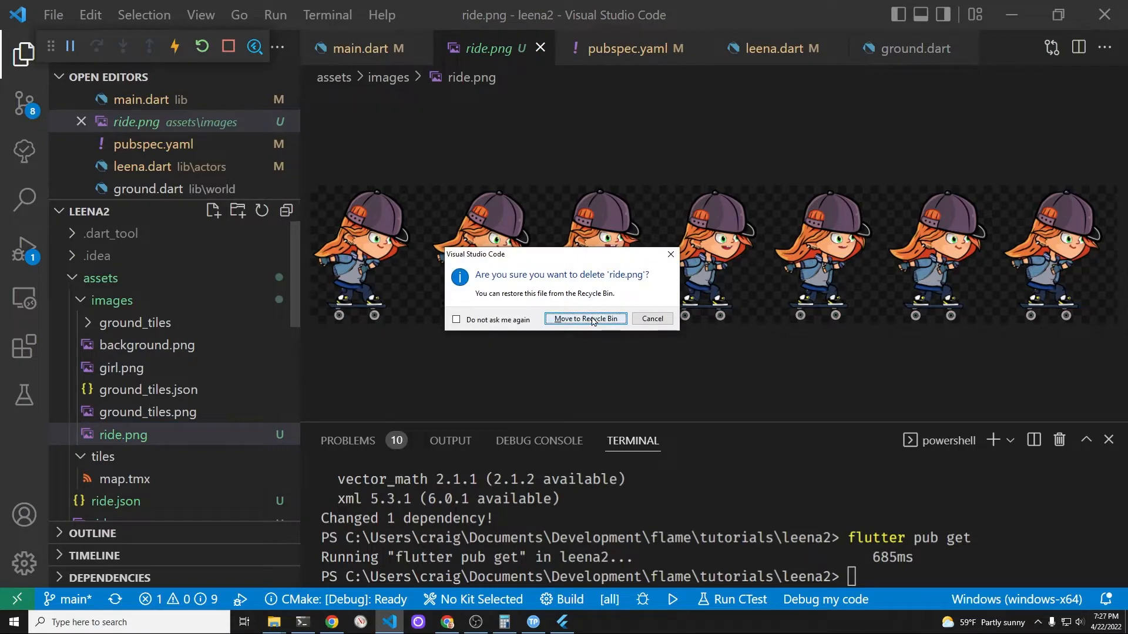
# Confirm deleting the outdated ride.png from assets/images.
pyautogui.click(585, 318)
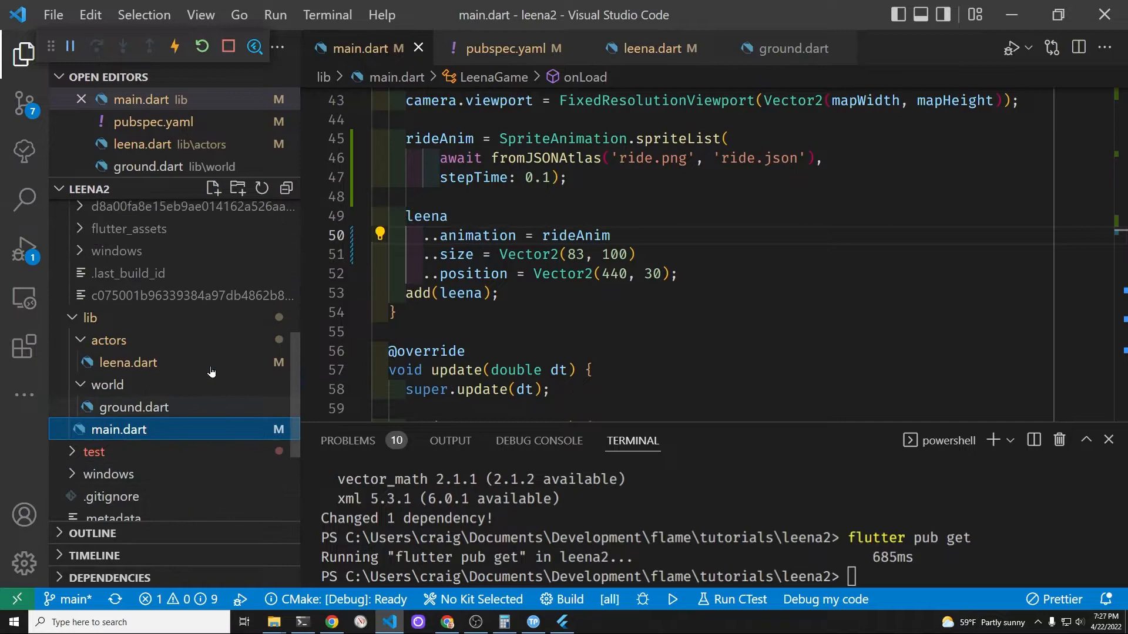
pyautogui.scroll(-3)
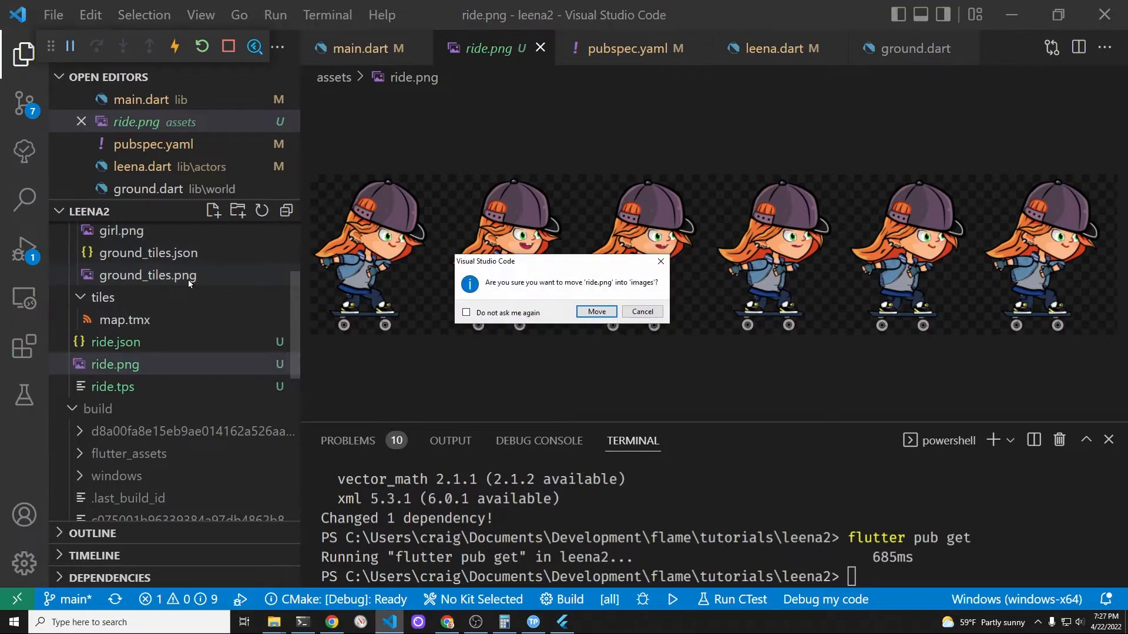
# Confirm moving the newly published ride.png into assets/images.
pyautogui.click(595, 311)
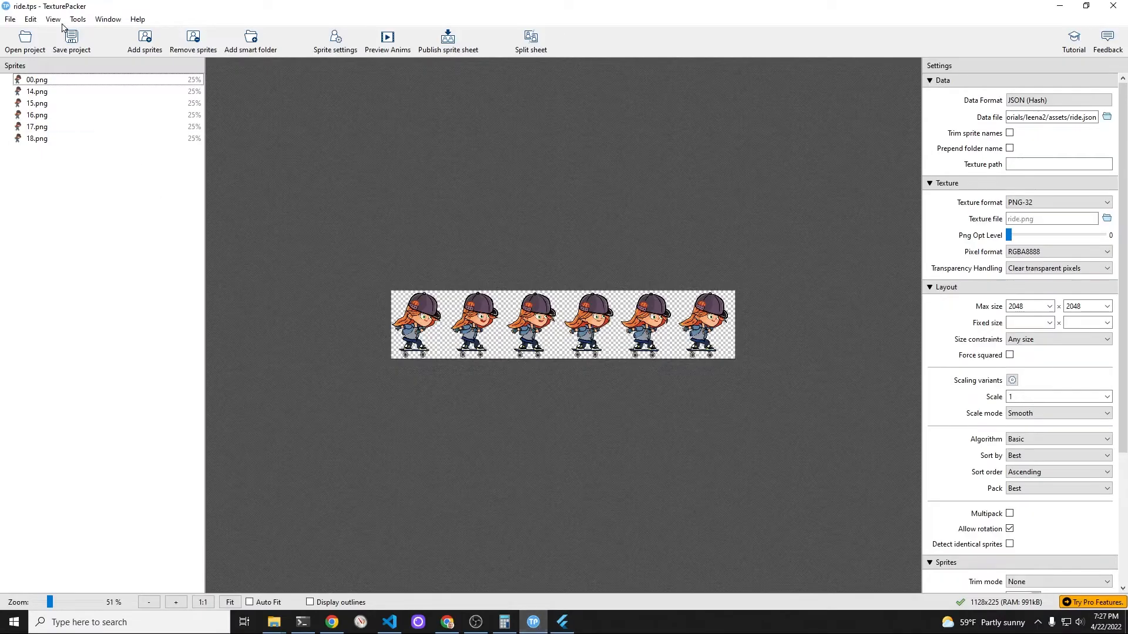
# Start a new TexturePacker project and add skater frames 01–13 from the cropped folder.
pyautogui.click(10, 20)
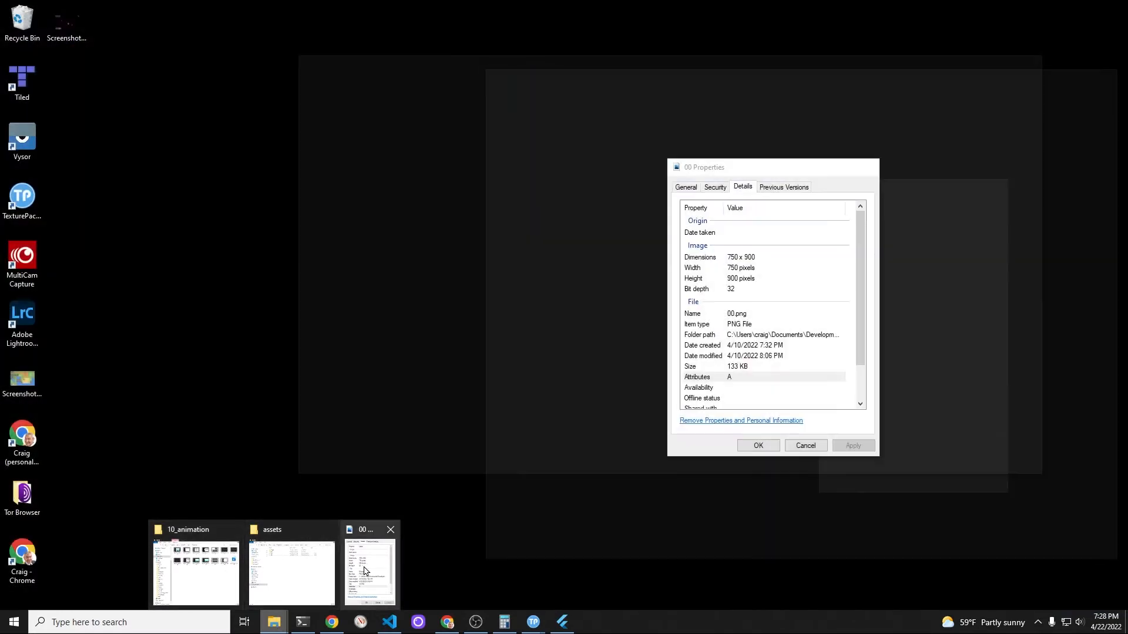
pyautogui.click(291, 568)
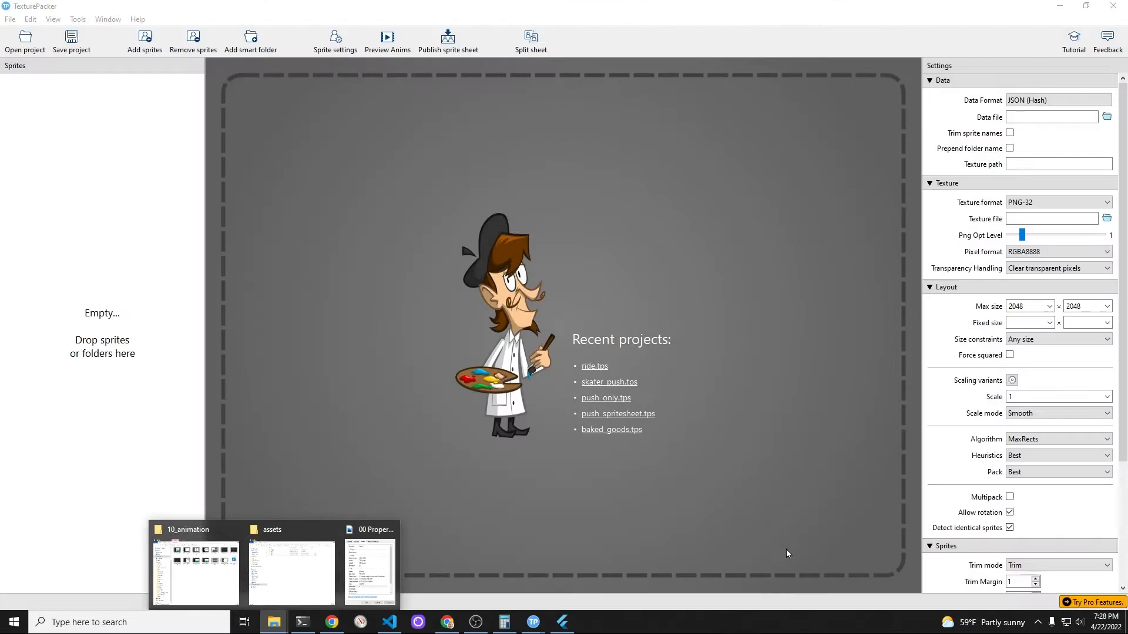
pyautogui.moveTo(563, 621)
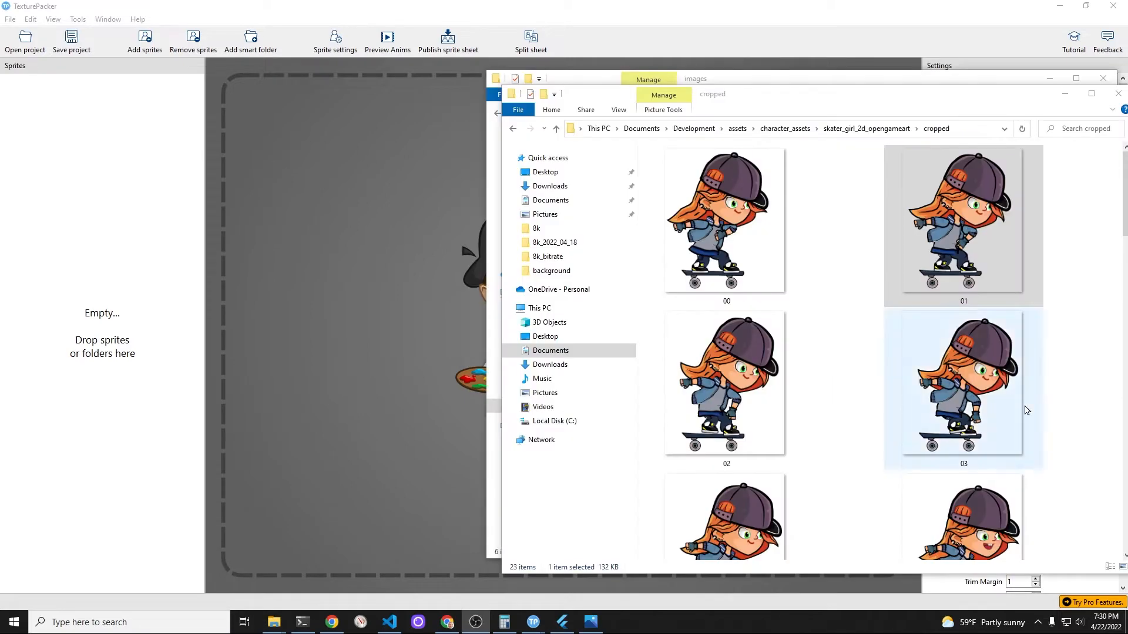
pyautogui.scroll(-3)
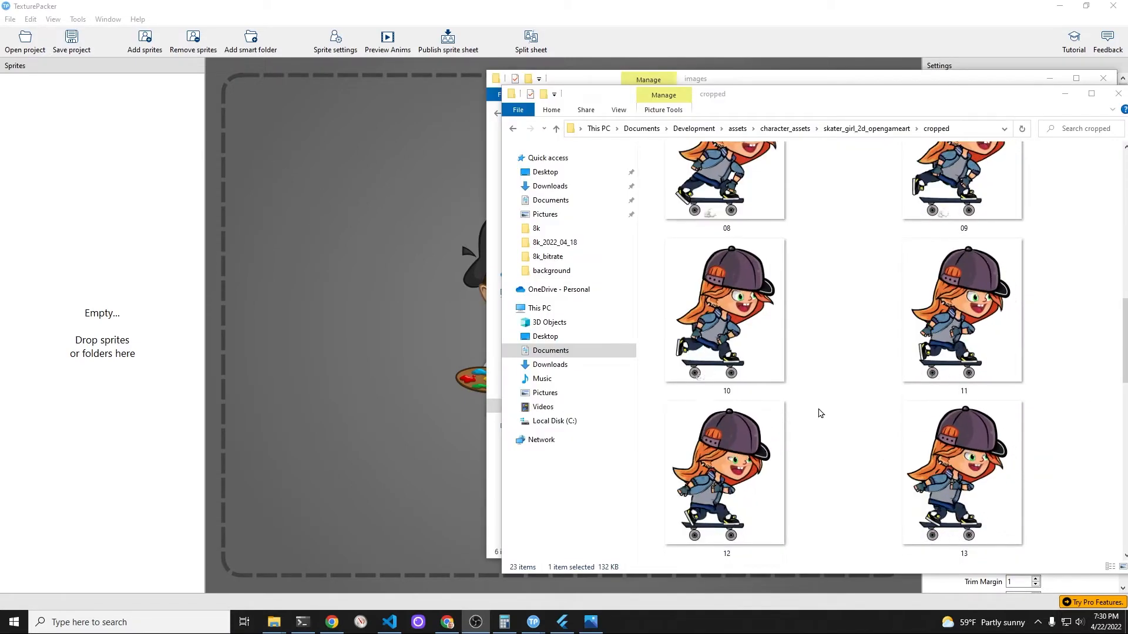
pyautogui.press('ctrl+a')
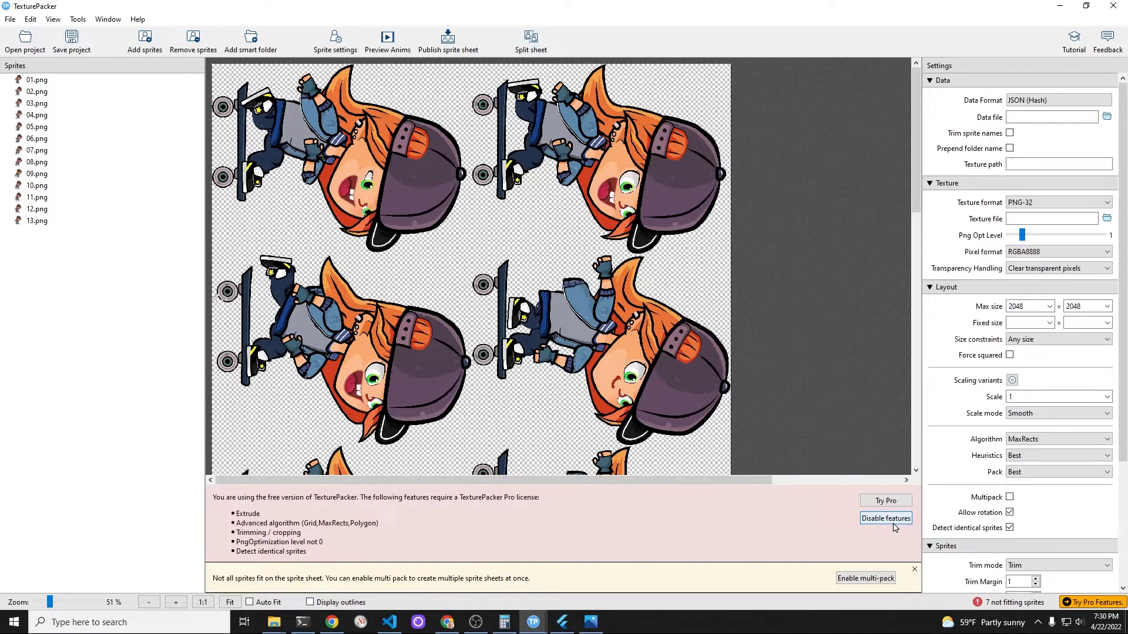
# Disable Pro-only features and give all thirteen frames a sprite scaling of 0.25.
pyautogui.click(885, 518)
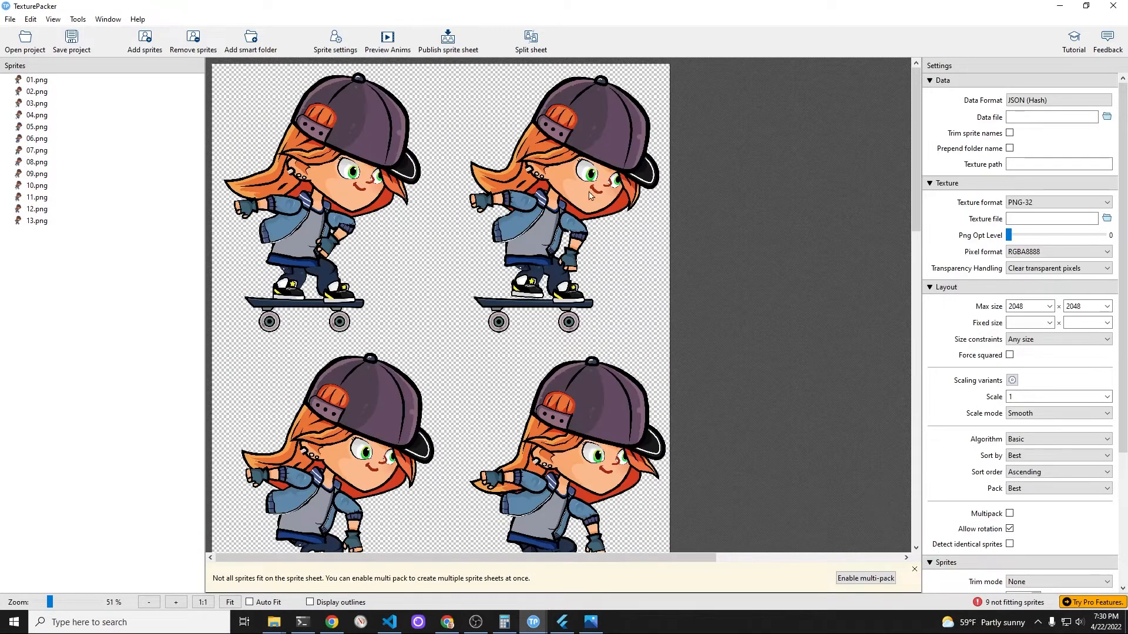
pyautogui.click(36, 80)
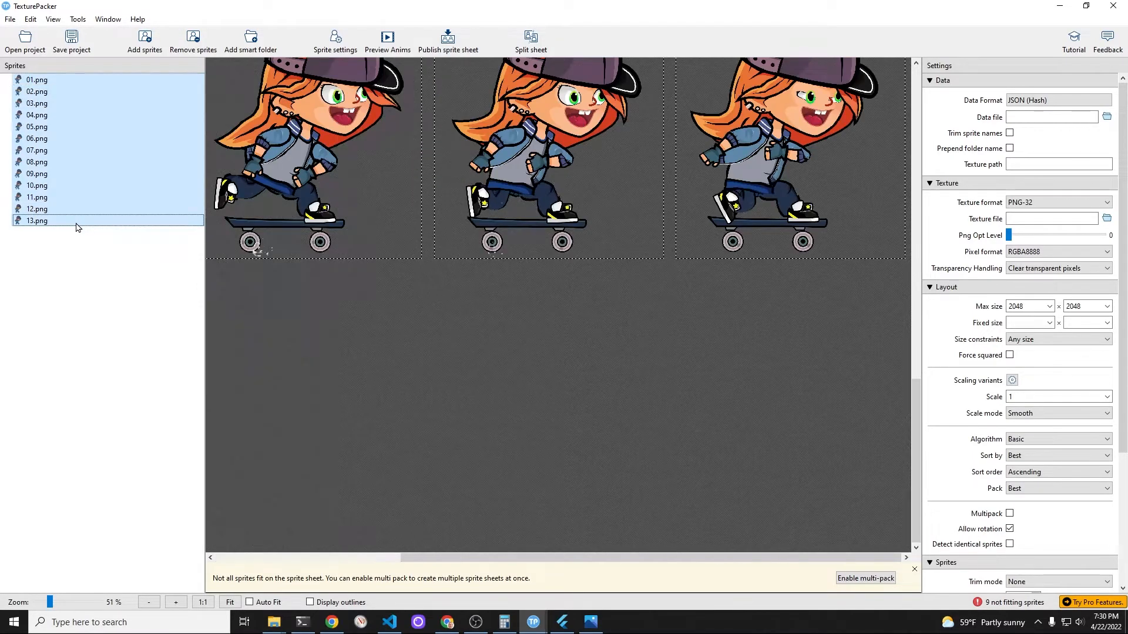
pyautogui.moveTo(531, 39)
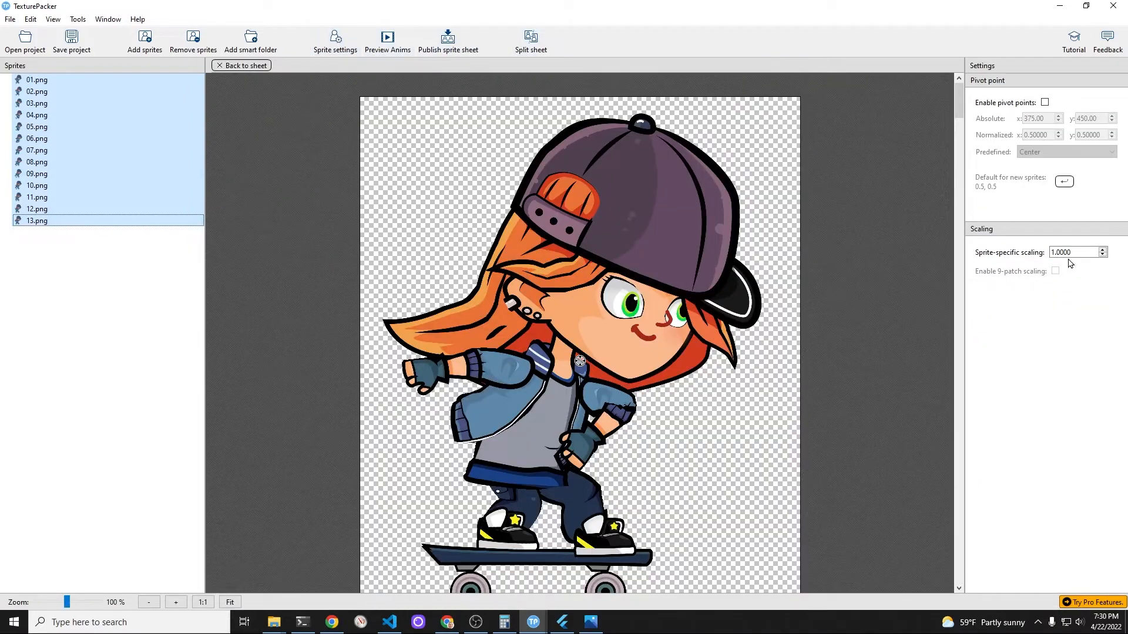
pyautogui.click(1075, 253)
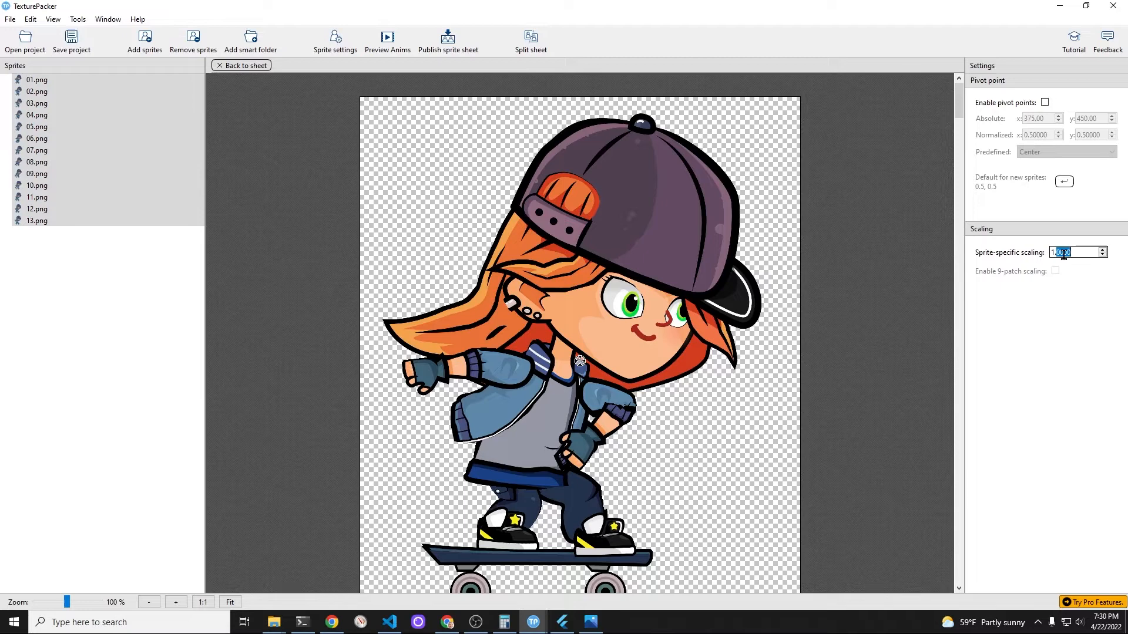
pyautogui.write('2')
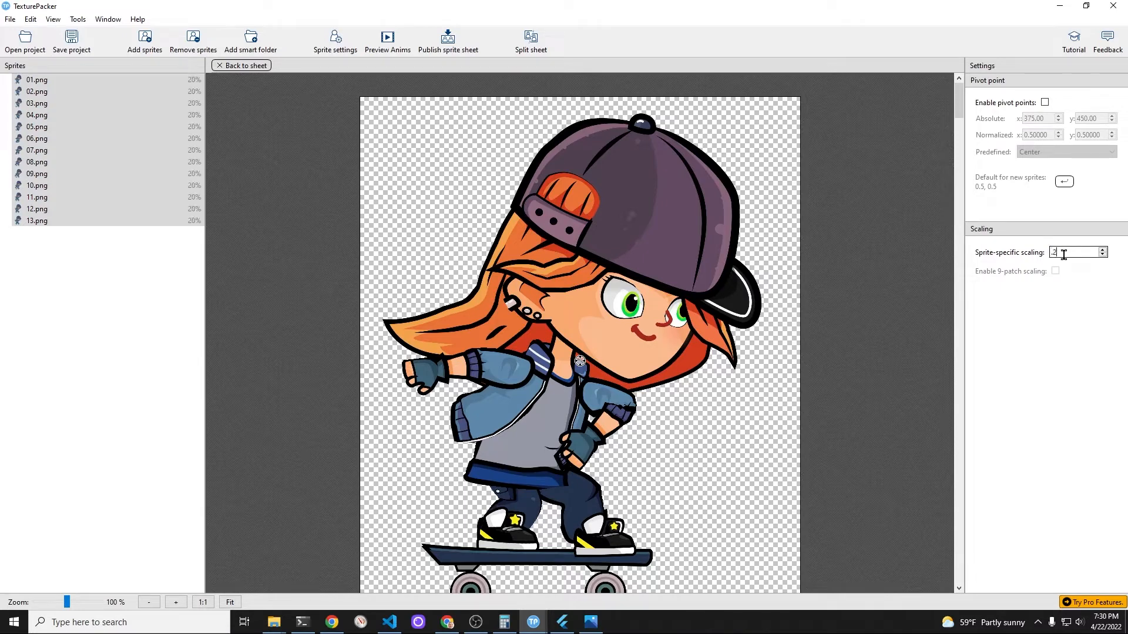
pyautogui.write('.24')
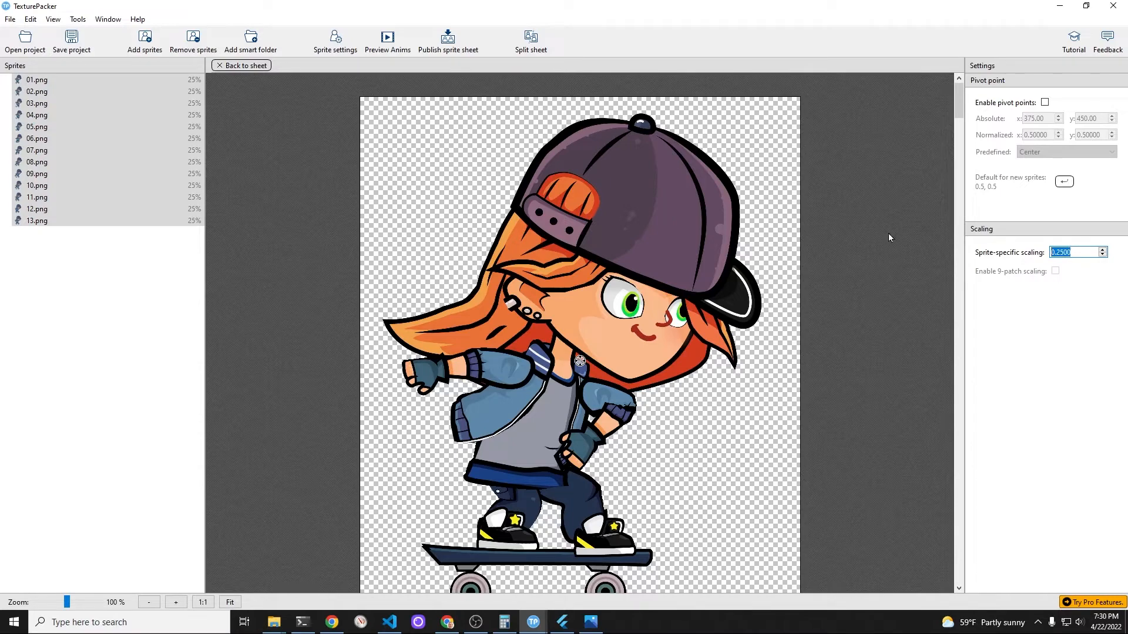
pyautogui.moveTo(800, 214)
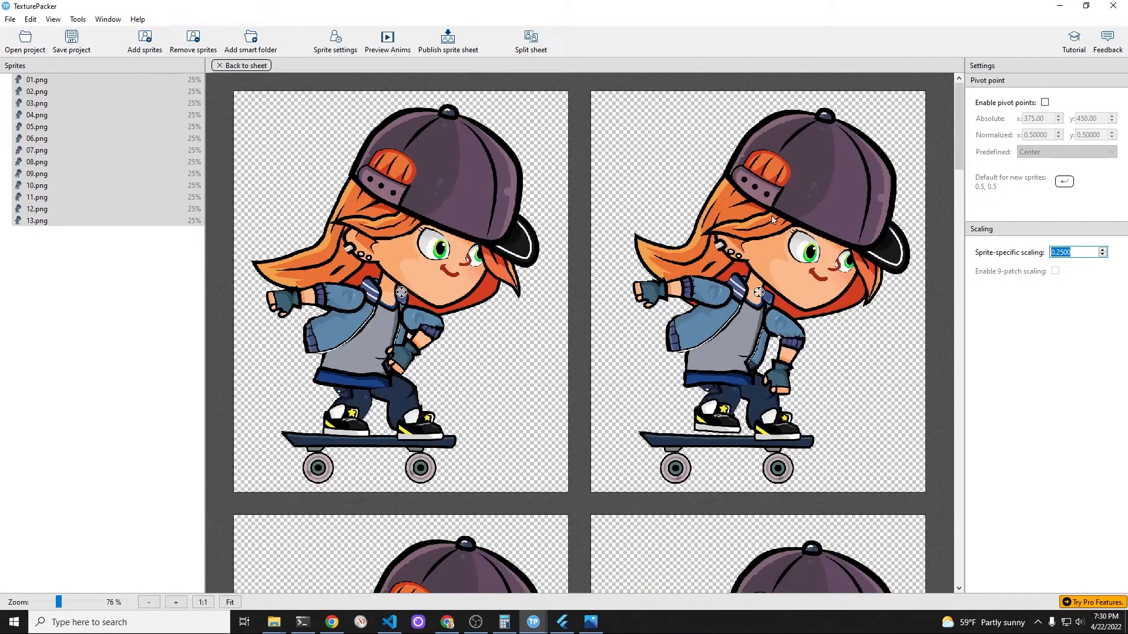
pyautogui.moveTo(387, 38)
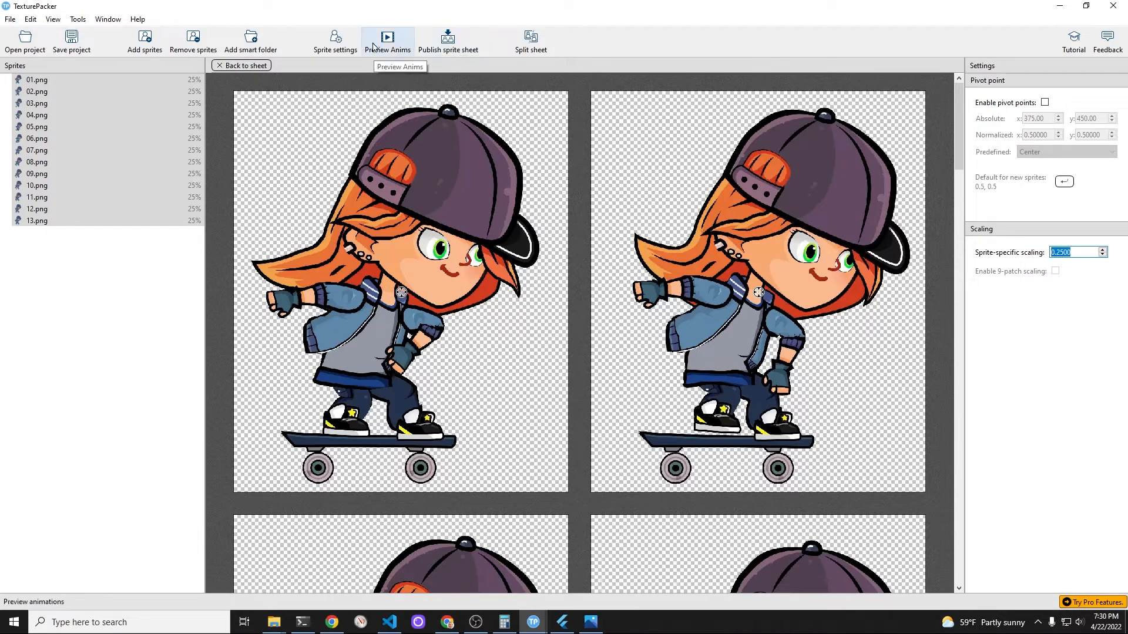
# Preview the frame animation, then publish the sheet as push.png and push.json in assets.
pyautogui.click(245, 64)
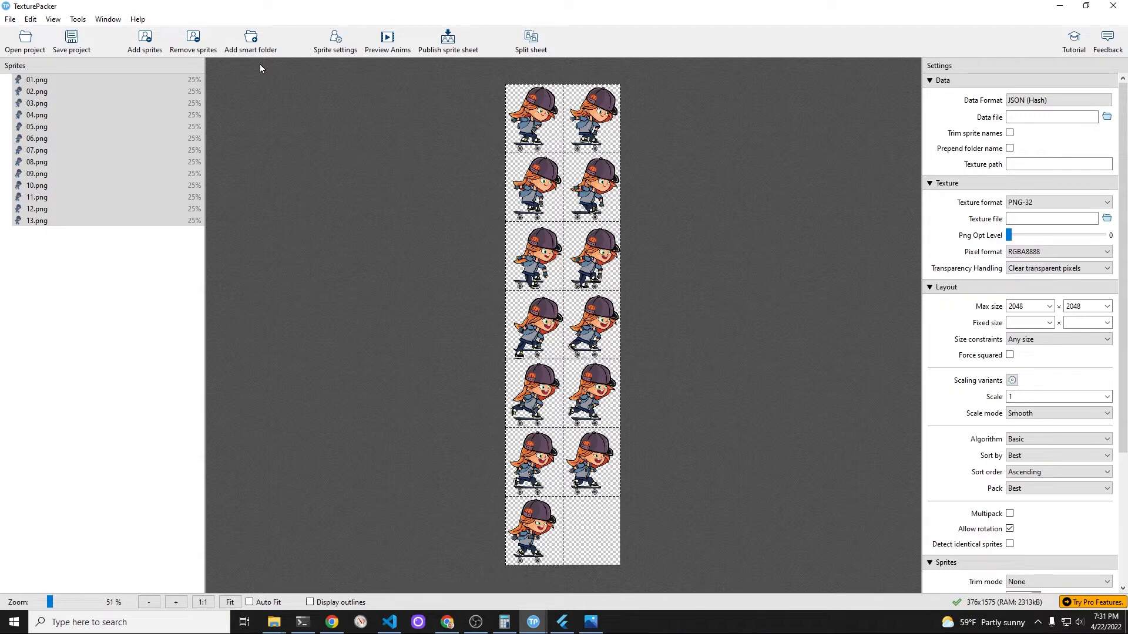
pyautogui.moveTo(447, 40)
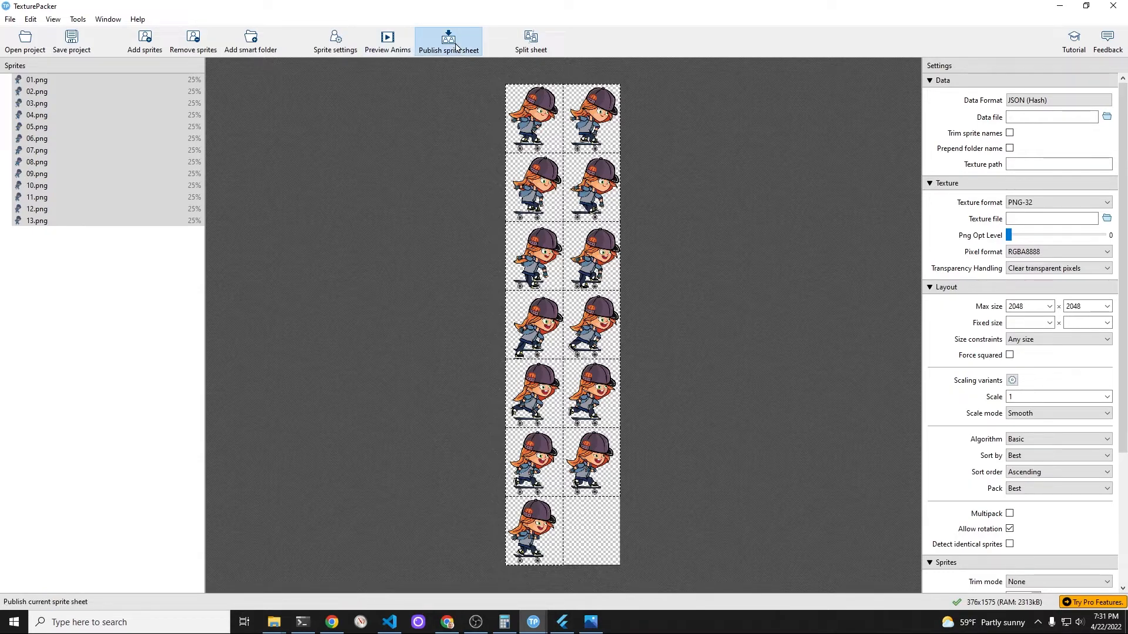
pyautogui.click(448, 40)
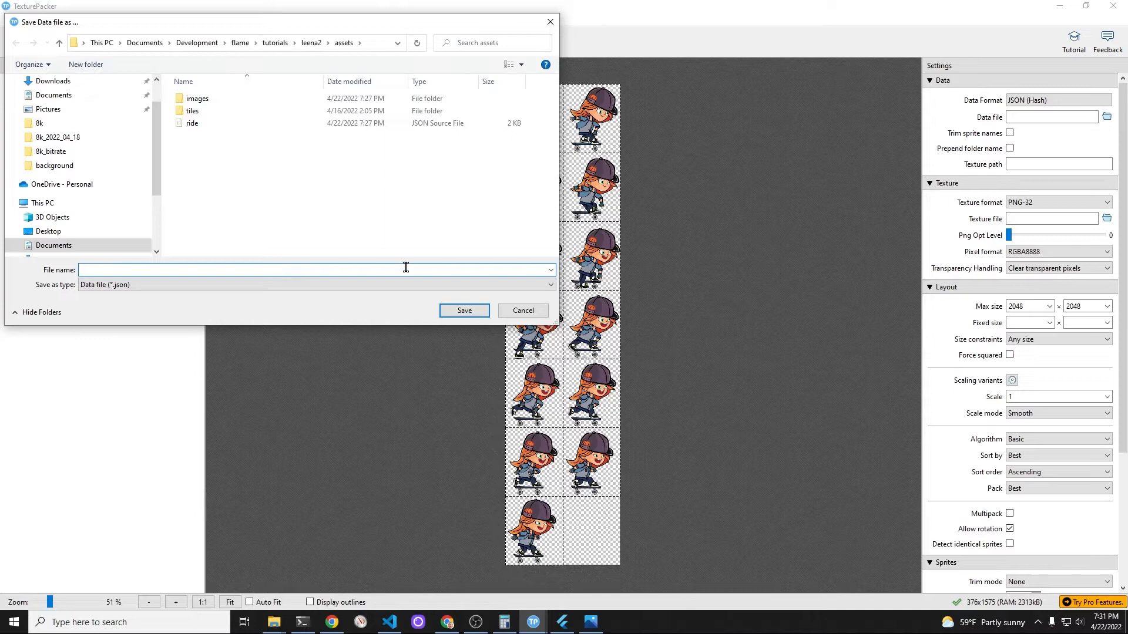
pyautogui.click(314, 270)
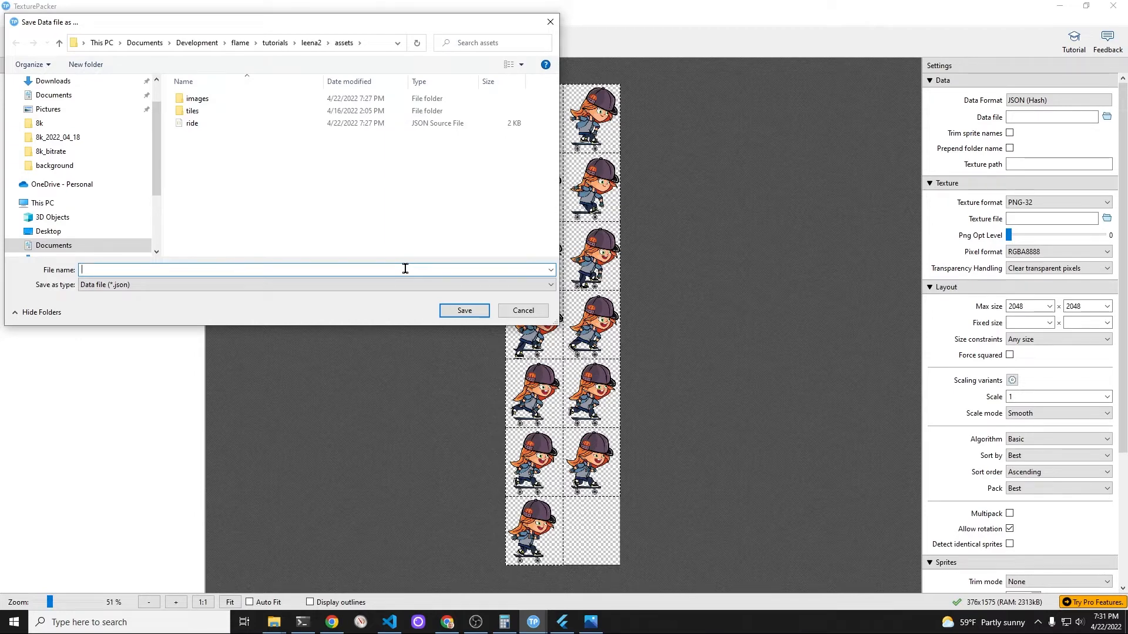
pyautogui.write('push.json')
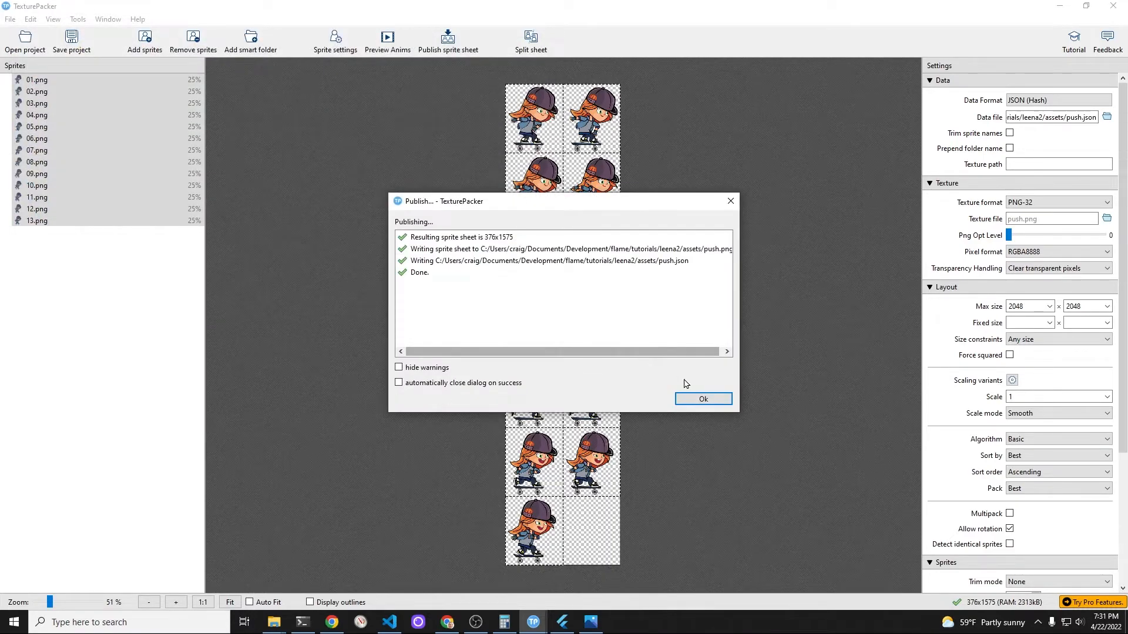
pyautogui.click(702, 398)
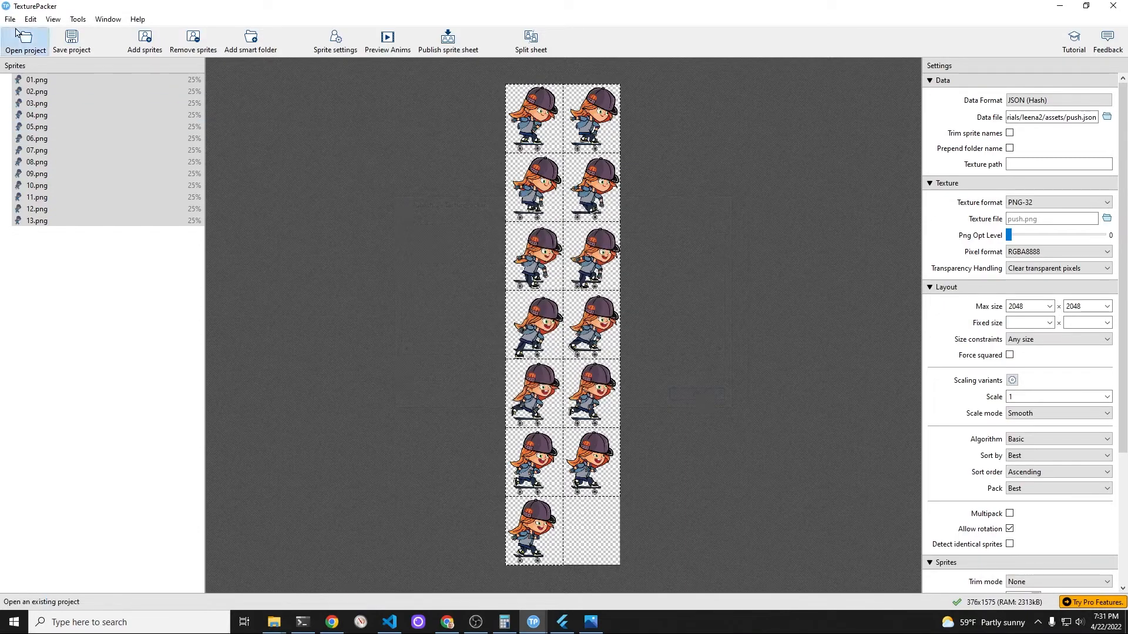
# Start saving the TexturePacker project and browse the save dialog to leena2/assets.
pyautogui.click(25, 39)
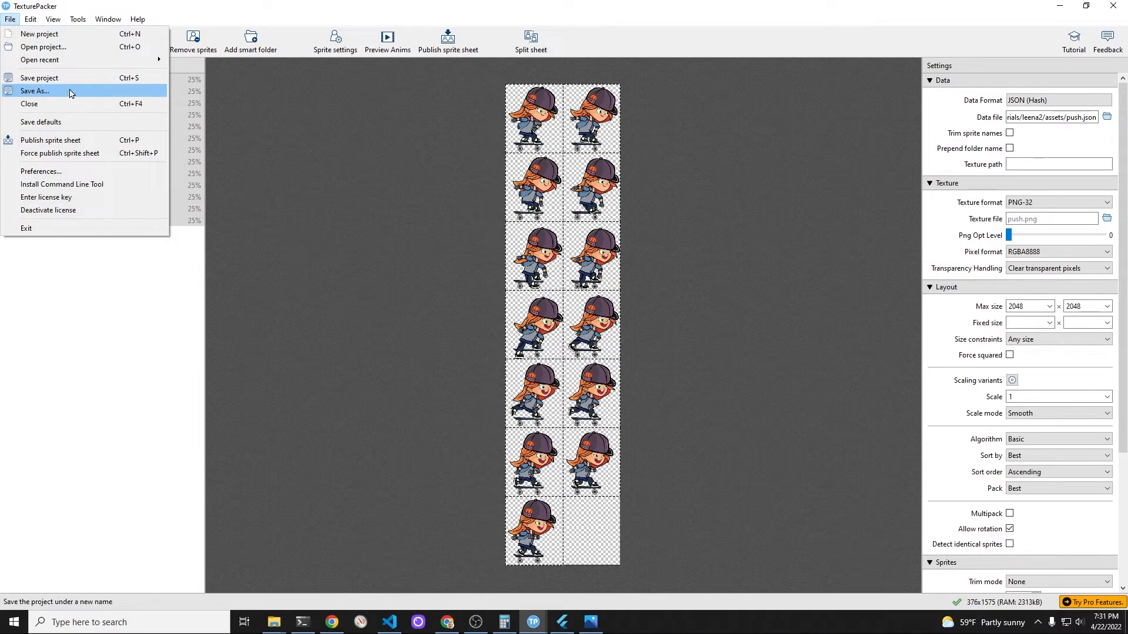
pyautogui.moveTo(39, 78)
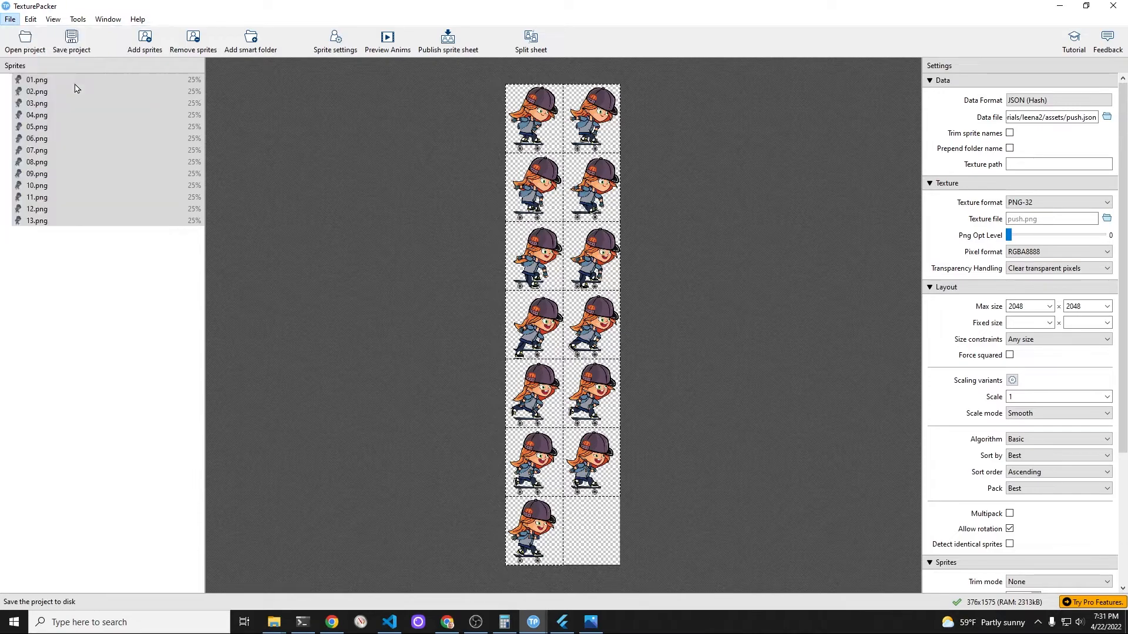
pyautogui.click(72, 39)
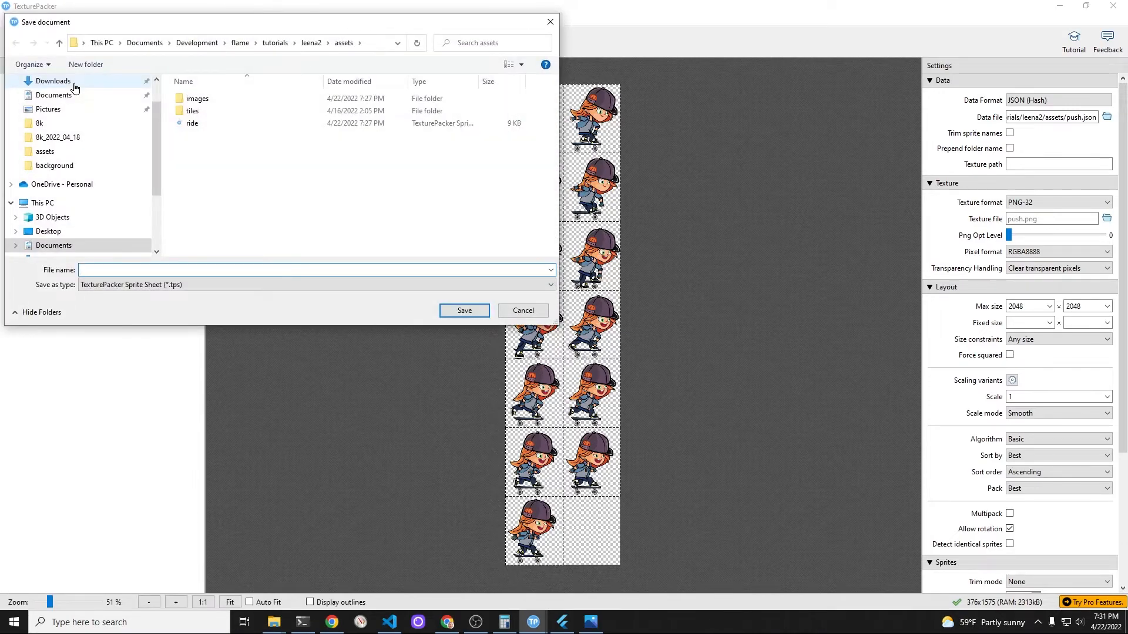
pyautogui.click(464, 311)
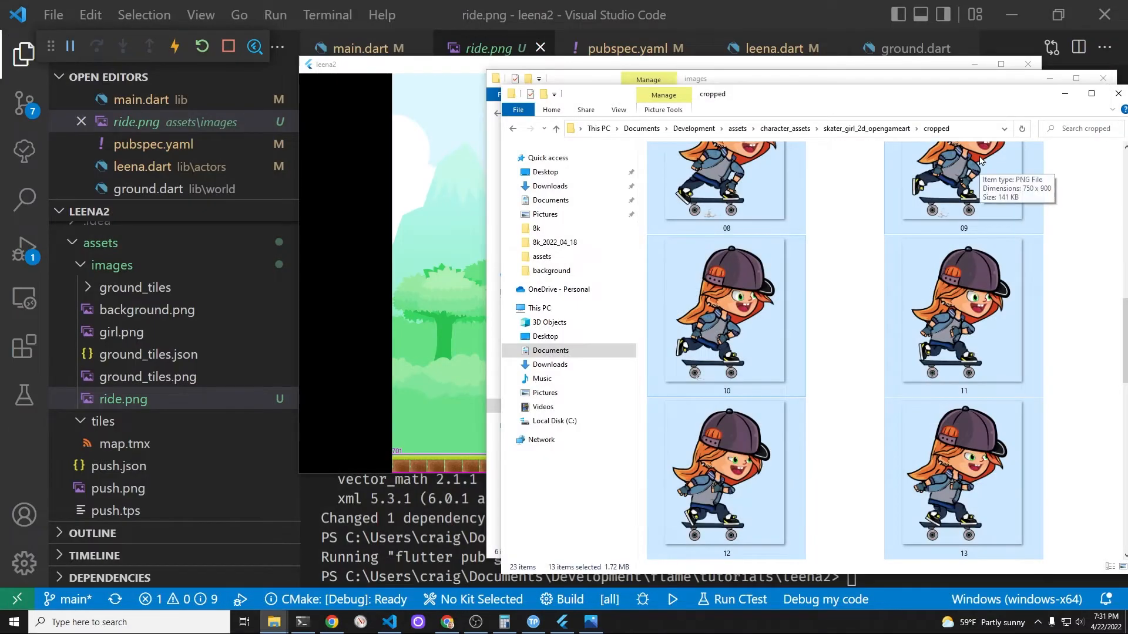
pyautogui.moveTo(788, 13)
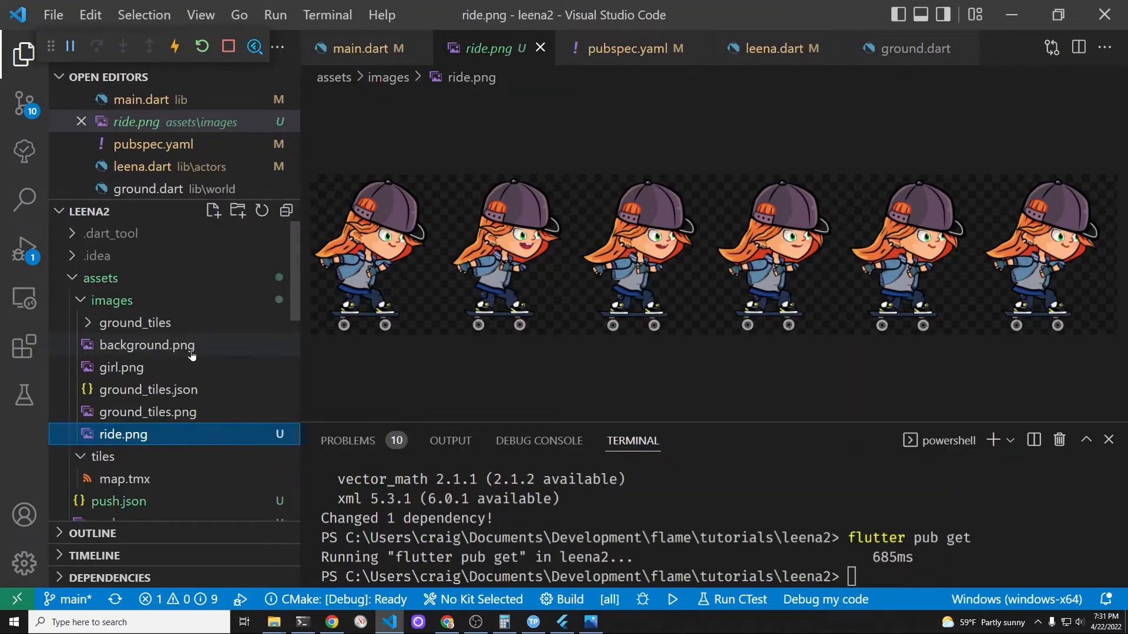
# Preview push.png from the Explorer's assets files and drag it toward the images folder.
pyautogui.scroll(-3)
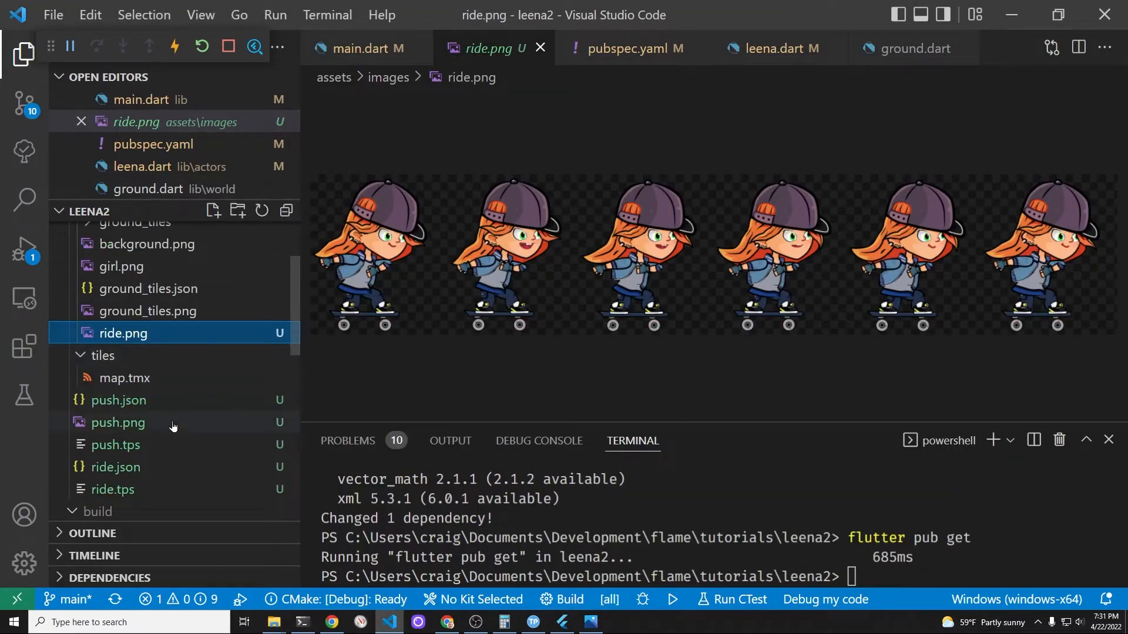
pyautogui.click(118, 422)
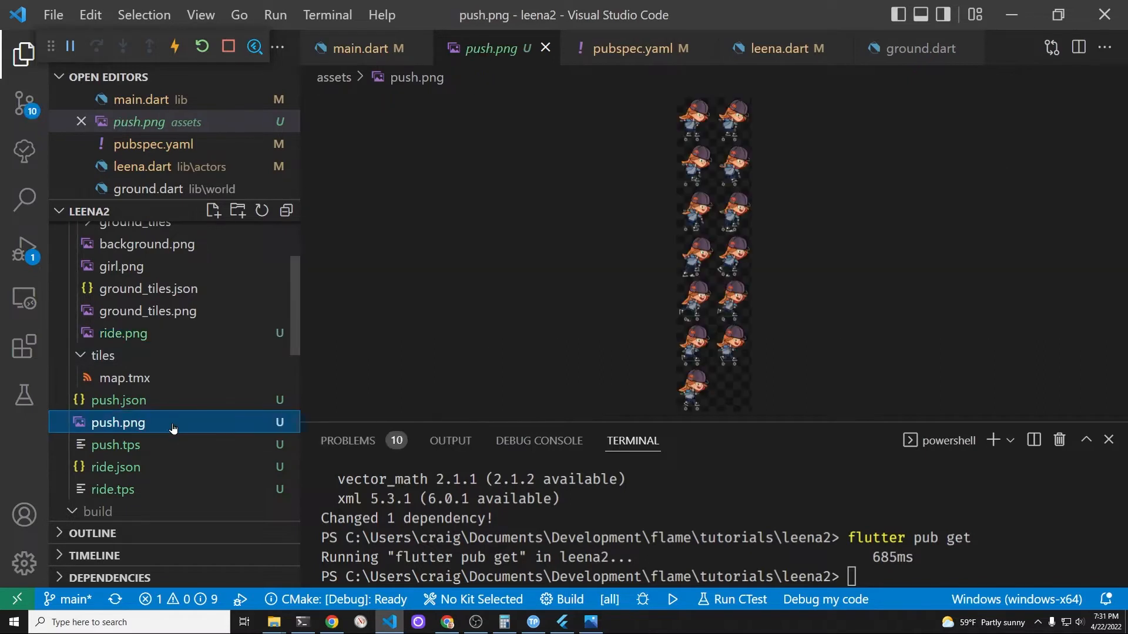
pyautogui.moveTo(118, 423); pyautogui.dragTo(186, 333)
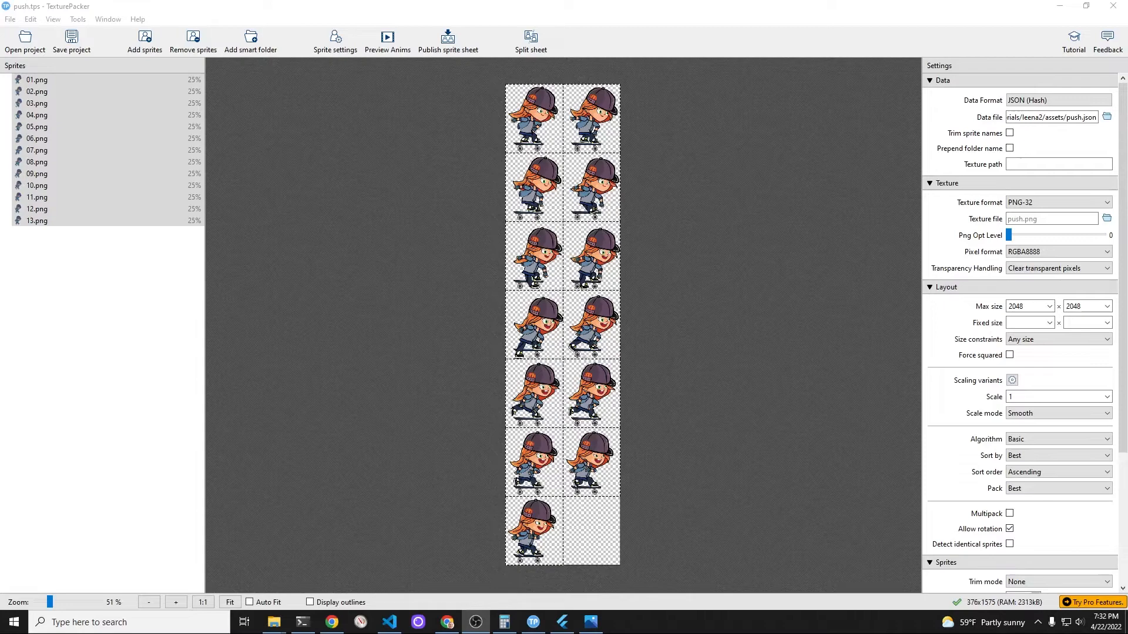
# Change the Layout max height from 8192 to 800 and republish the push sheet.
pyautogui.click(1085, 307)
pyautogui.write('1024')
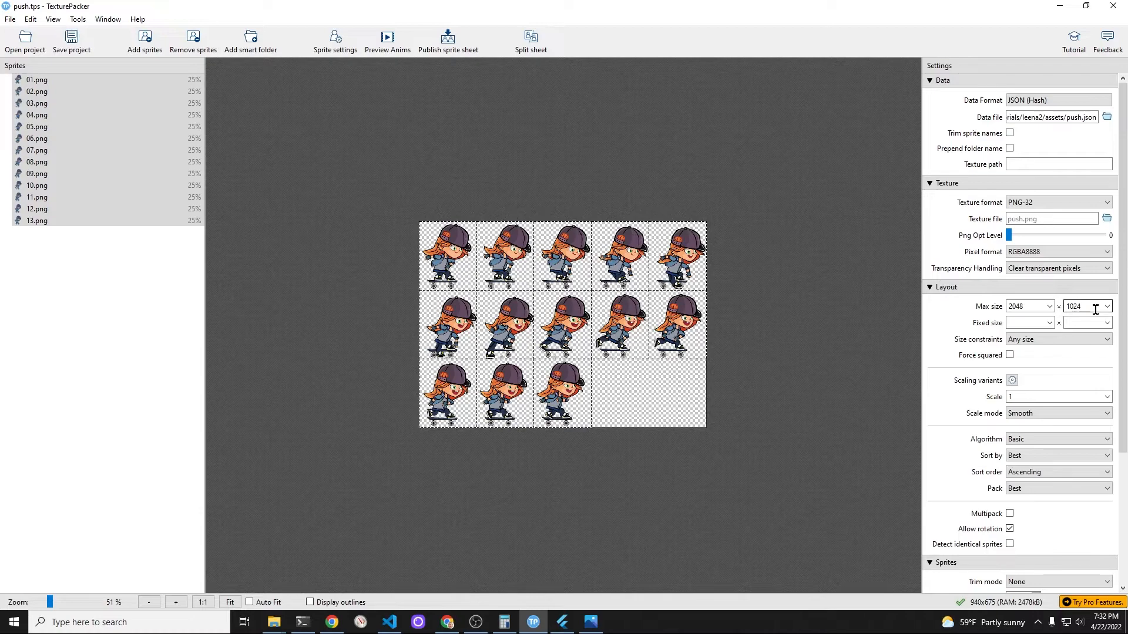
pyautogui.click(1083, 307)
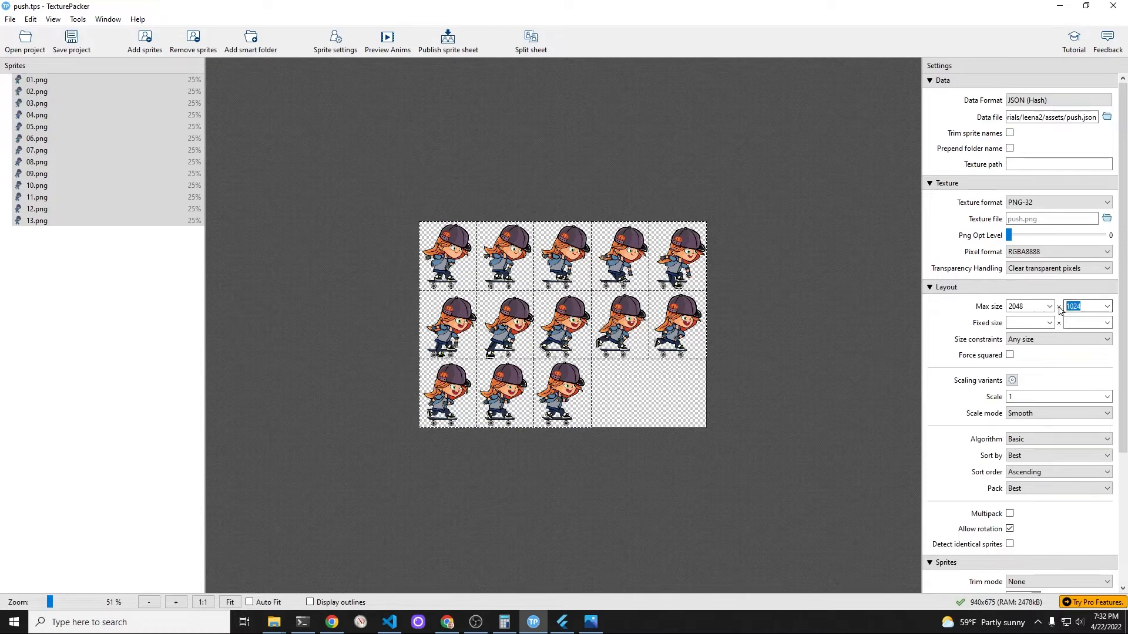
pyautogui.write('8192')
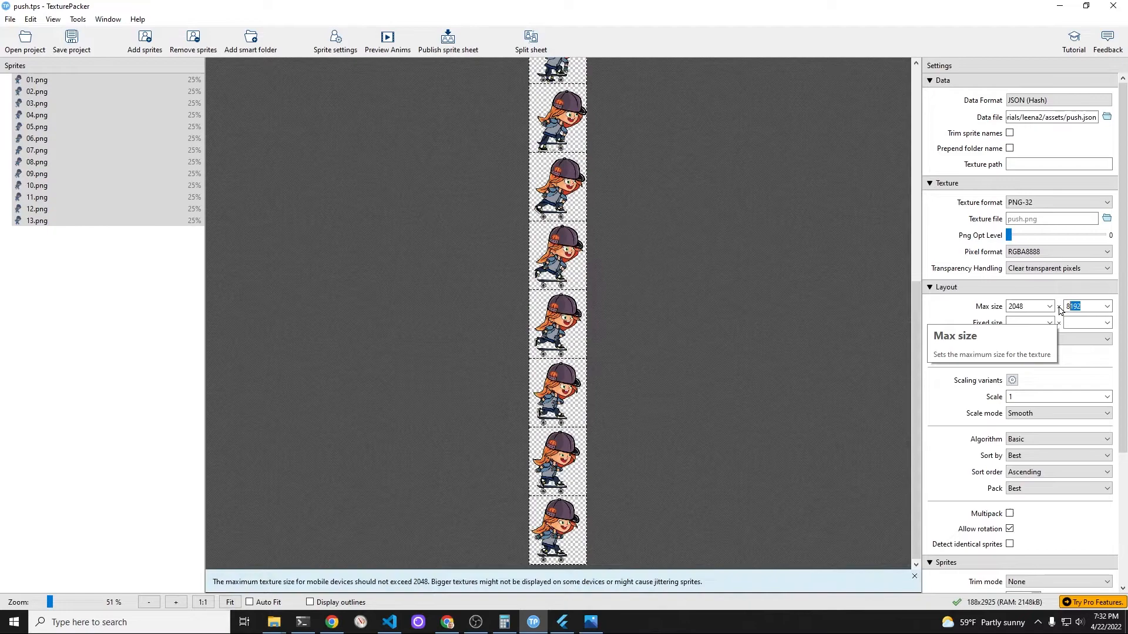
pyautogui.write('800')
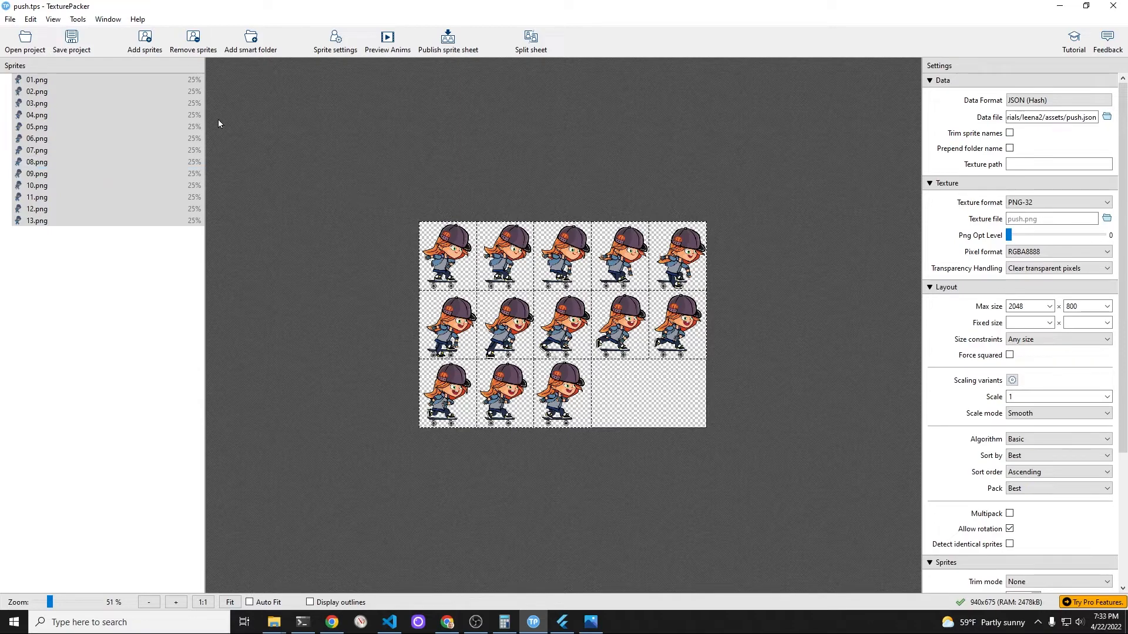
pyautogui.moveTo(352, 49)
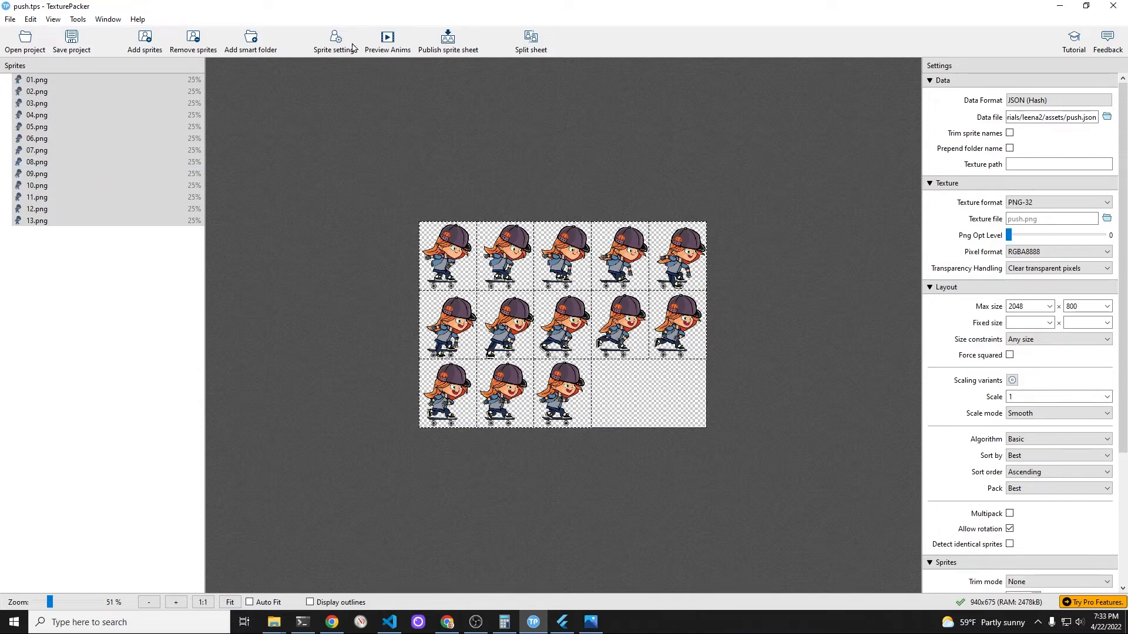
pyautogui.click(36, 79)
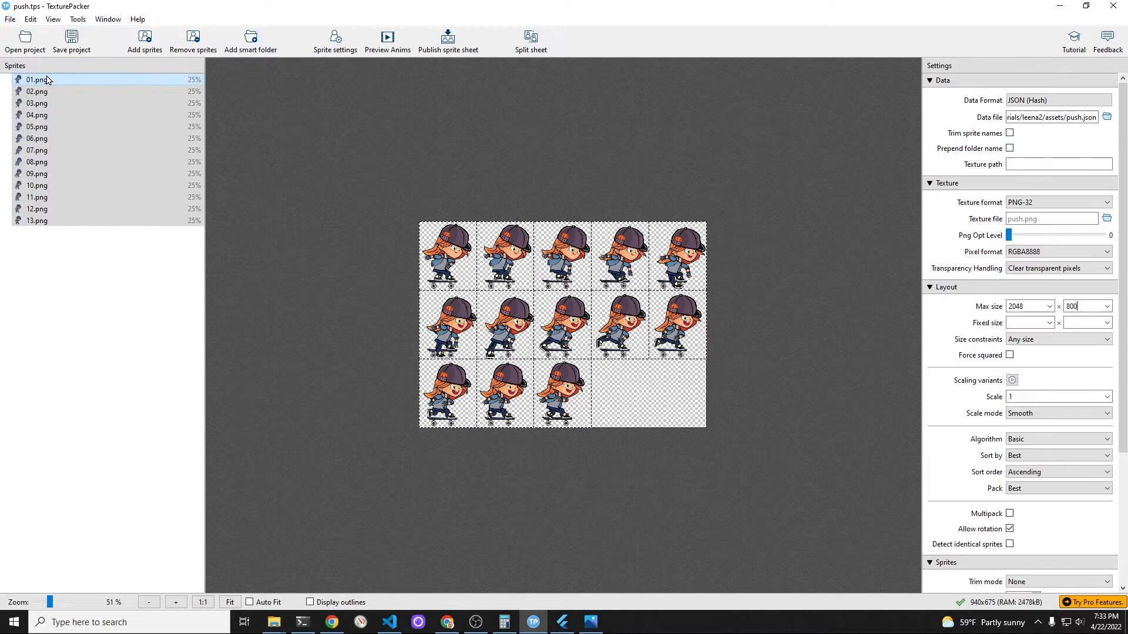
pyautogui.click(446, 41)
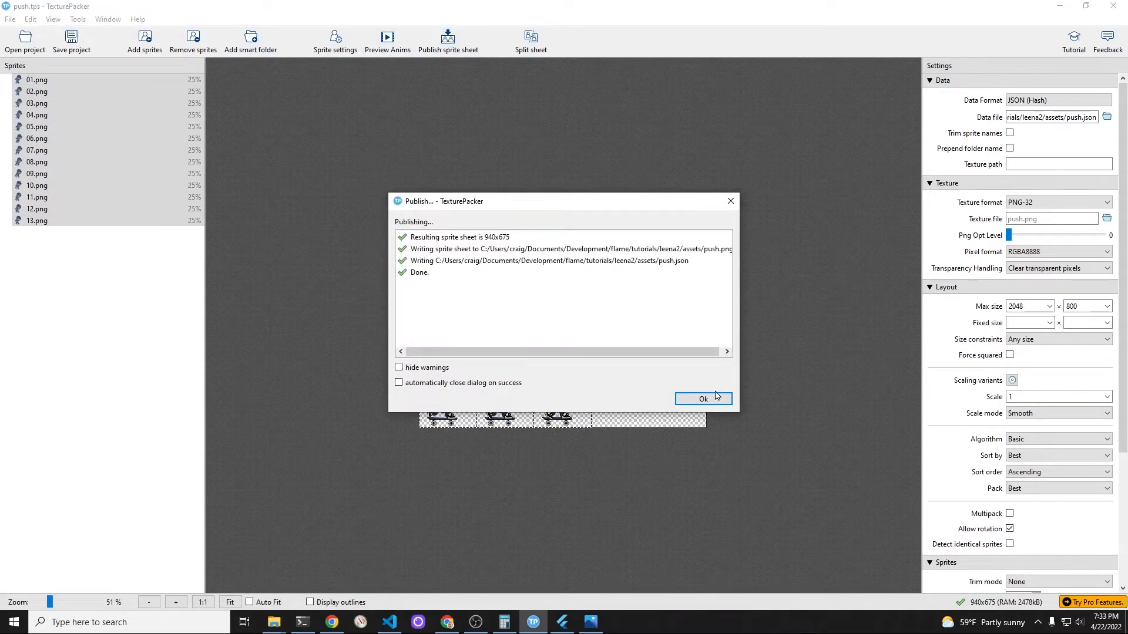
# Dismiss the publish report and delete the old push.png from the images folder.
pyautogui.click(703, 398)
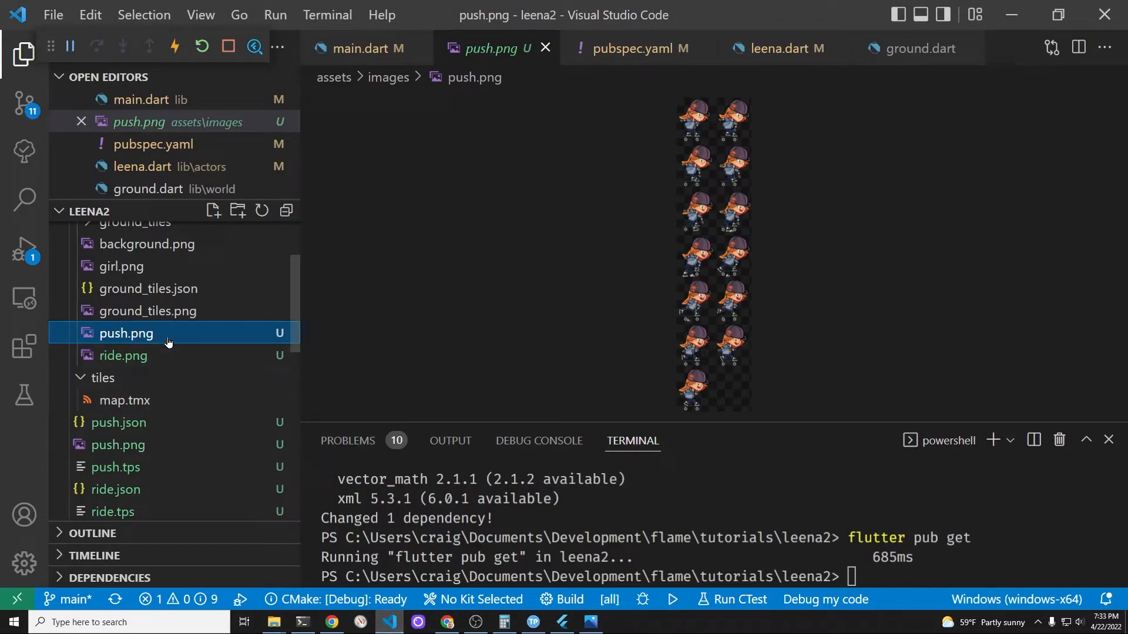
pyautogui.rightClick(125, 333)
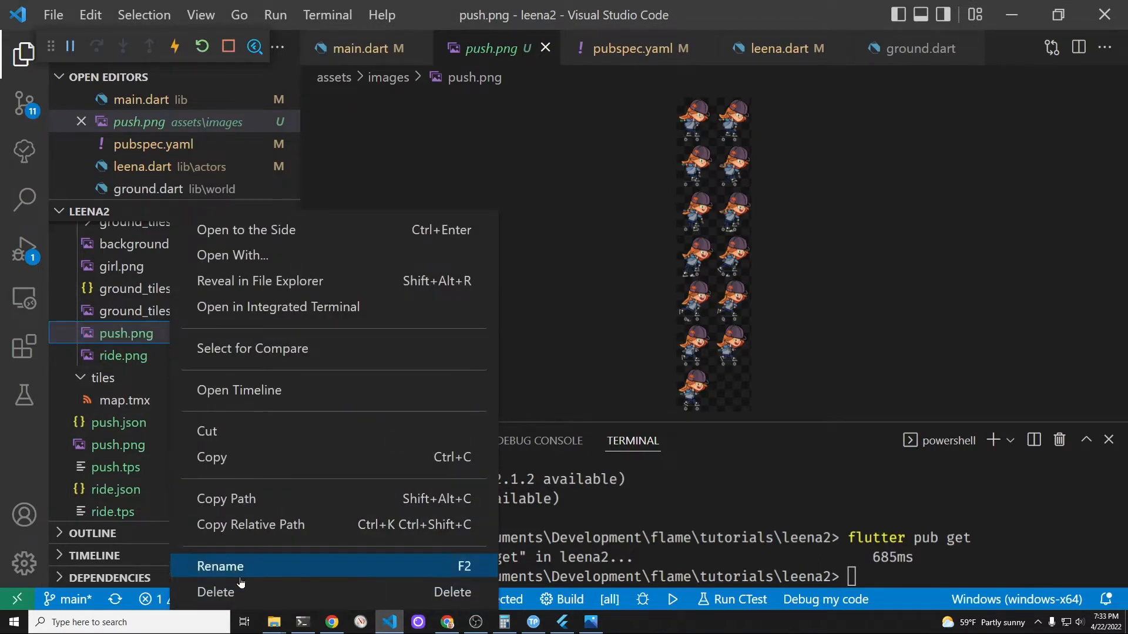
pyautogui.click(215, 592)
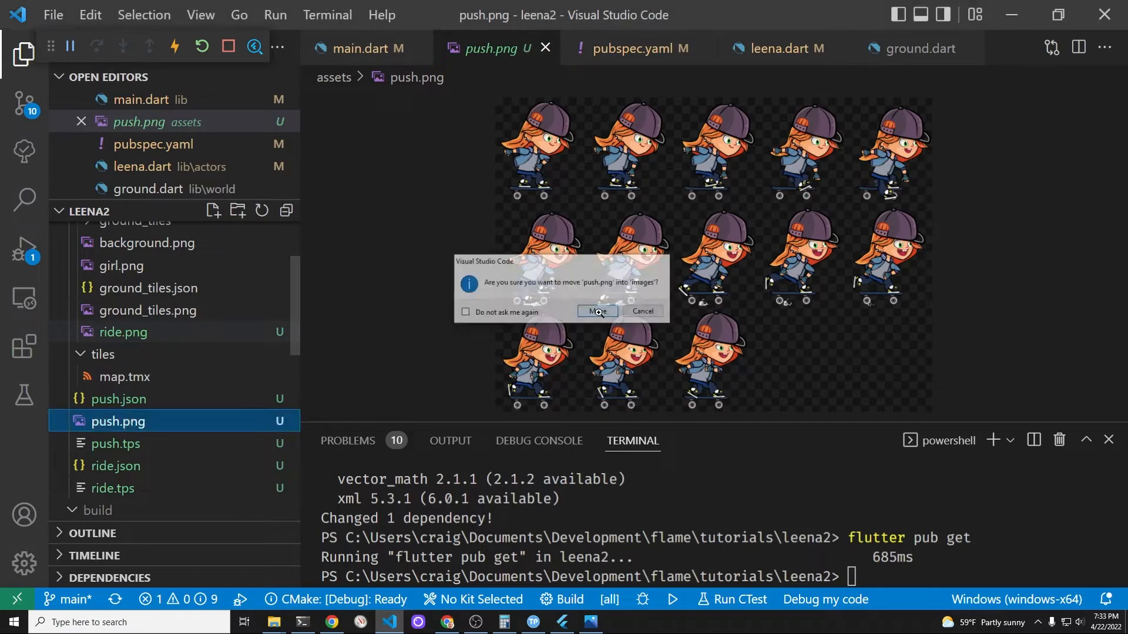
# Move the new push.png into images and close its preview tab.
pyautogui.click(596, 311)
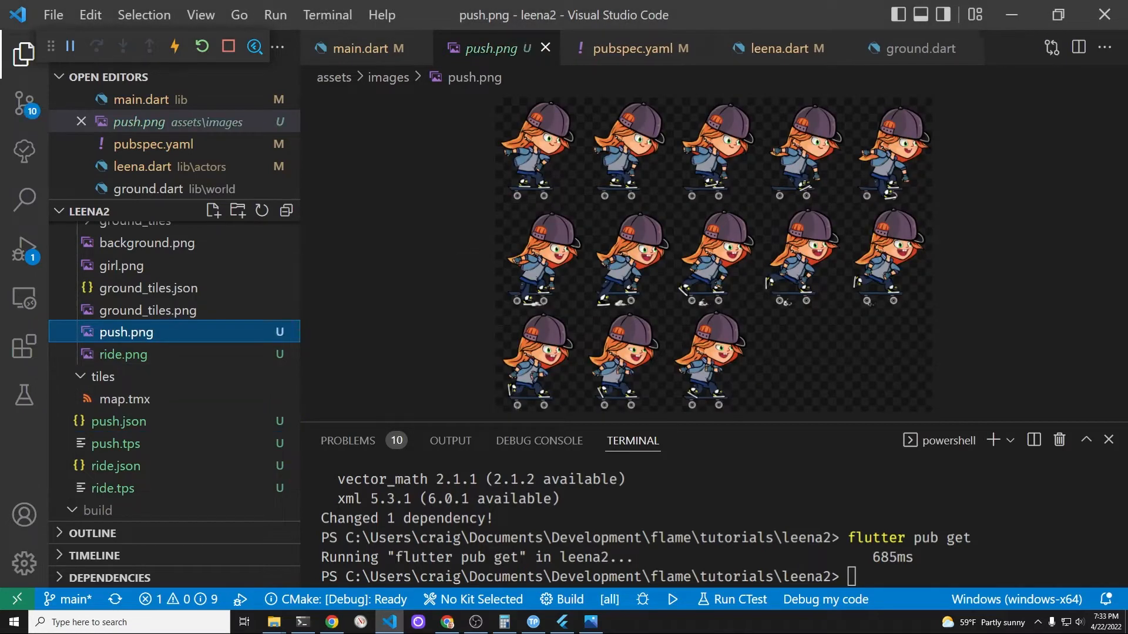
pyautogui.click(671, 599)
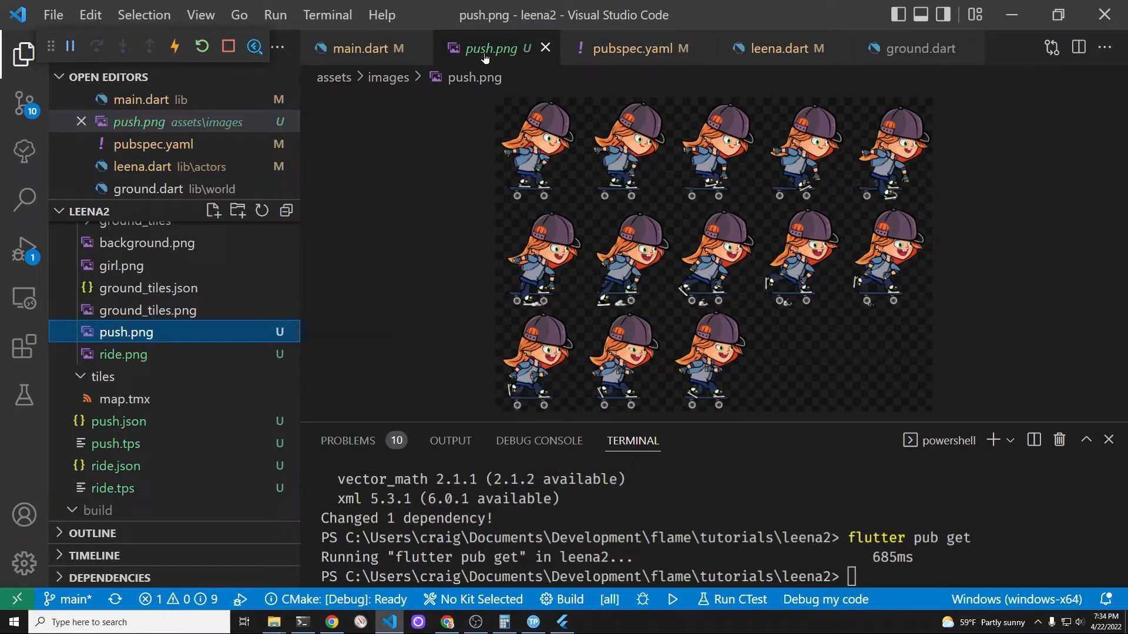
pyautogui.click(363, 48)
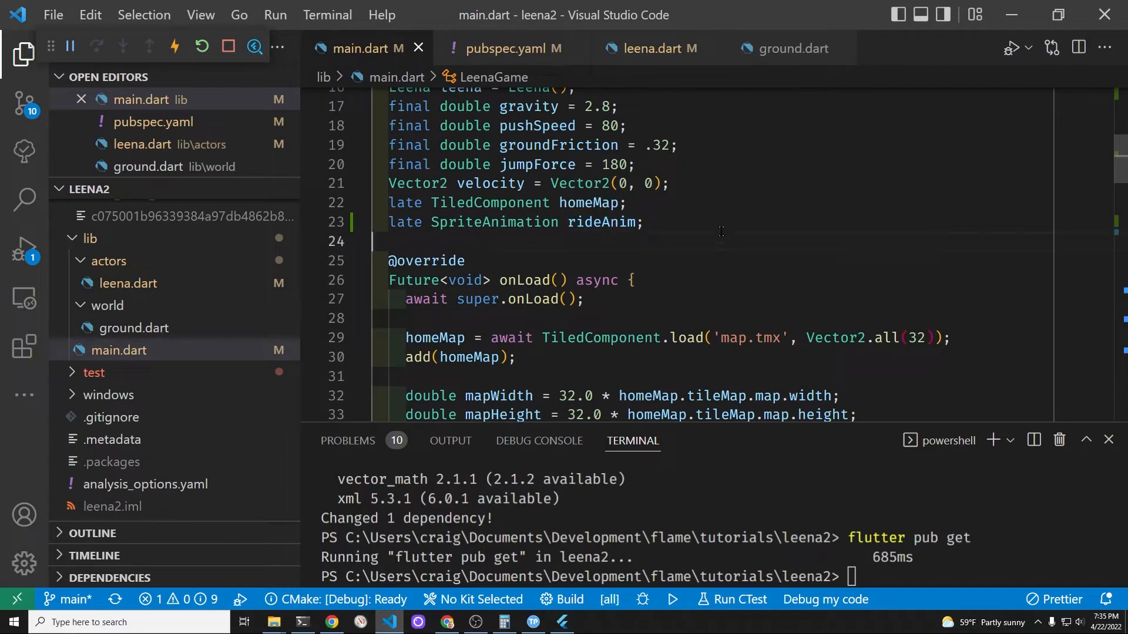
# Declare 'late SpriteAnimation pushAnim;' and load it with a copy of the rideAnim spriteList block.
pyautogui.write('late Sprite')
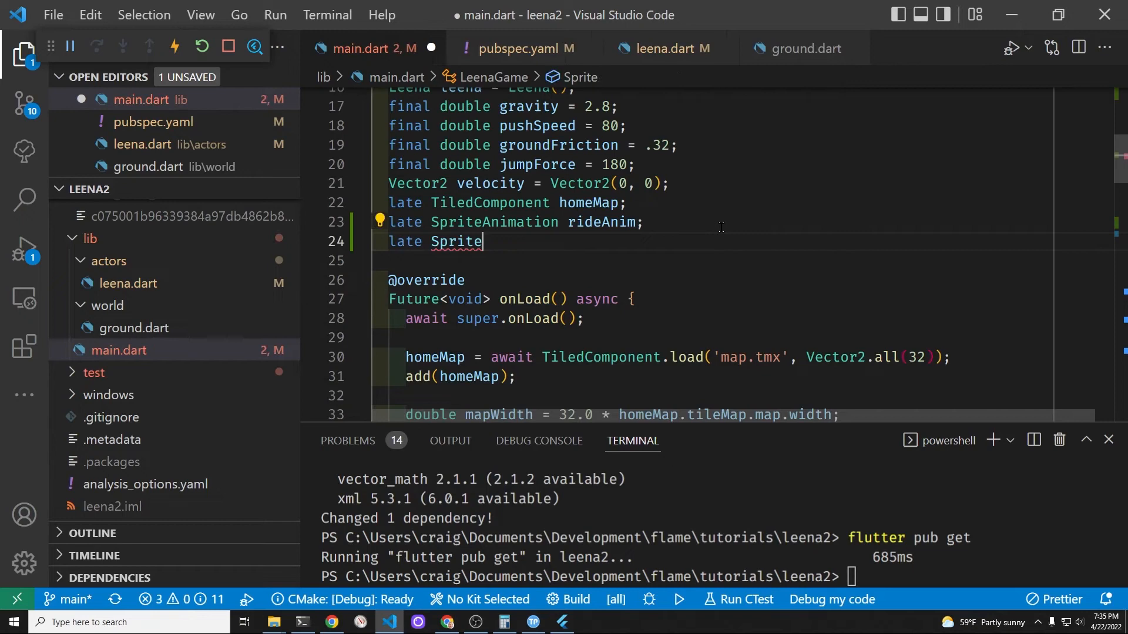
pyautogui.write('Animation')
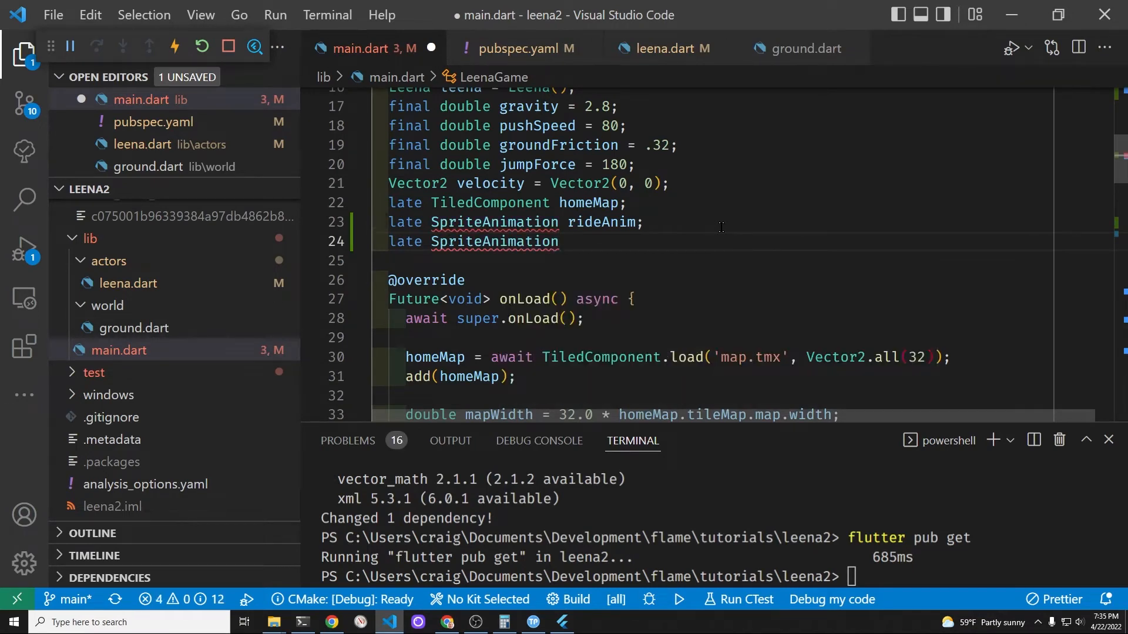
pyautogui.write('pushA')
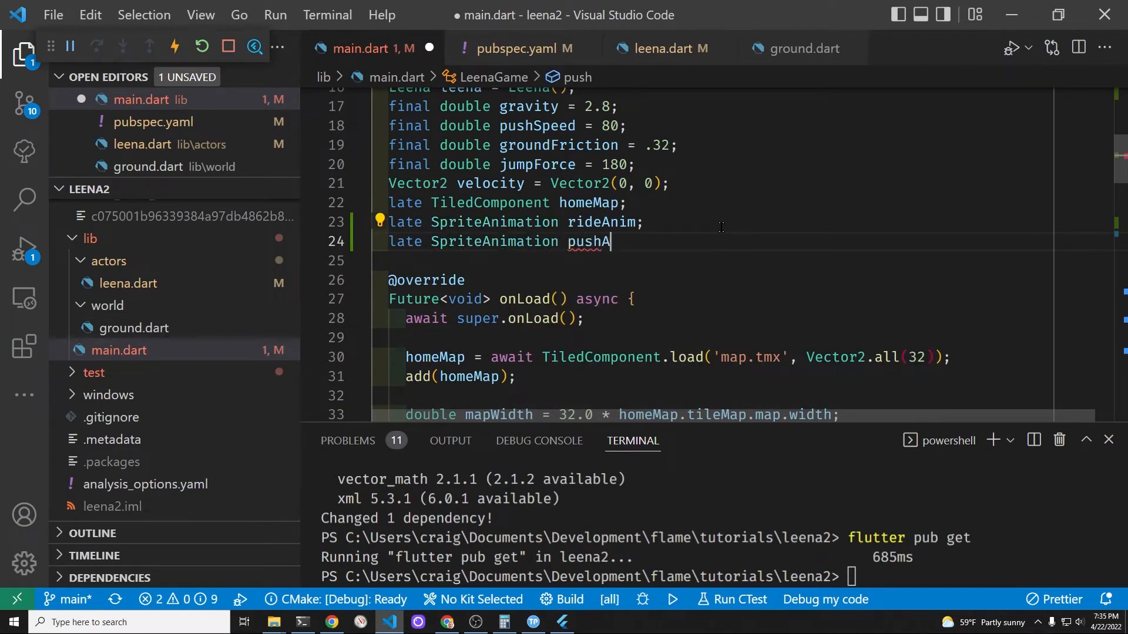
pyautogui.write('nim;')
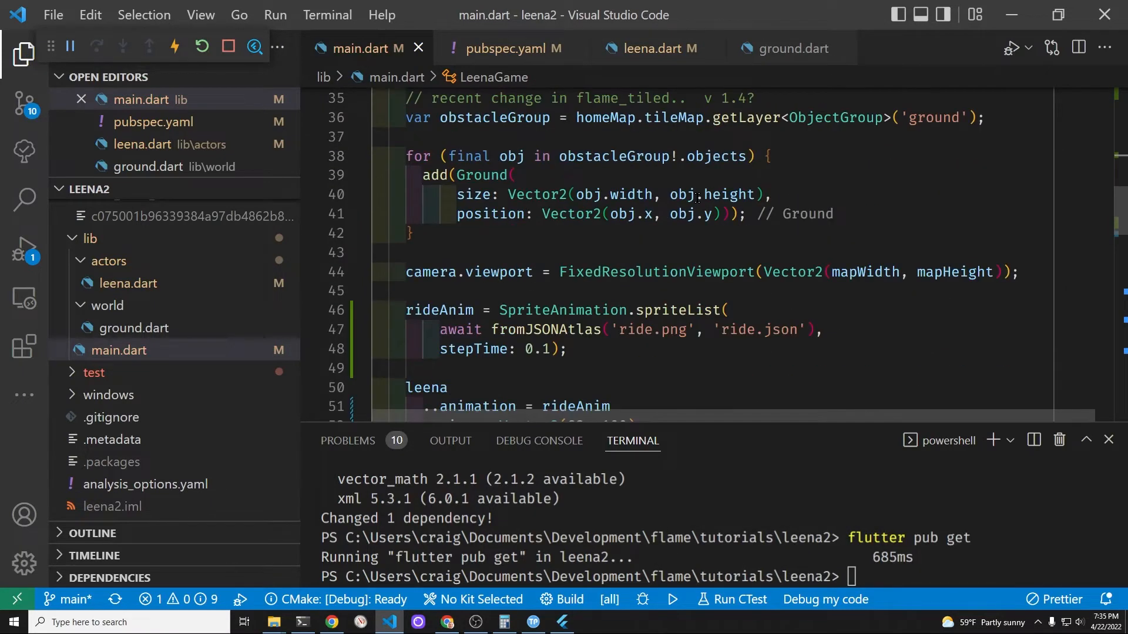
pyautogui.scroll(-3)
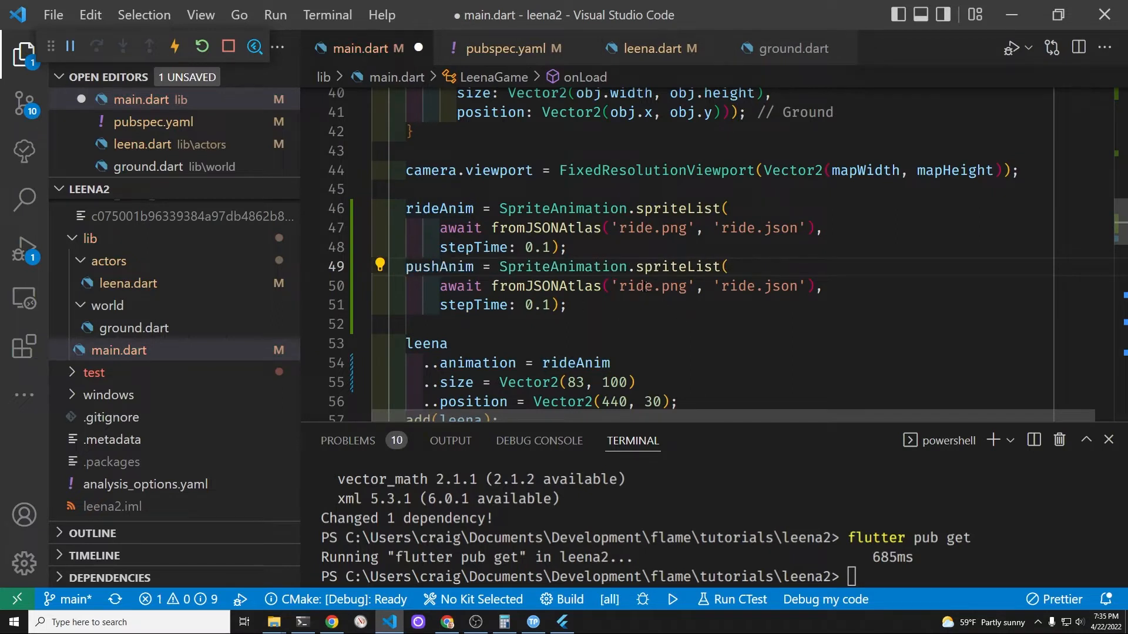
pyautogui.write('pushSpeed;')
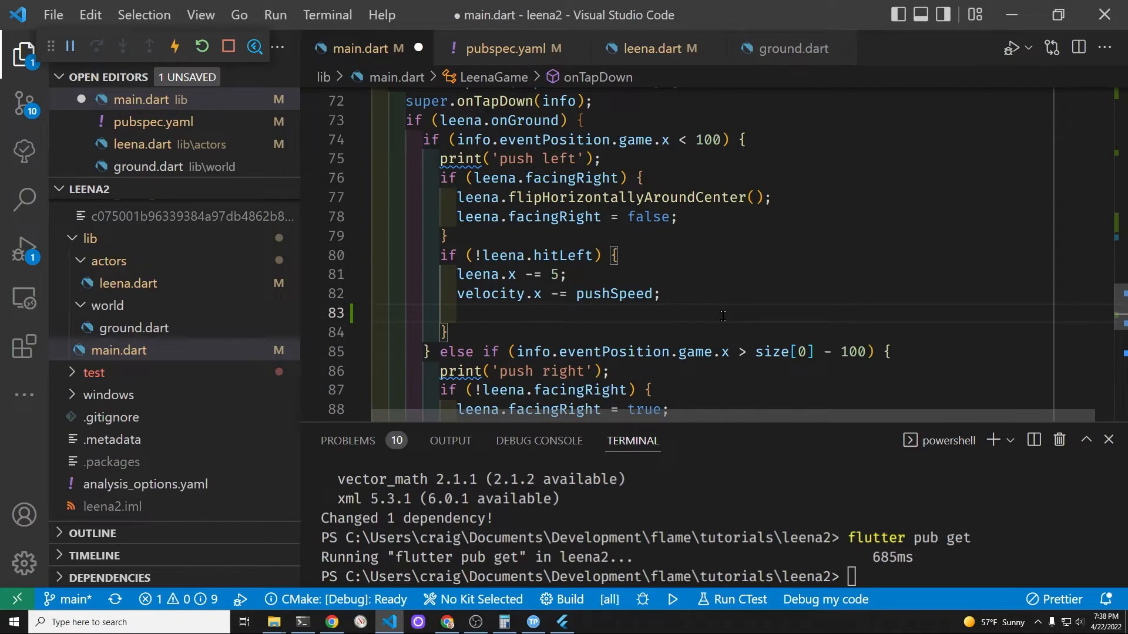
# Add 'leena.animation = pushAnim;' on line 83 of the push-left block, then press Ctrl+S.
pyautogui.write('leena')
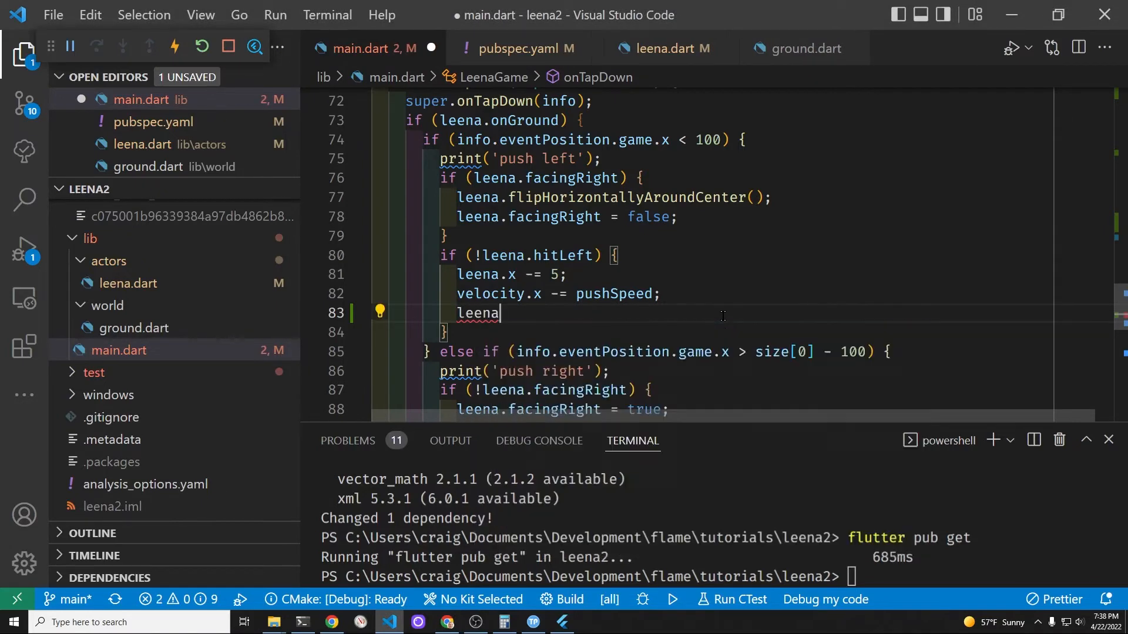
pyautogui.write('.animation =')
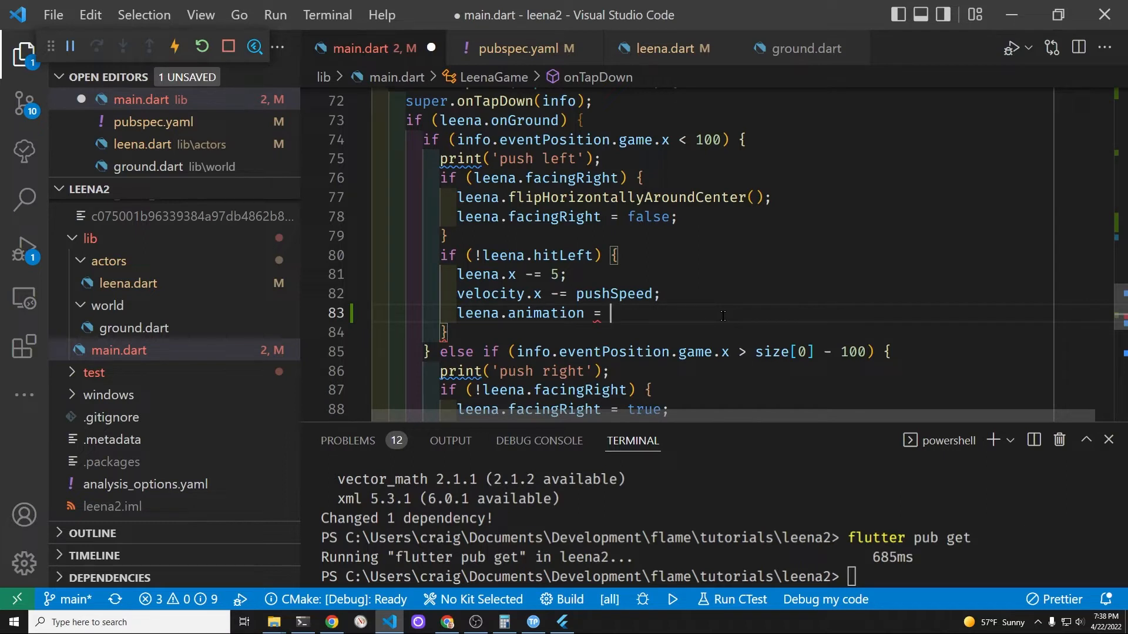
pyautogui.write('pushAnim;')
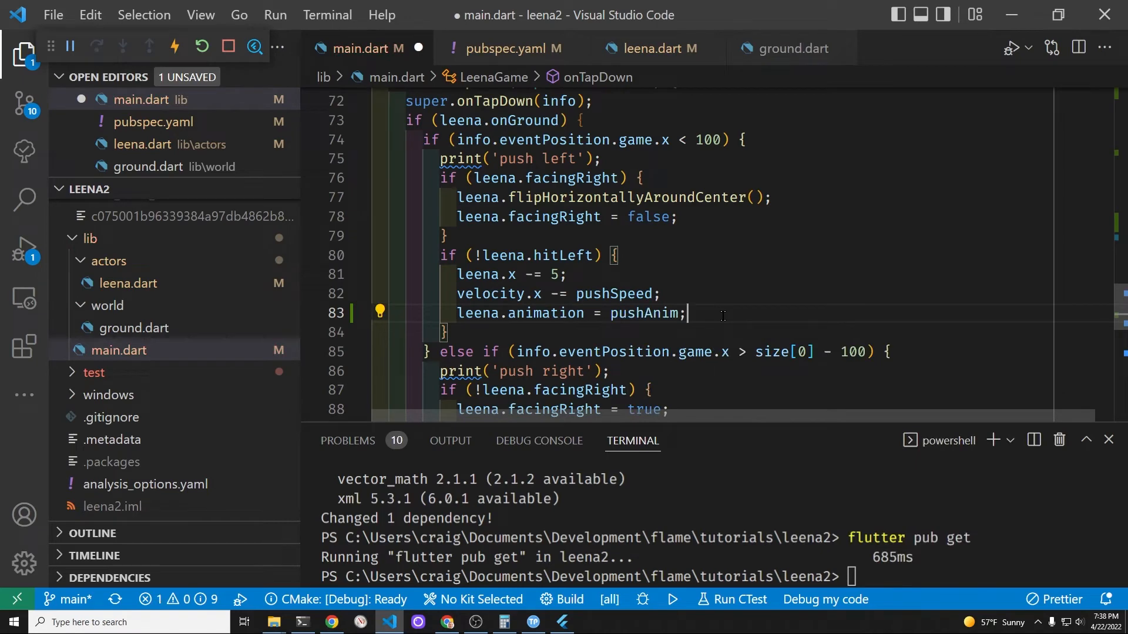
pyautogui.press('ctrl+s')
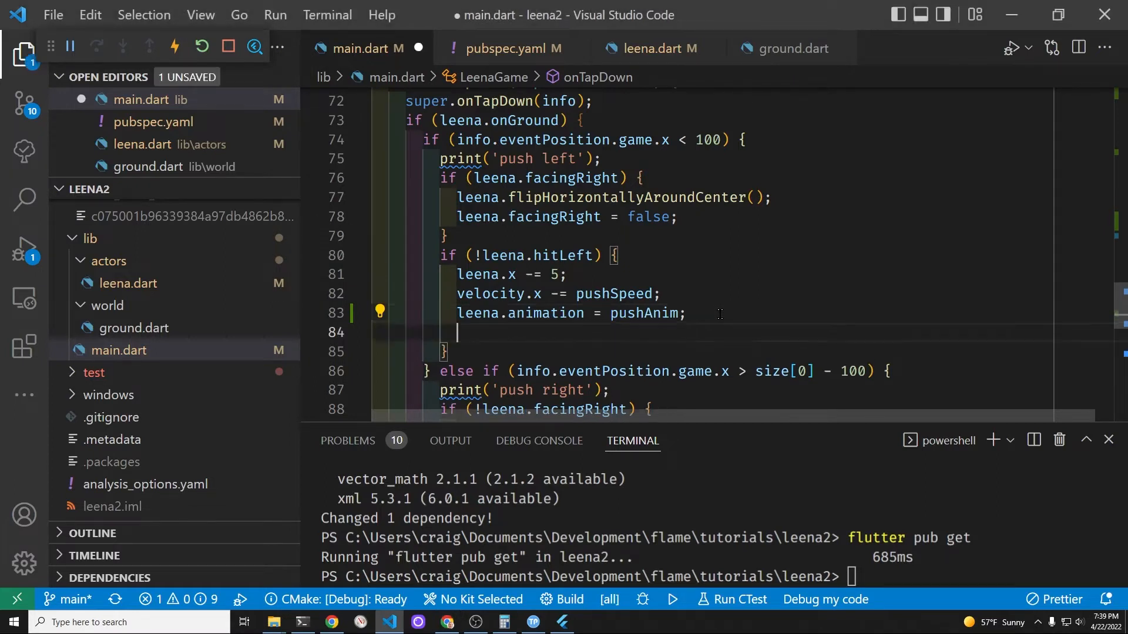
# Write Future.delayed with a 1200 ms Duration whose callback sets leena.animation to rideAnim.
pyautogui.write('Futu')
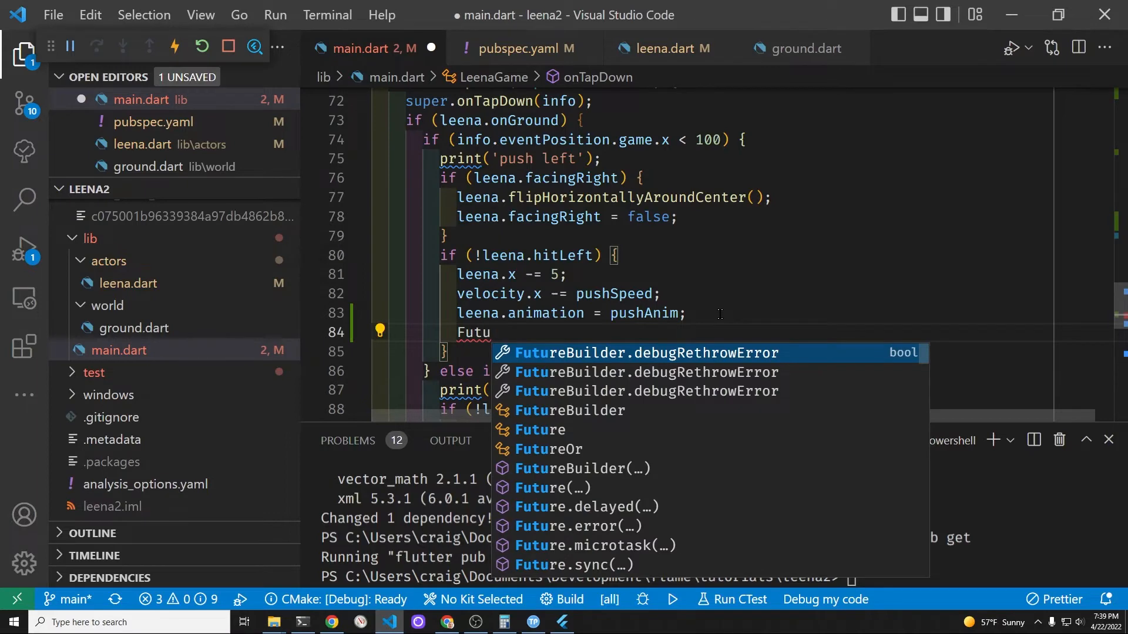
pyautogui.write('.delayed(duration')
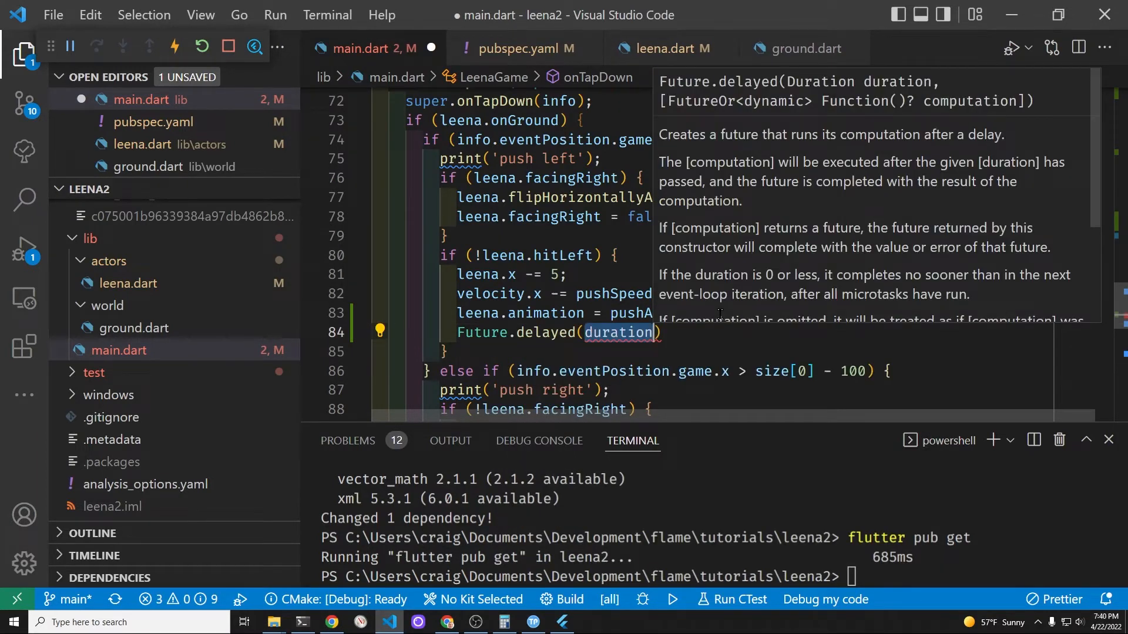
pyautogui.write('const')
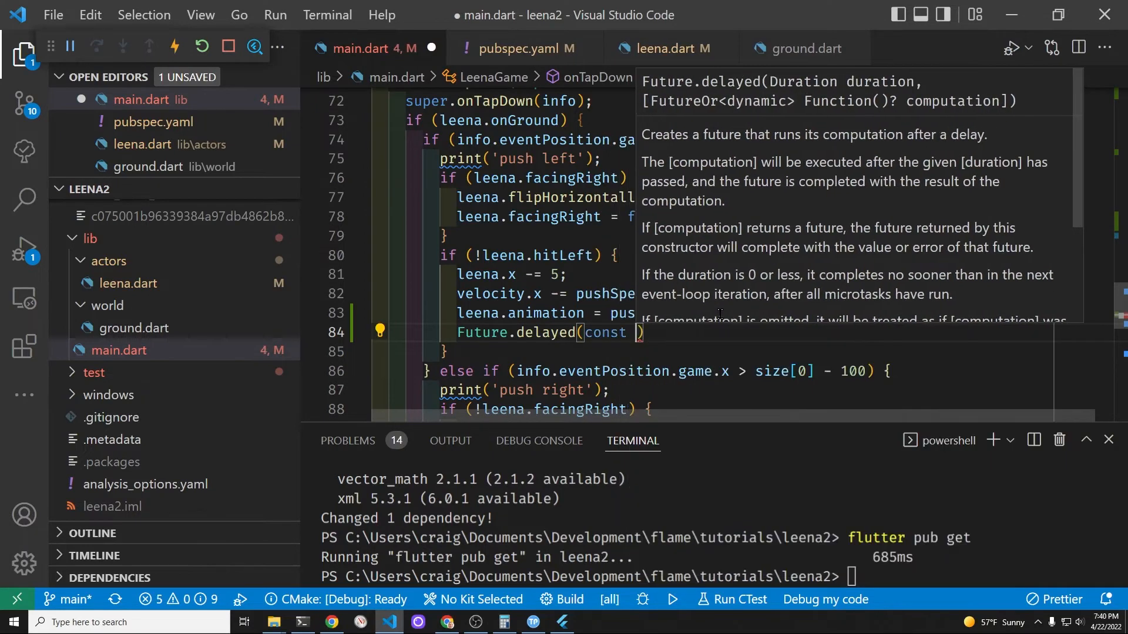
pyautogui.write('Duration(milliseconds:')
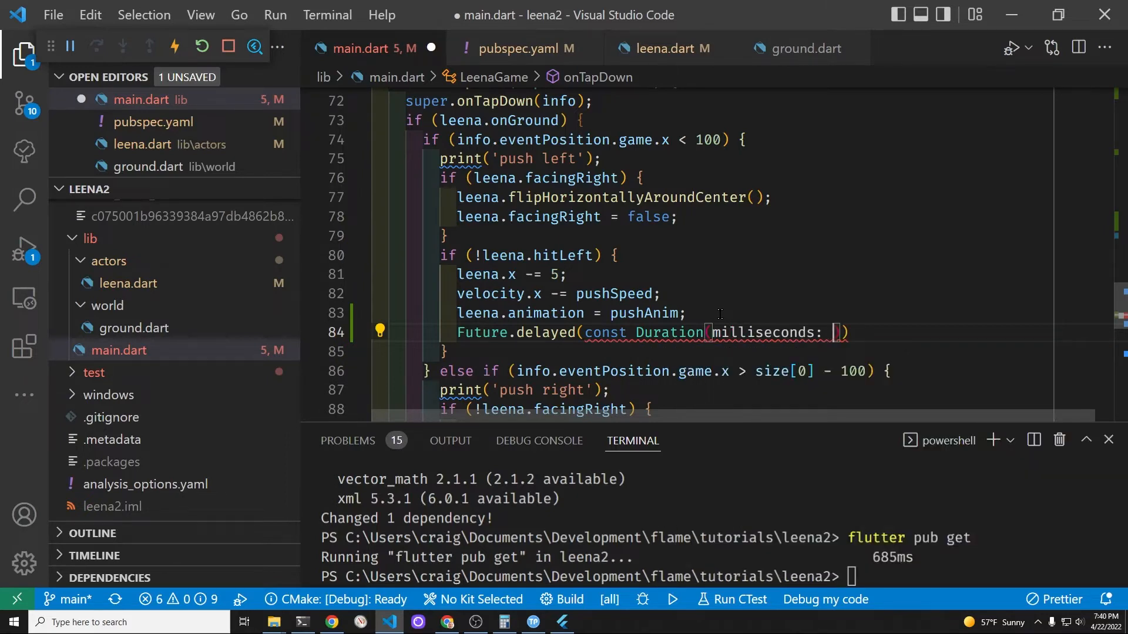
pyautogui.write('12')
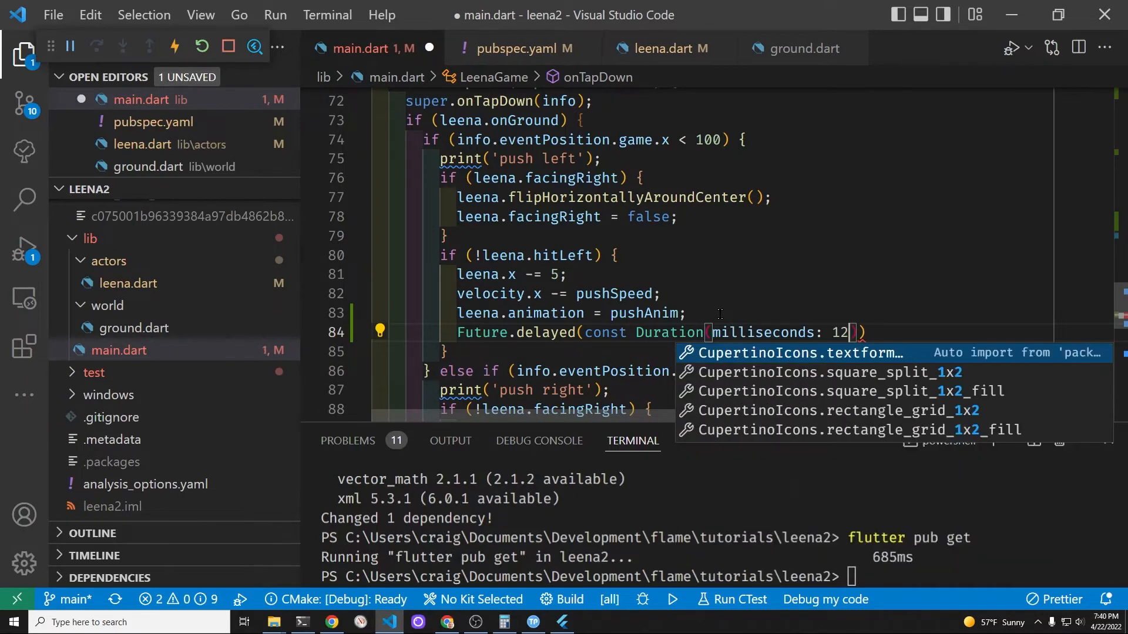
pyautogui.write('00')
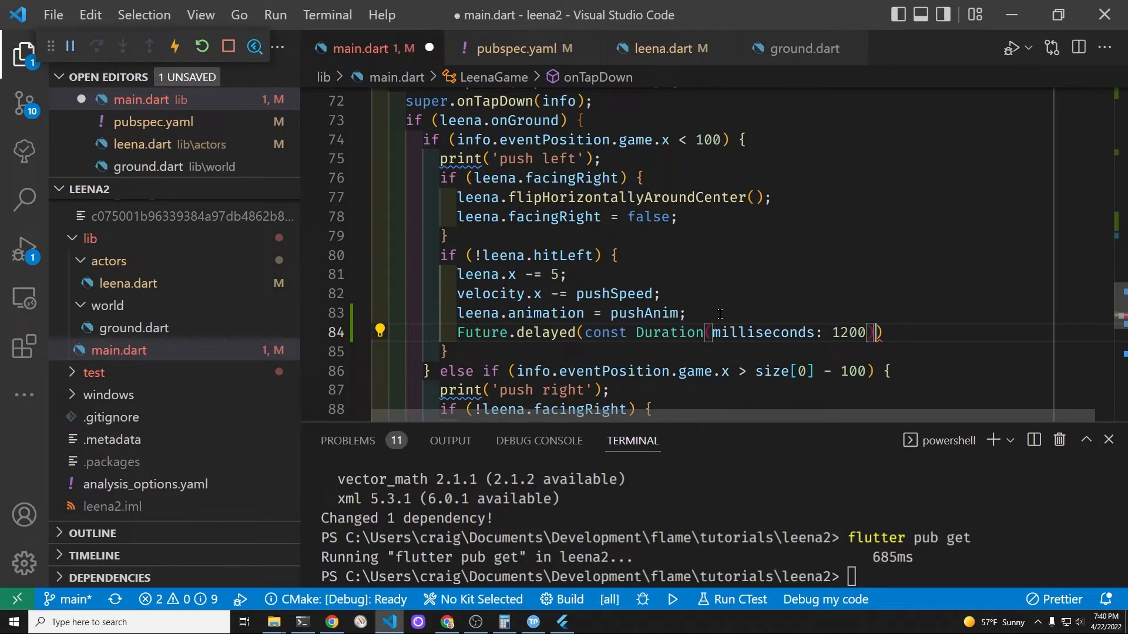
pyautogui.write(');')
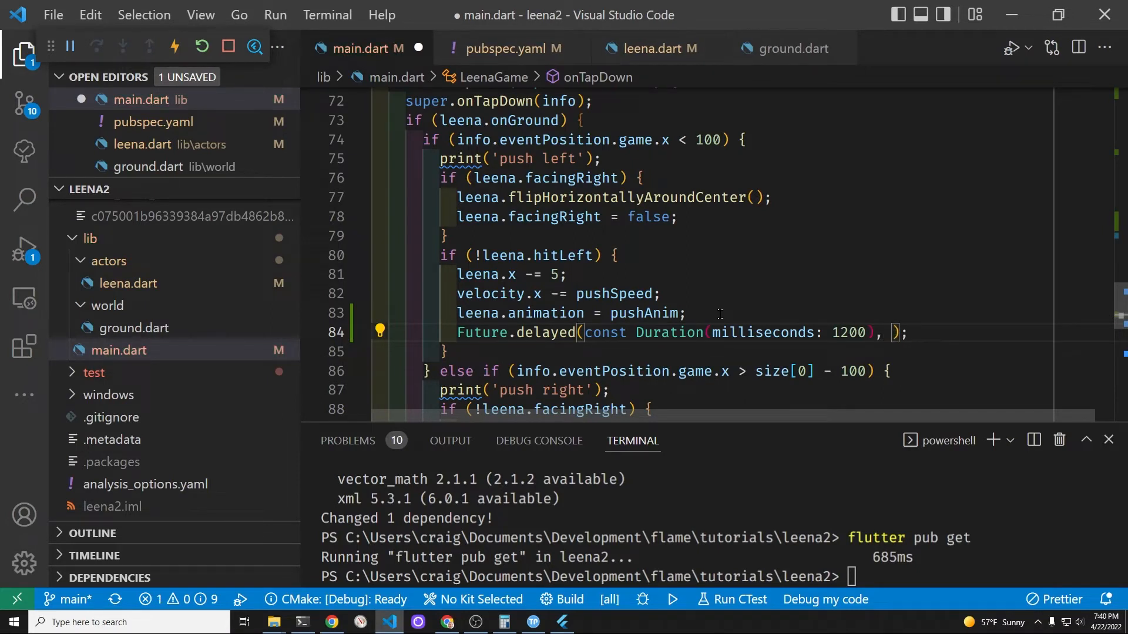
pyautogui.click(897, 332)
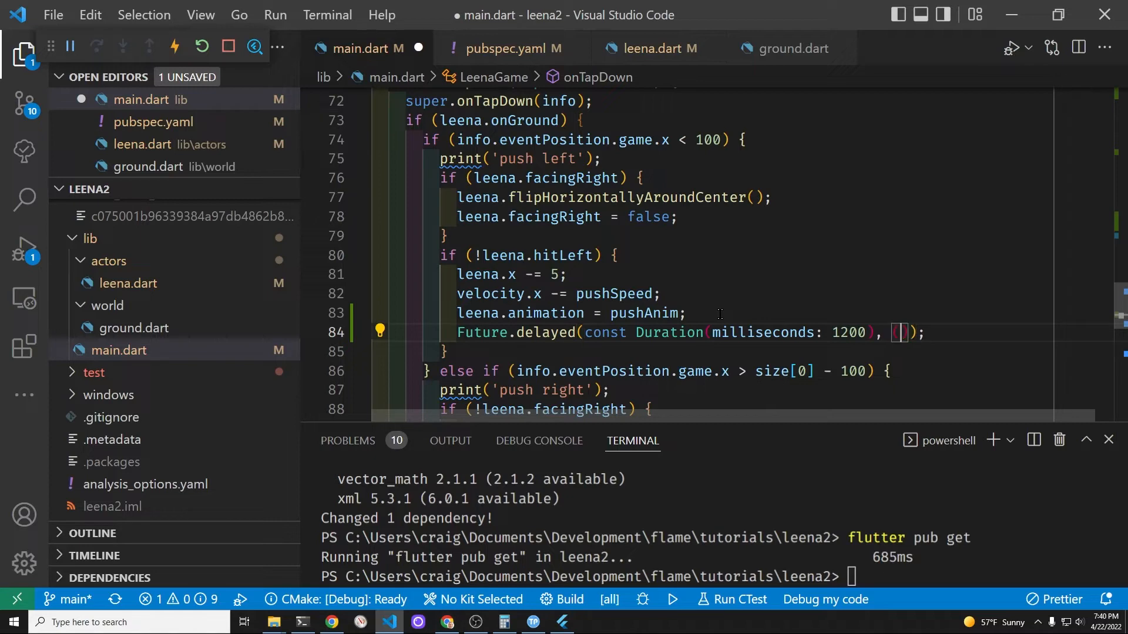
pyautogui.write('()')
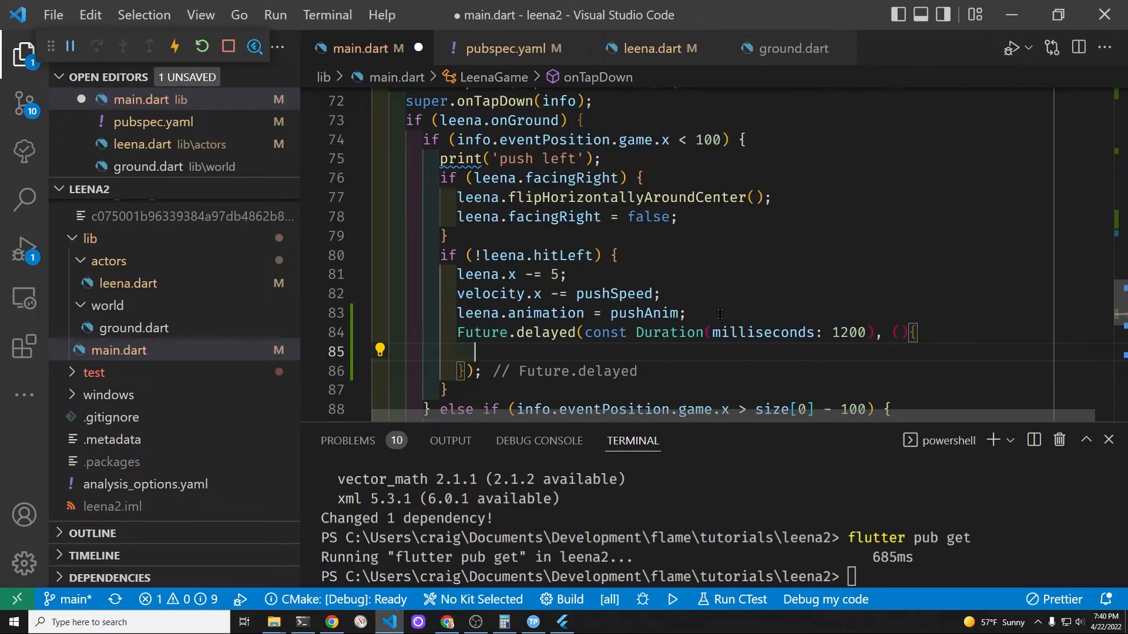
pyautogui.write('leena.animation =')
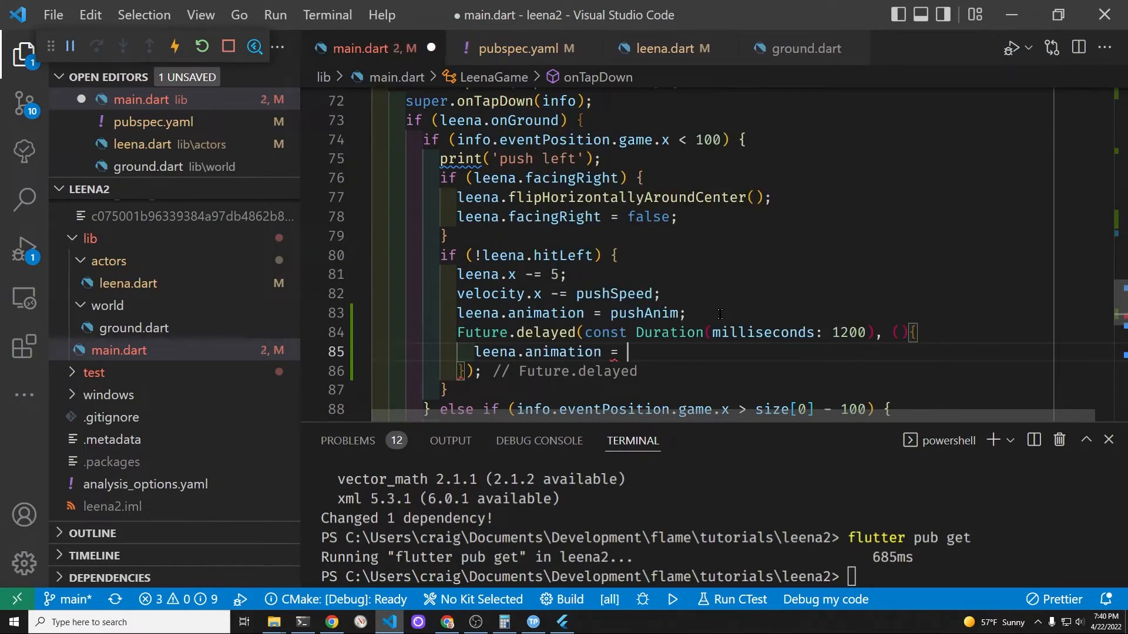
pyautogui.write('ri')
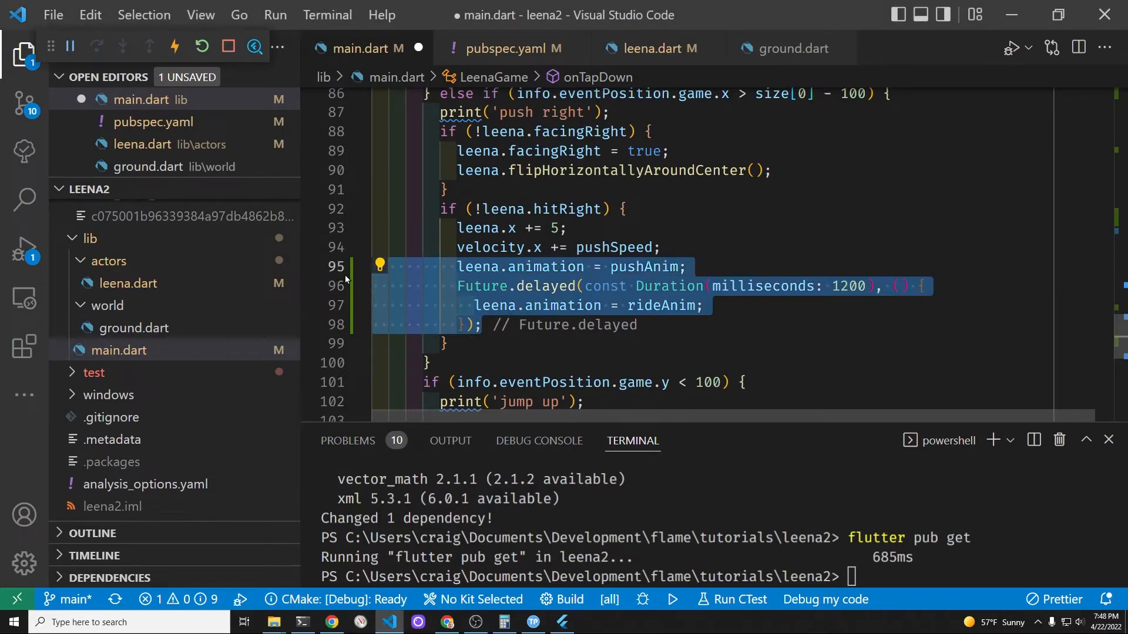
# Cut the duplicate 'leena.animation = pushAnim' line and save to format main.dart.
pyautogui.click(526, 296)
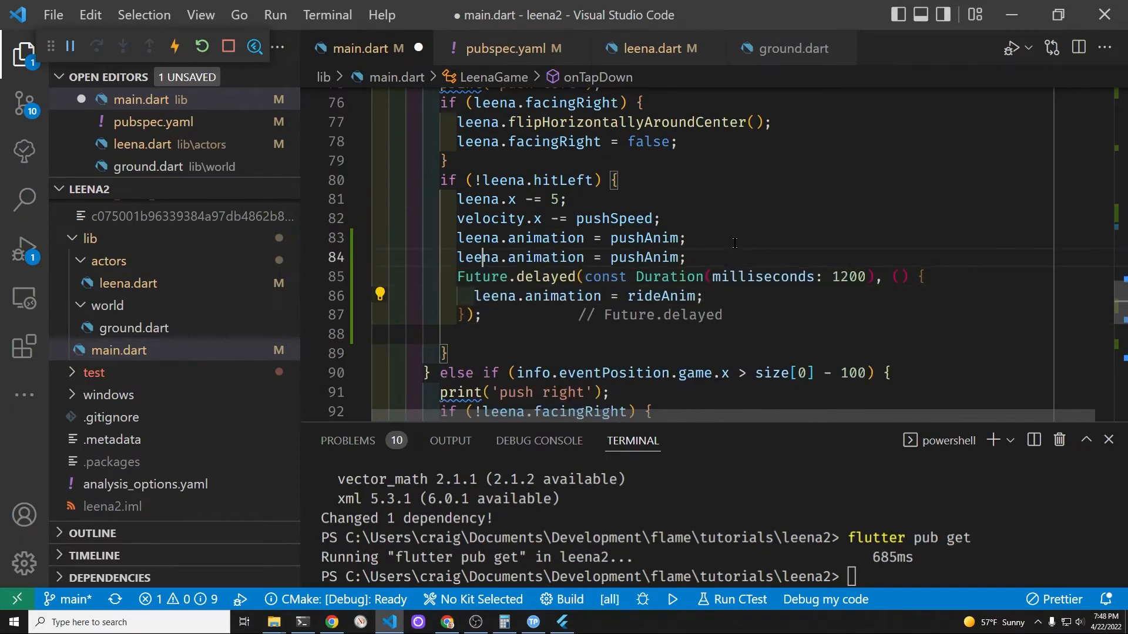
pyautogui.press('Ctrl+x')
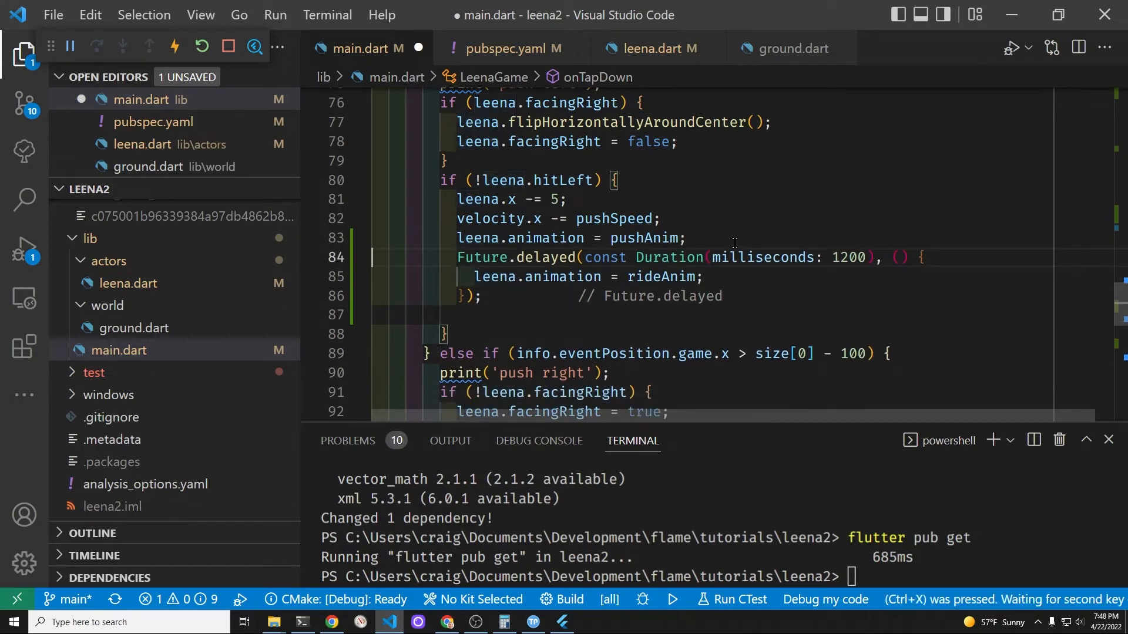
pyautogui.press('ctrl+s')
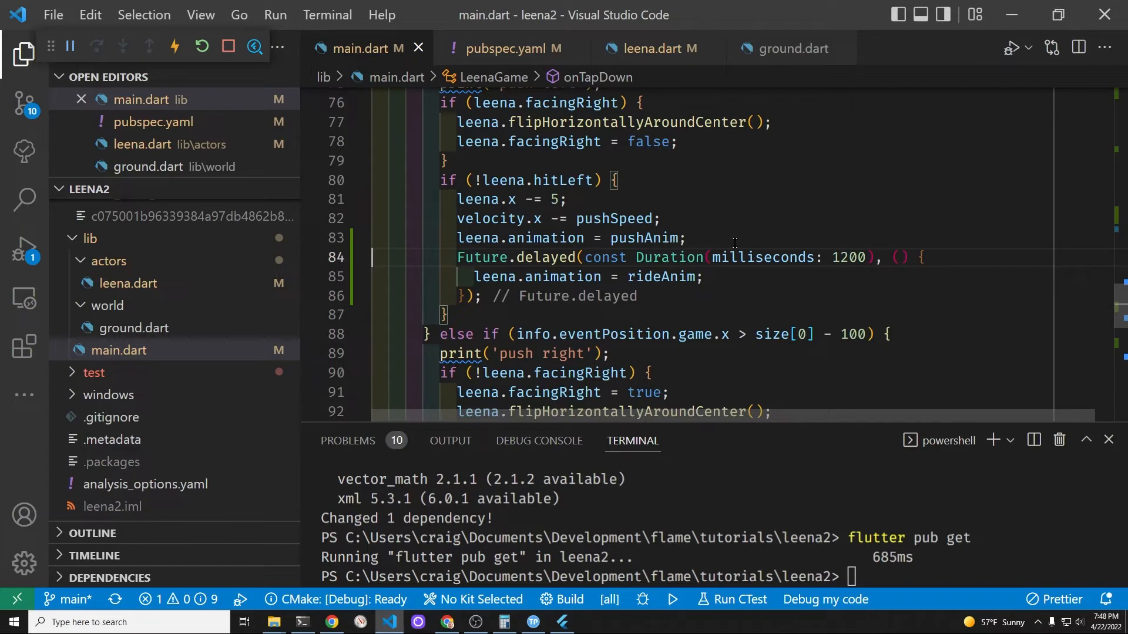
pyautogui.moveTo(690, 486)
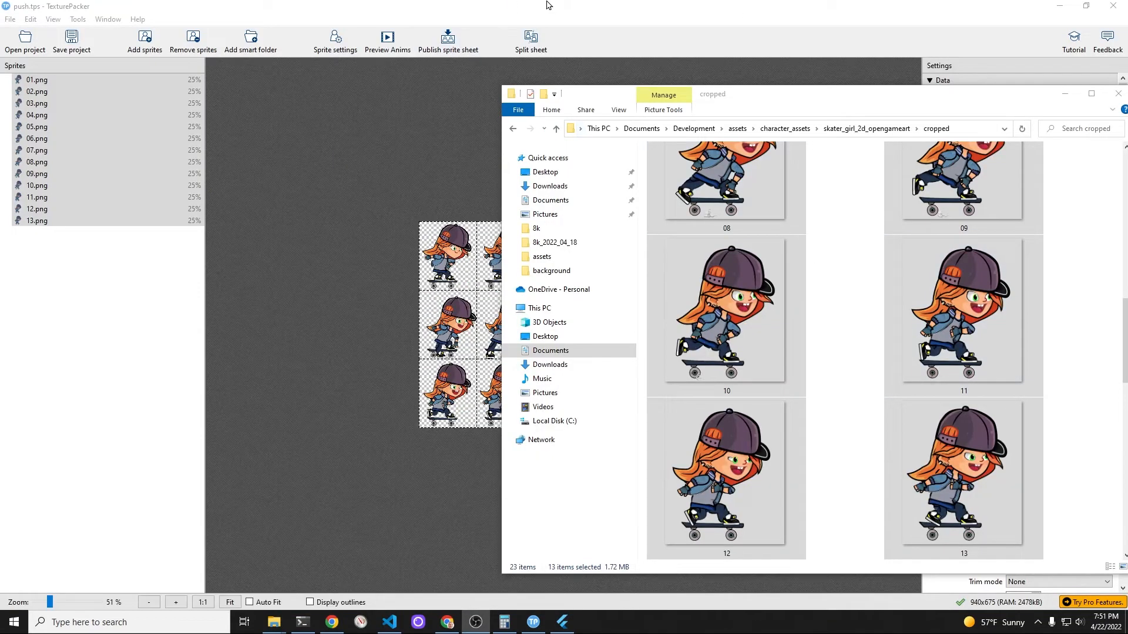
# Create a 00.png idle project scaled to 25% and publish it into leena2/assets.
pyautogui.click(10, 19)
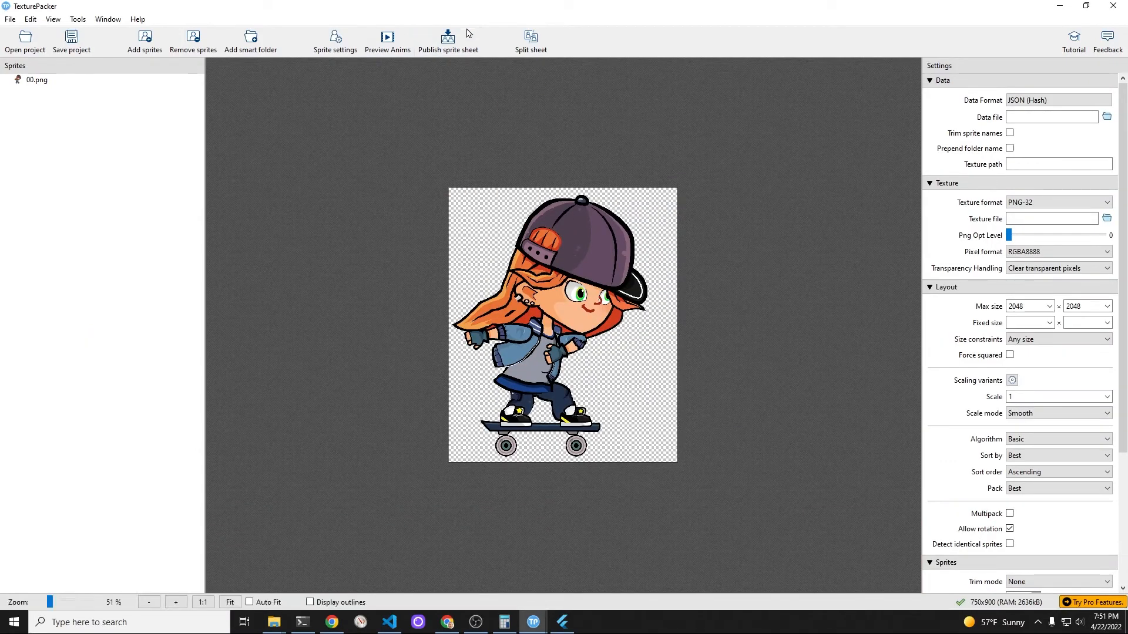
pyautogui.click(387, 41)
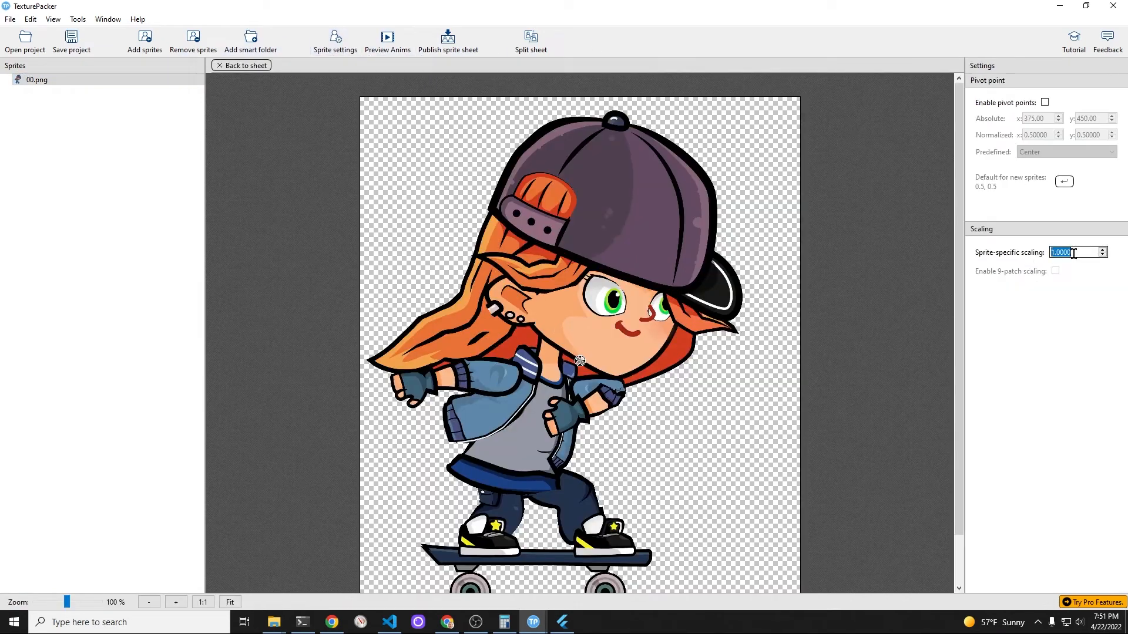
pyautogui.write('.24')
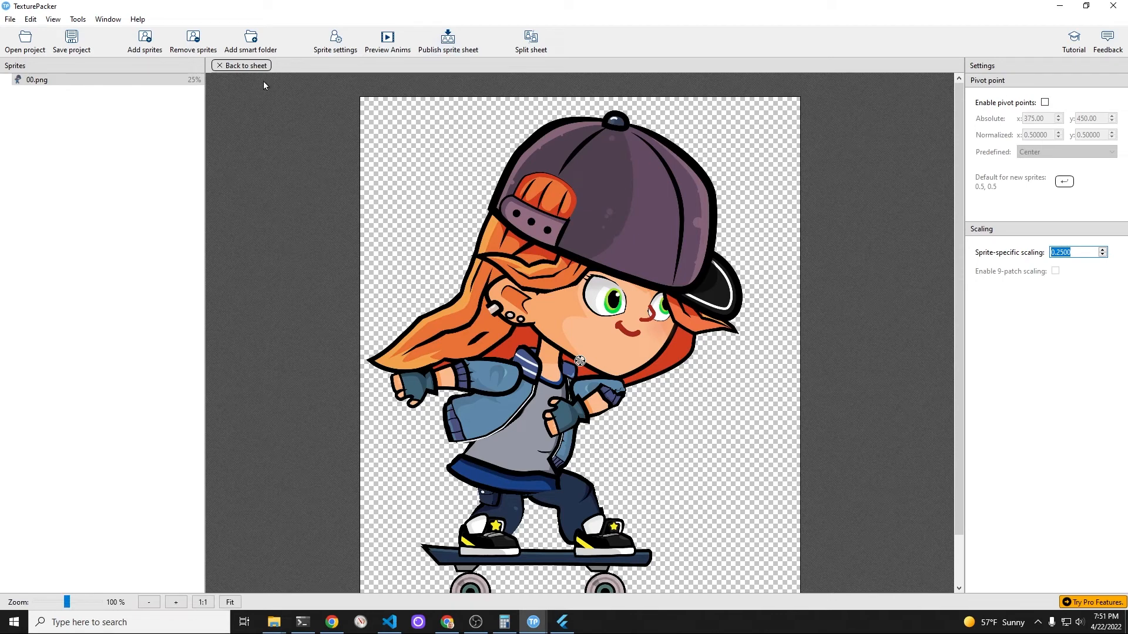
pyautogui.click(240, 65)
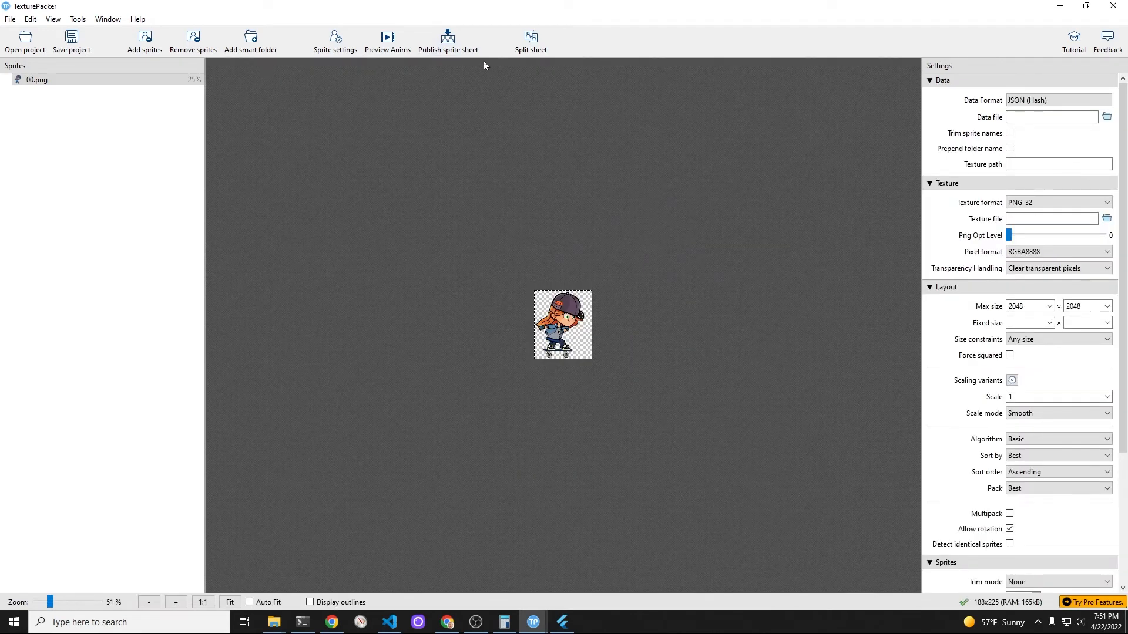
pyautogui.moveTo(486, 64)
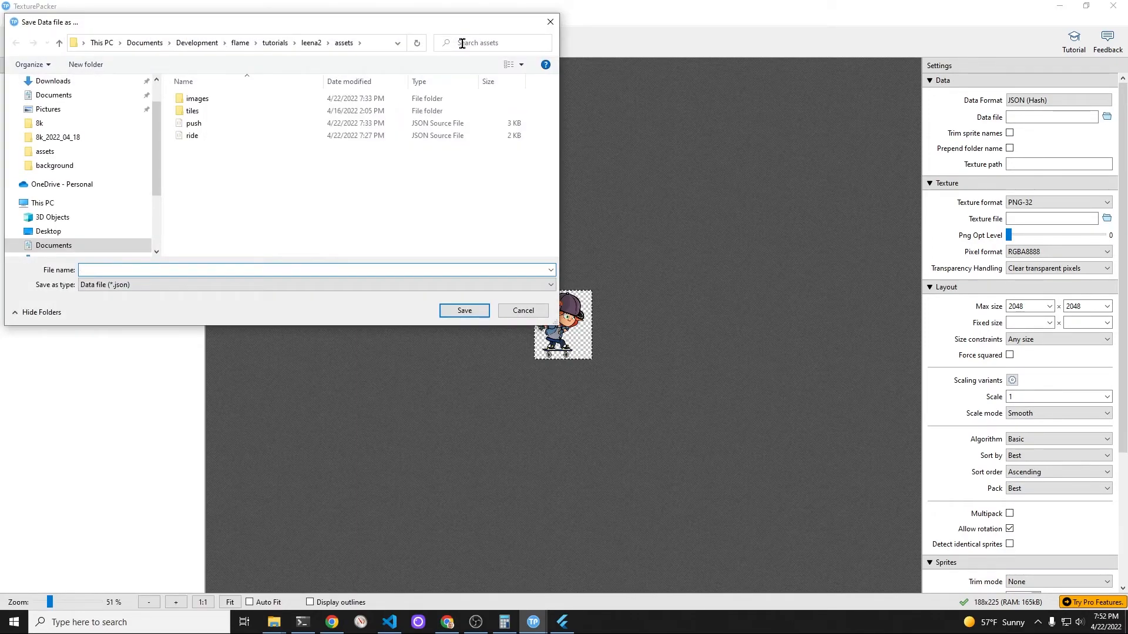
pyautogui.click(463, 311)
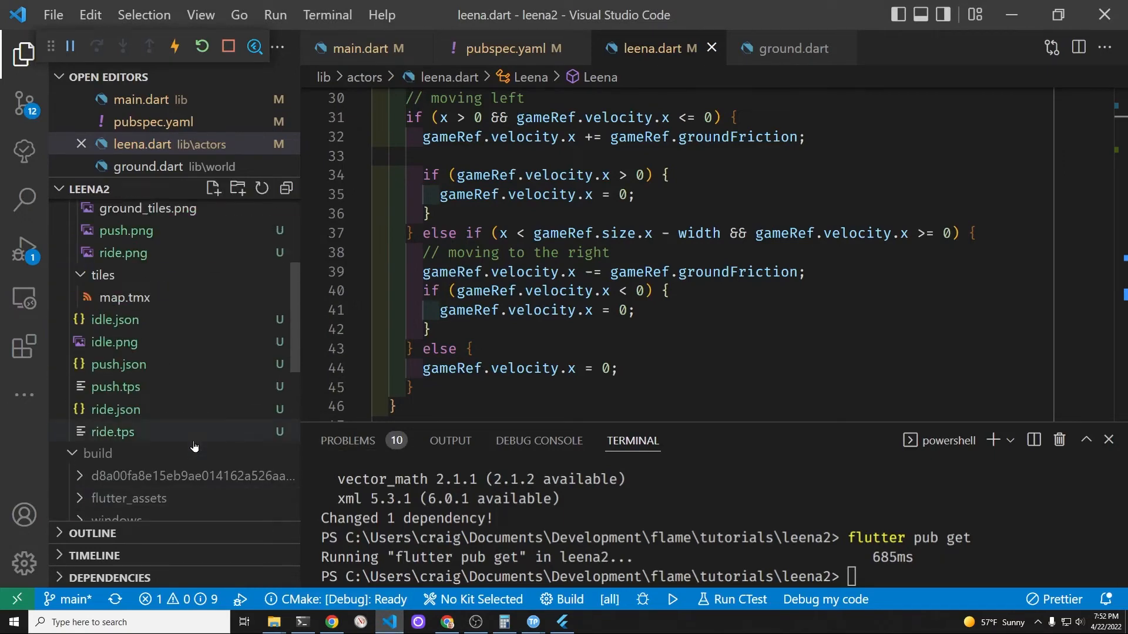
# Move idle.png into the assets/images folder and return to main.dart.
pyautogui.click(113, 415)
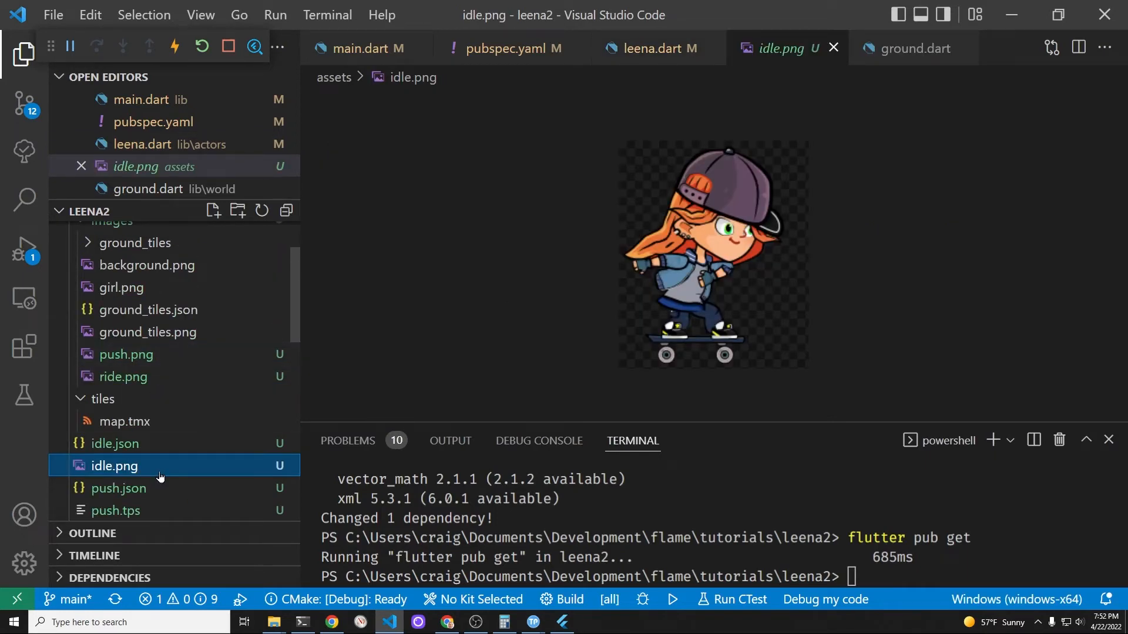
pyautogui.moveTo(113, 466); pyautogui.dragTo(146, 331)
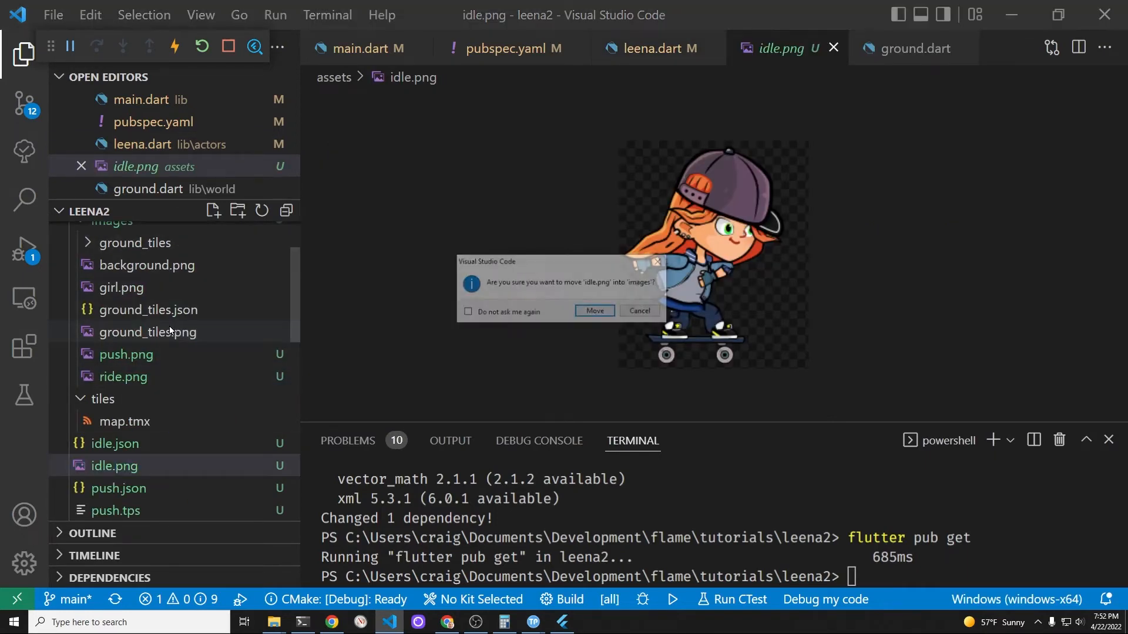
pyautogui.click(594, 311)
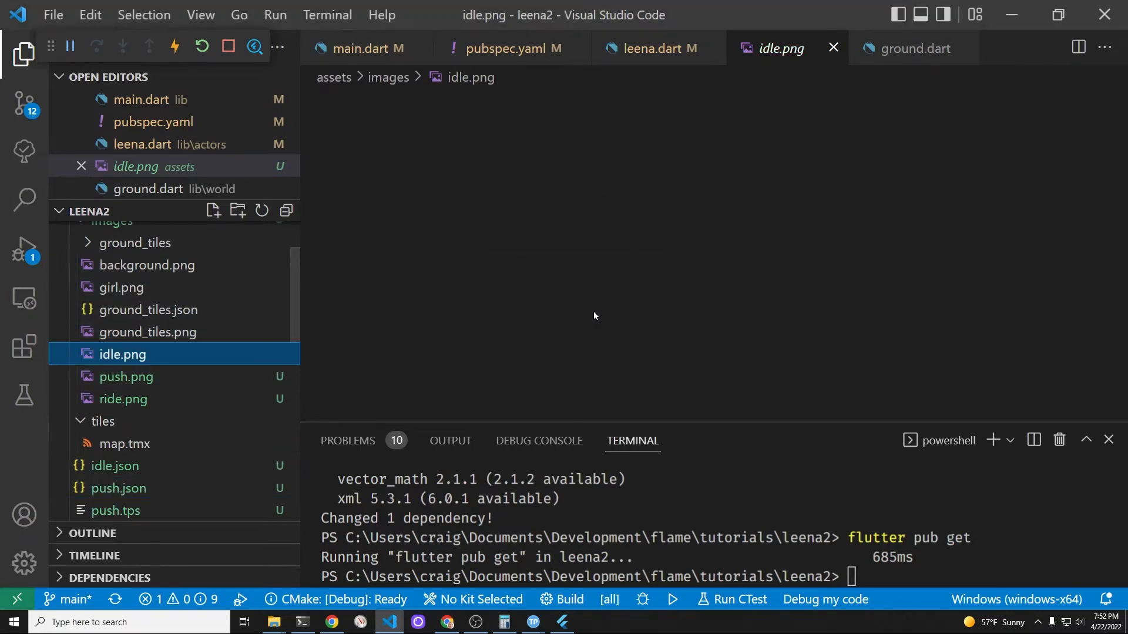
pyautogui.click(363, 48)
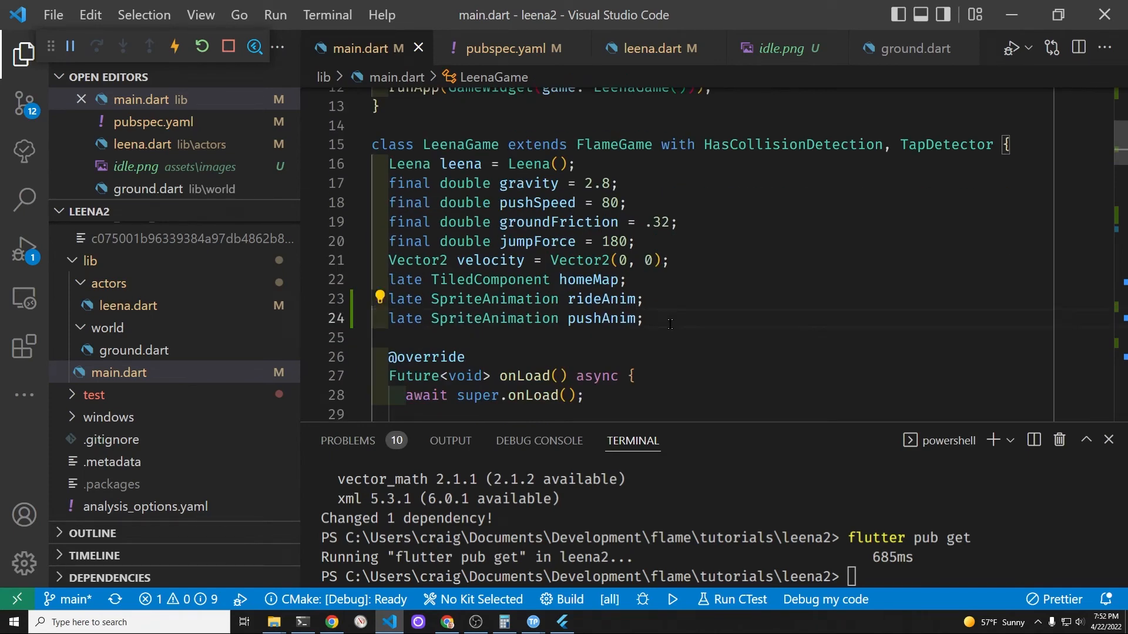
# Declare 'late SpriteAnimation idleAnim;' on line 25 after pushAnim.
pyautogui.write('ldate Spri')
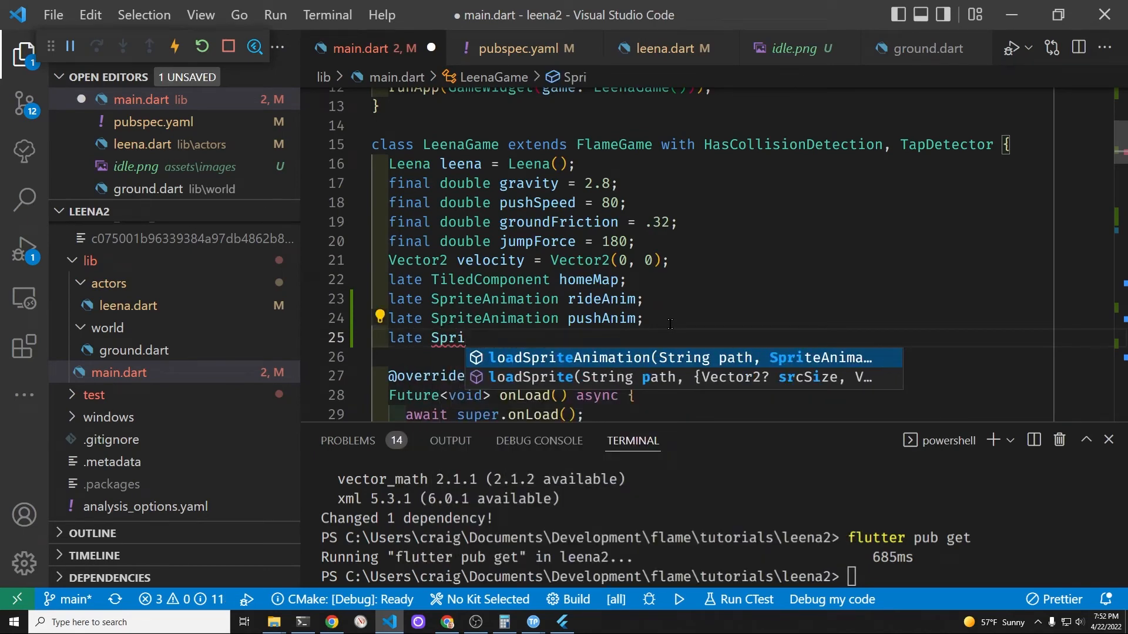
pyautogui.write('teAnimation i')
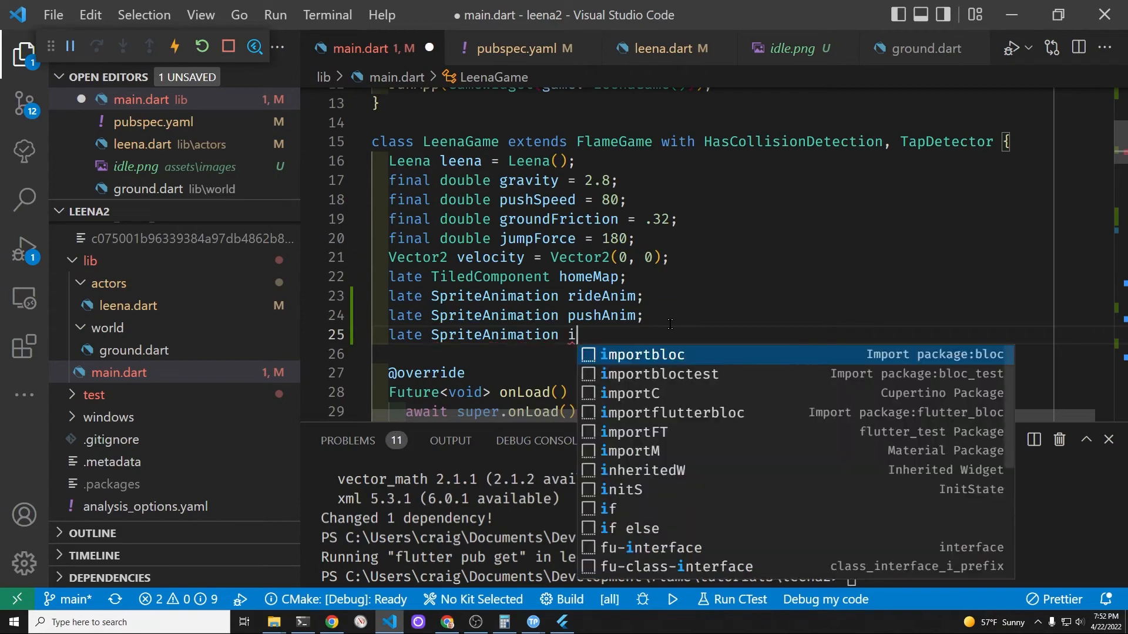
pyautogui.write('dle')
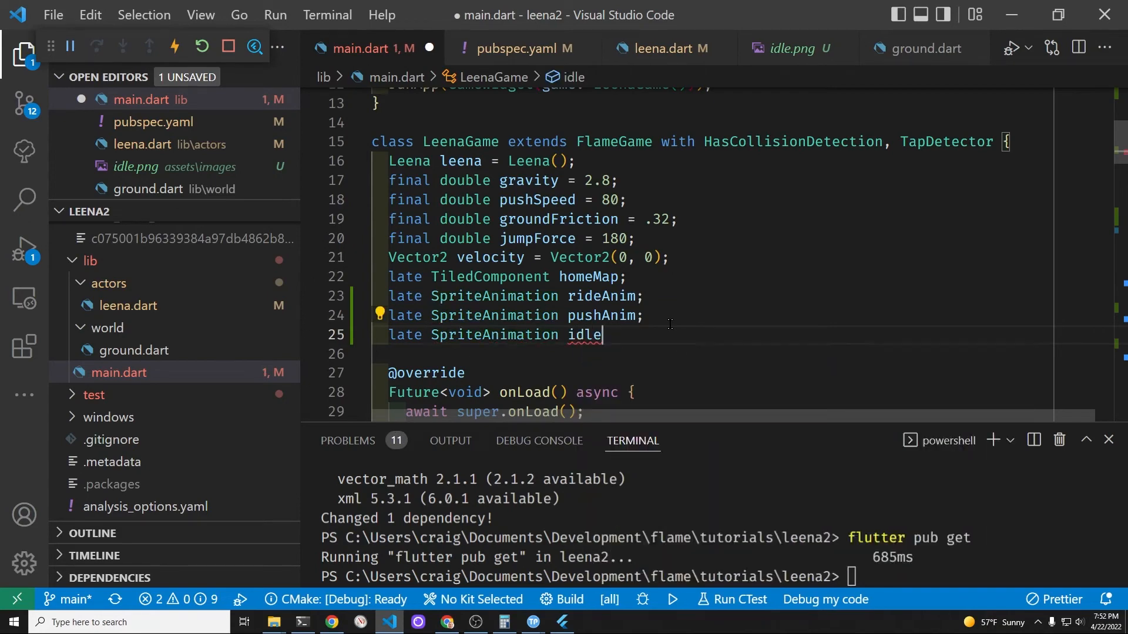
pyautogui.write('Anim;')
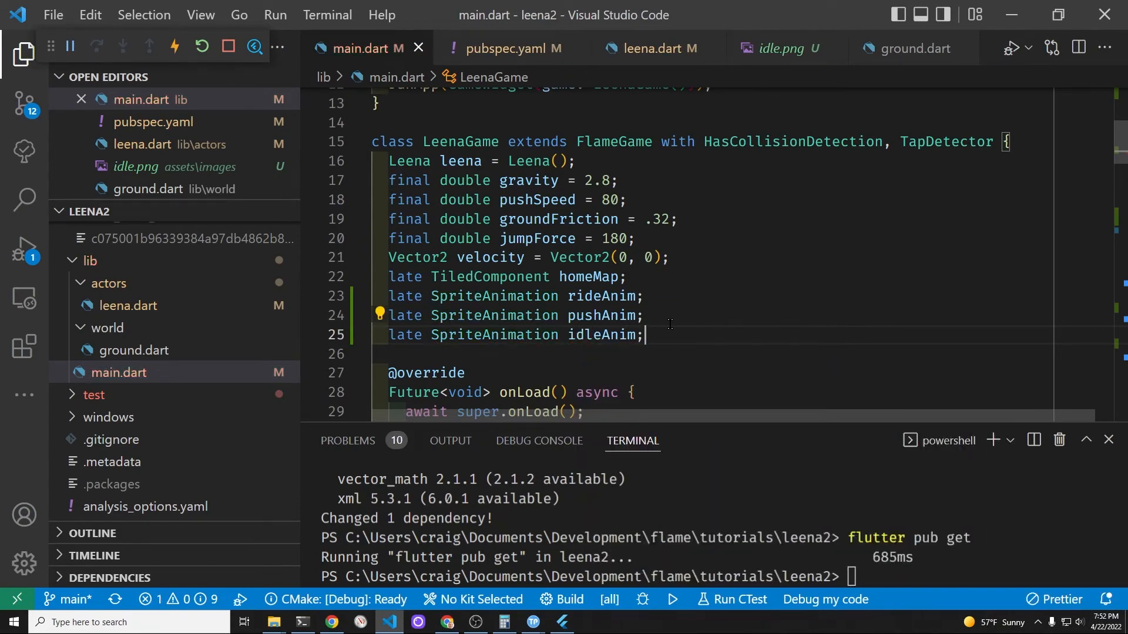
pyautogui.scroll(-3)
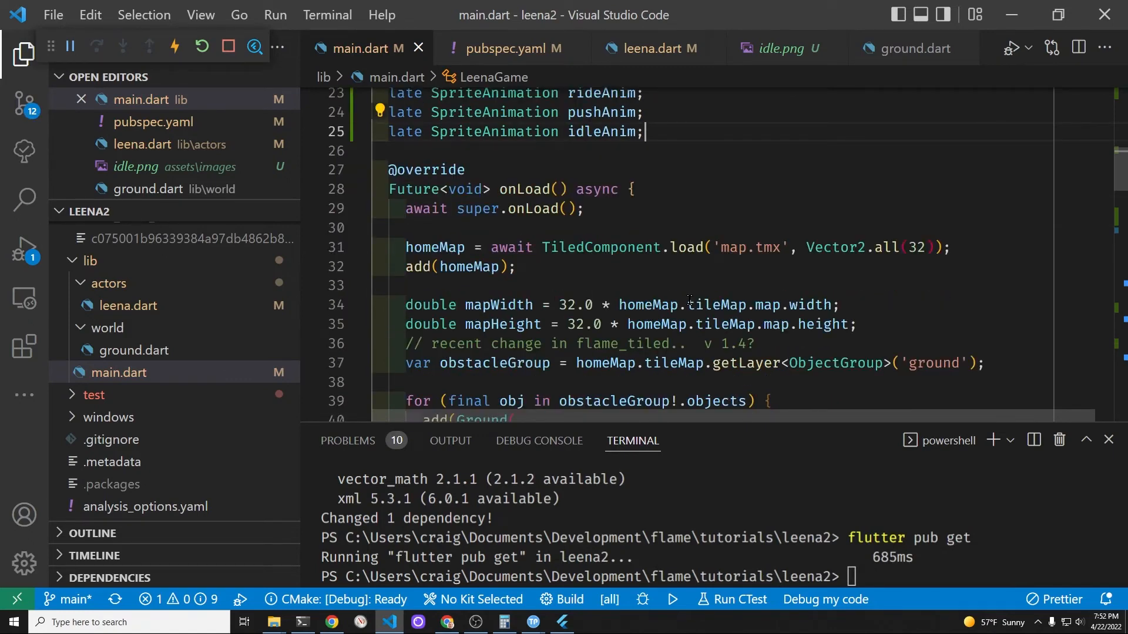
# Copy the pushAnim spriteList loader as idleAnim using idle.png and idle.json, and save.
pyautogui.scroll(-3)
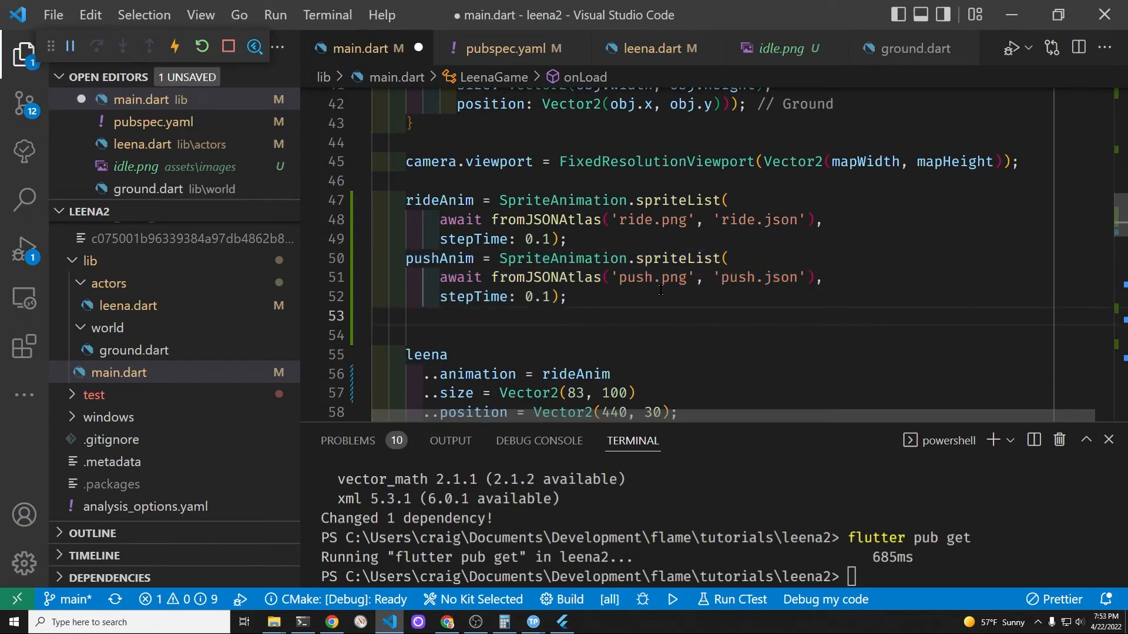
pyautogui.write('pushAnim = SpriteAnimation.spriteList(')
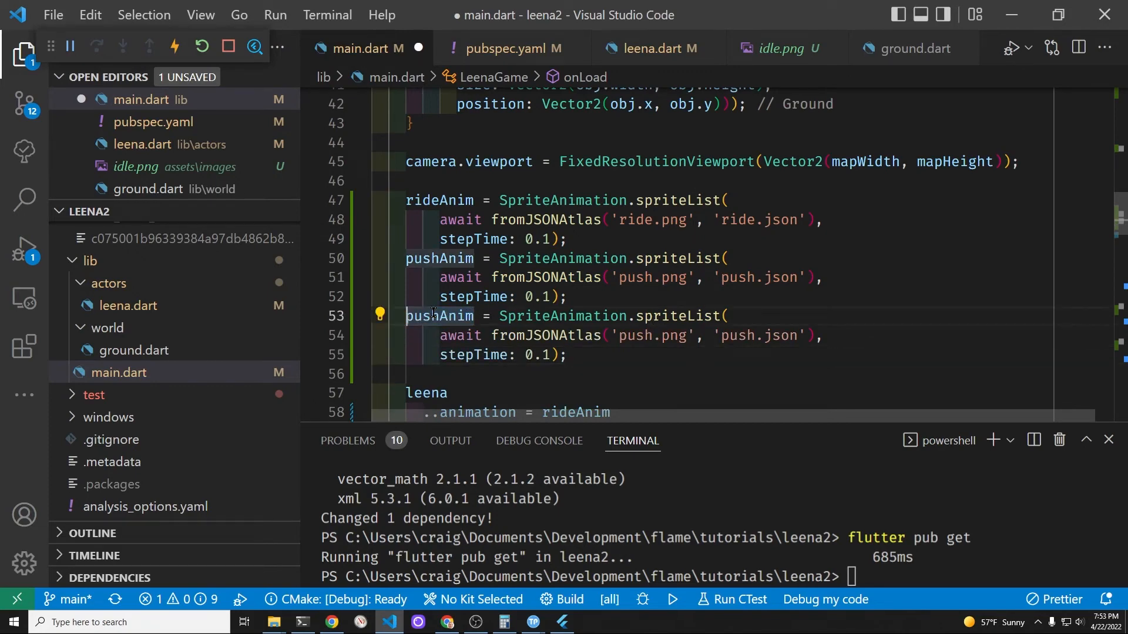
pyautogui.doubleClick(439, 316)
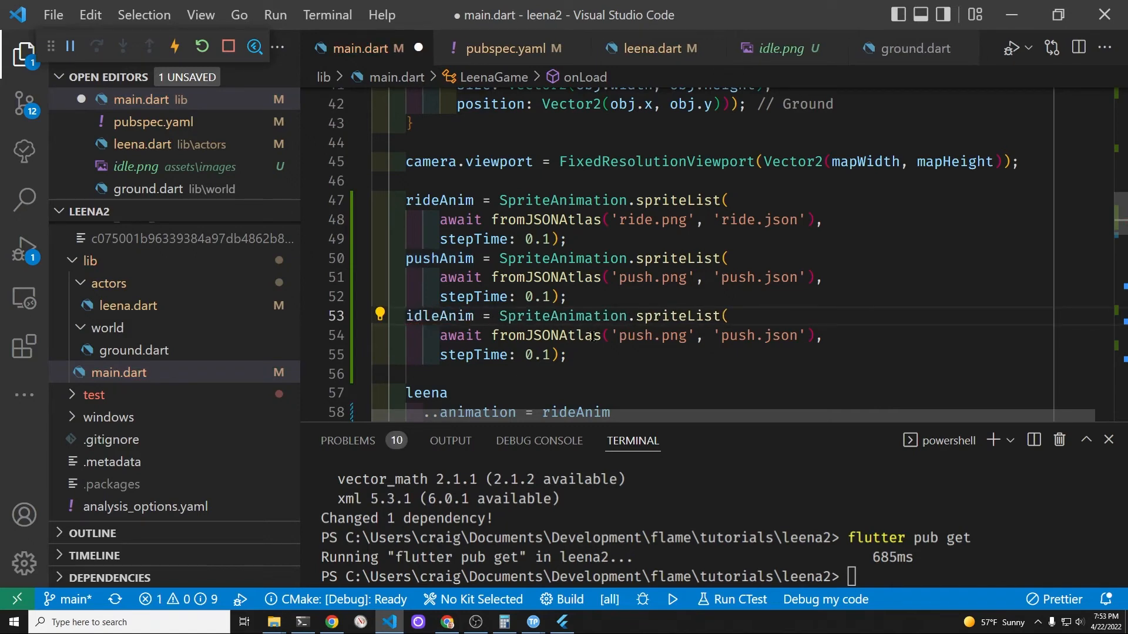
pyautogui.doubleClick(637, 335)
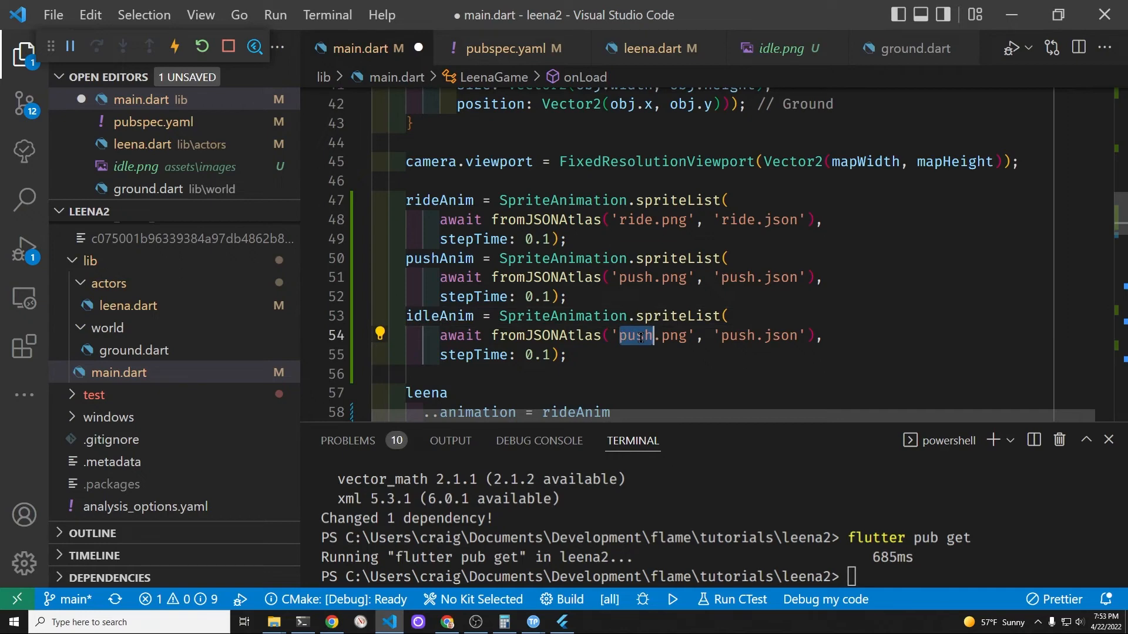
pyautogui.write('idle')
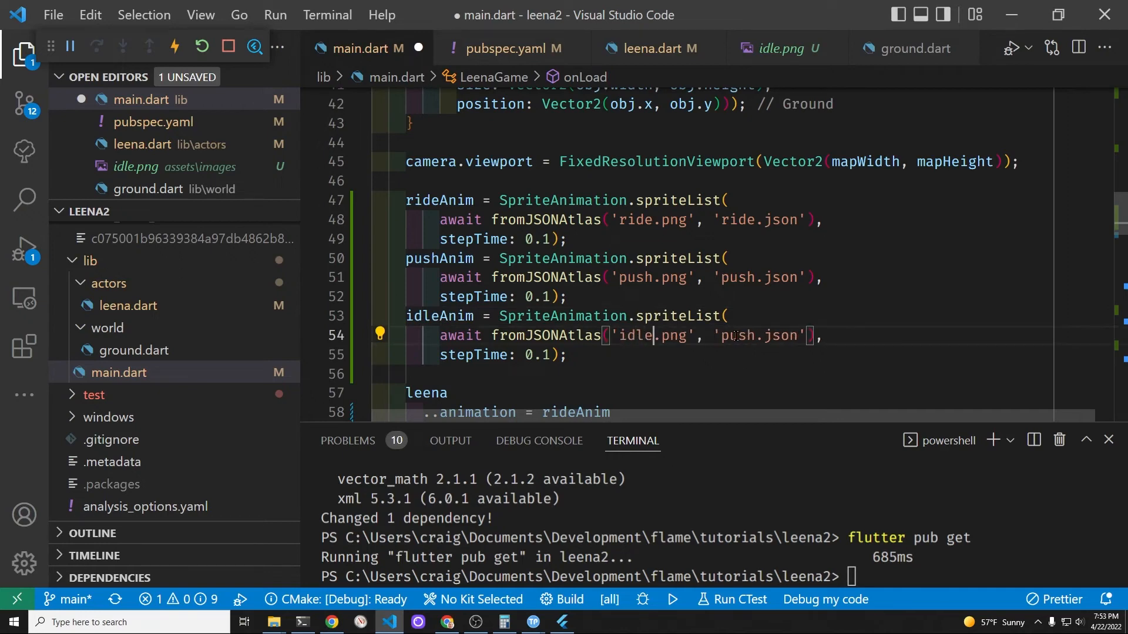
pyautogui.write('idle')
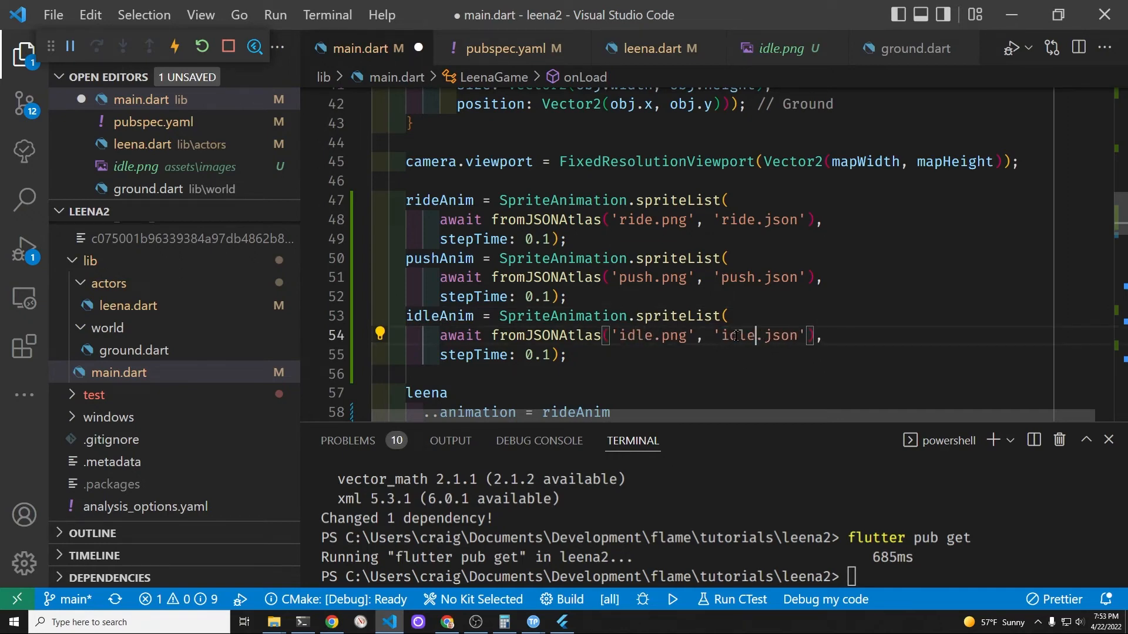
pyautogui.press('ctrl+s')
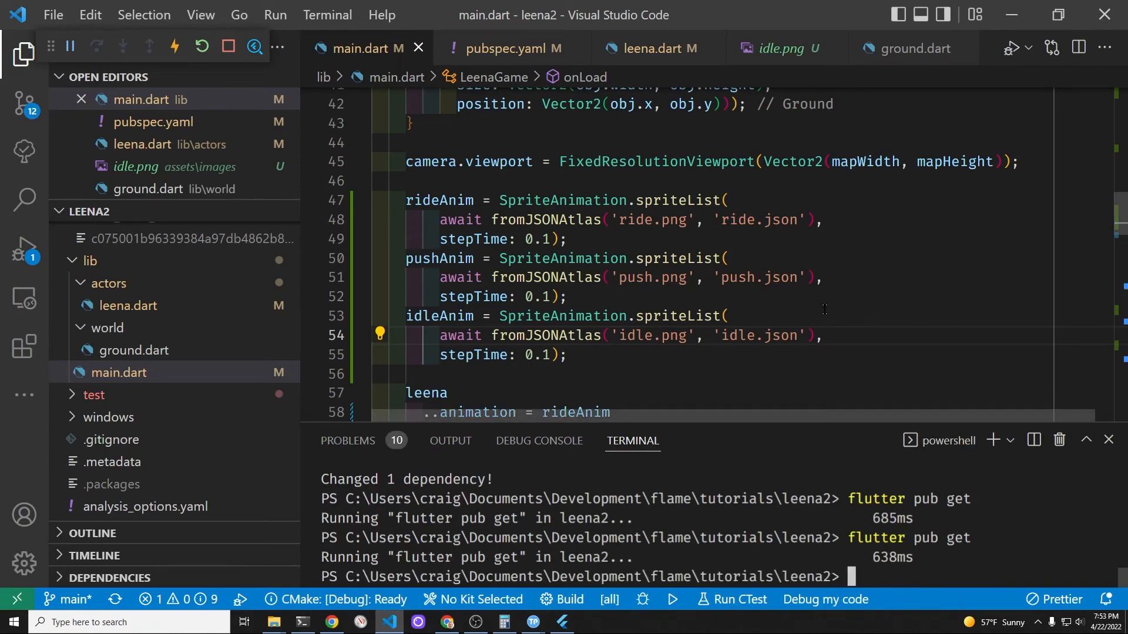
pyautogui.scroll(-3)
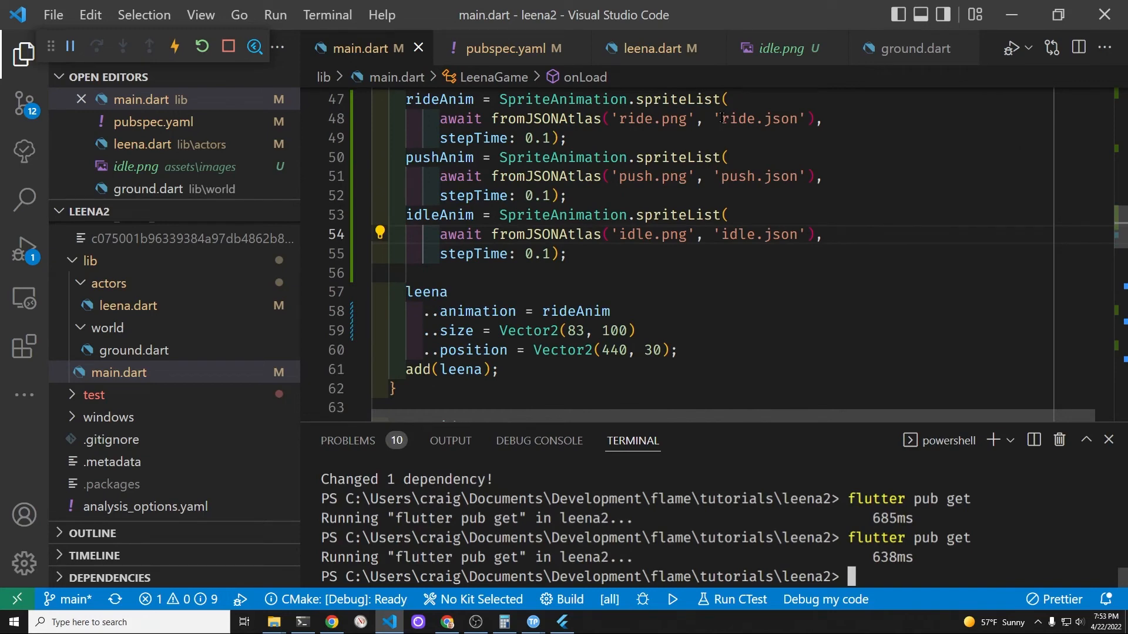
pyautogui.click(653, 48)
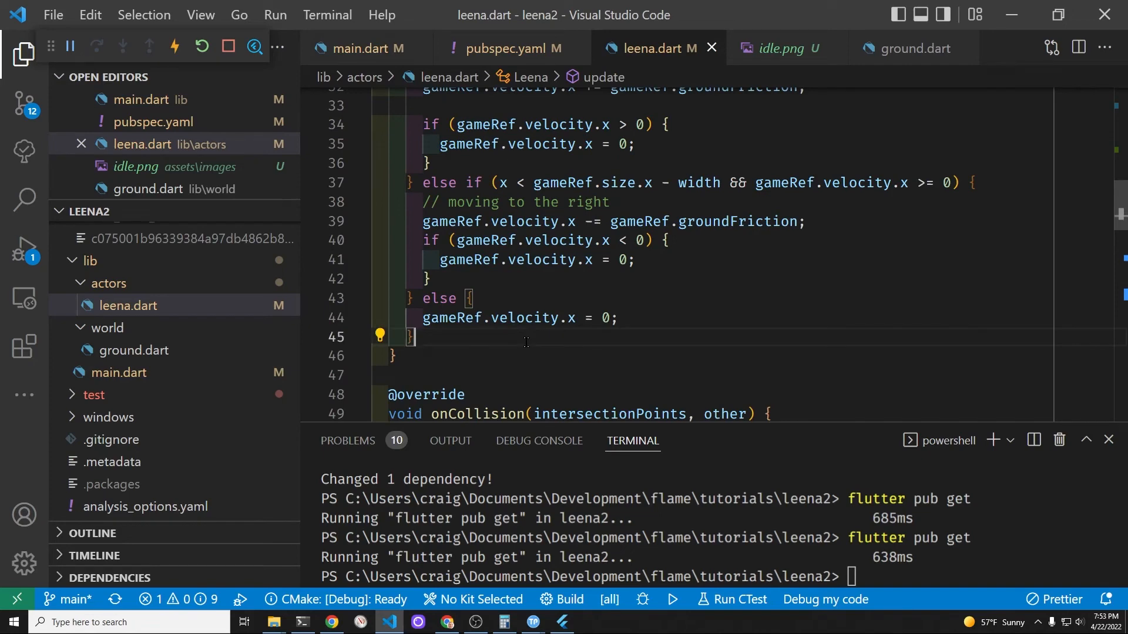
# Add an if (gameRef.velocity.x == 0) condition after the else block.
pyautogui.press('enter')
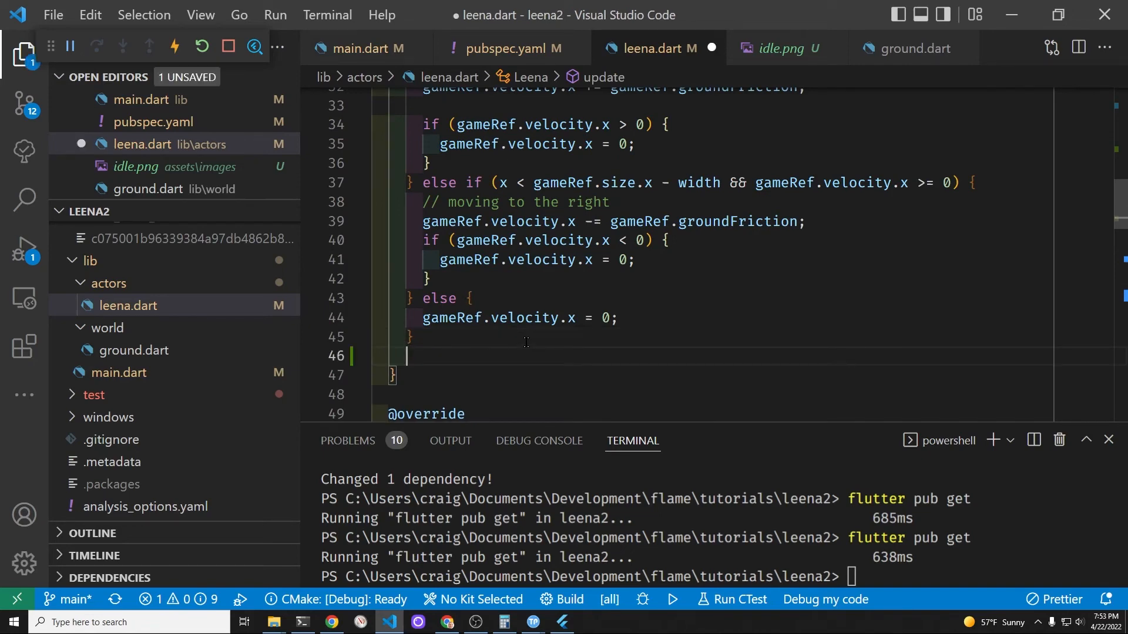
pyautogui.write('if')
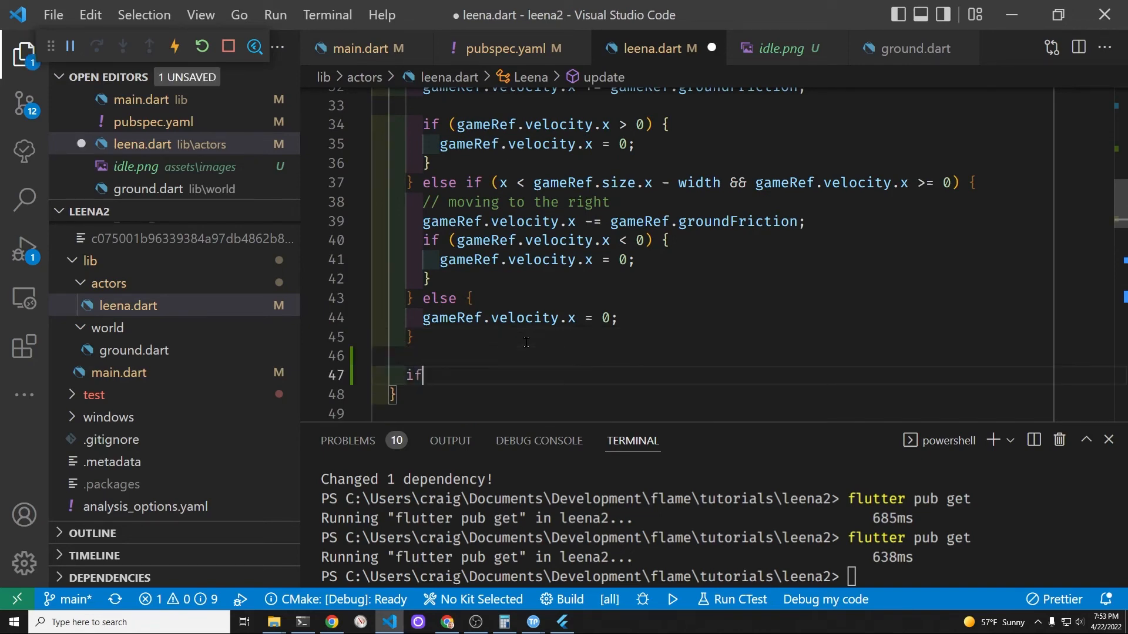
pyautogui.write('()')
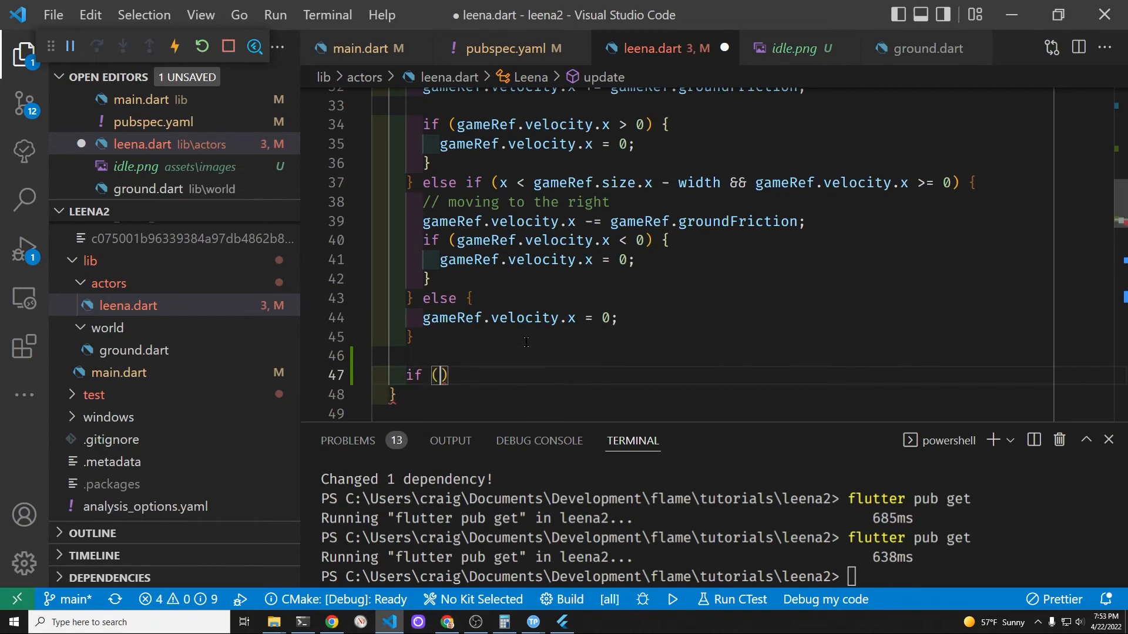
pyautogui.write('gameRef')
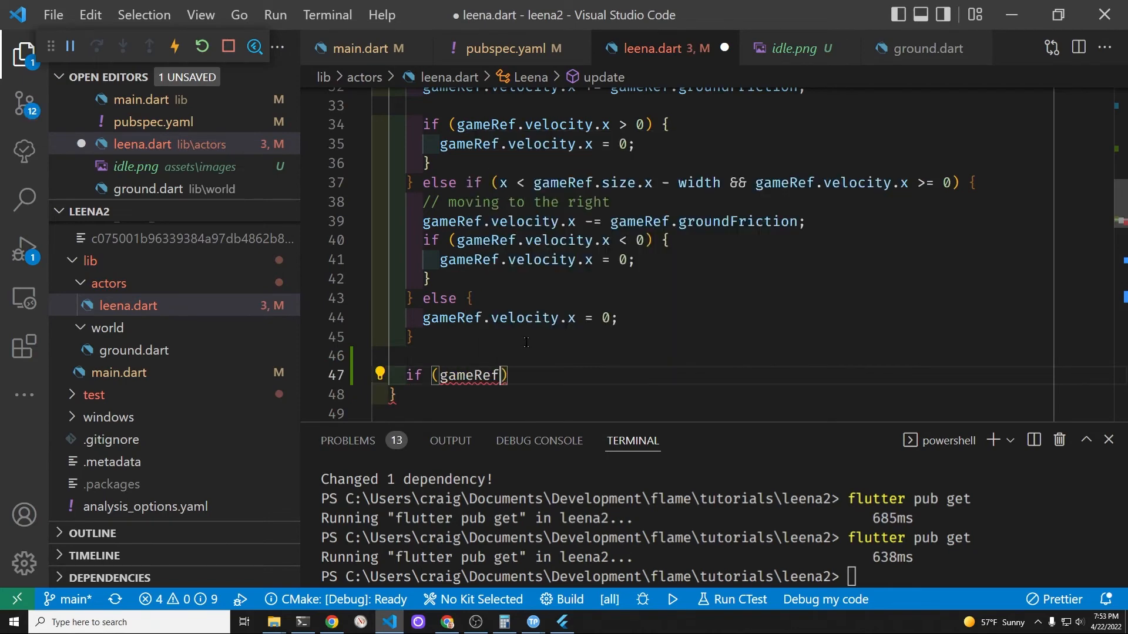
pyautogui.write('.velocity.x')
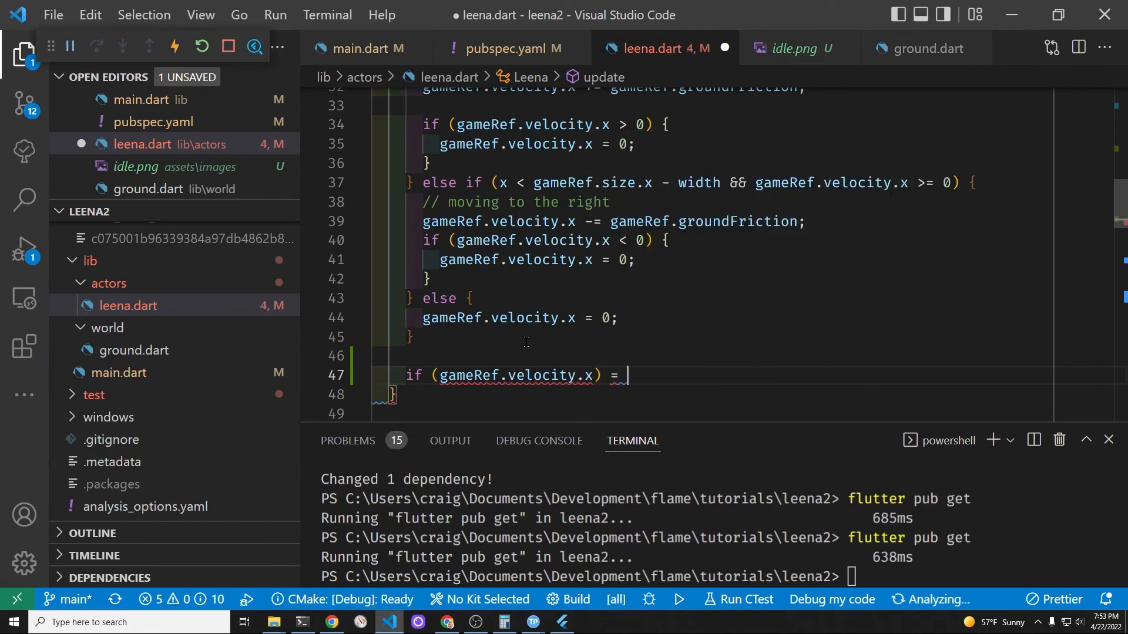
pyautogui.write('0 {')
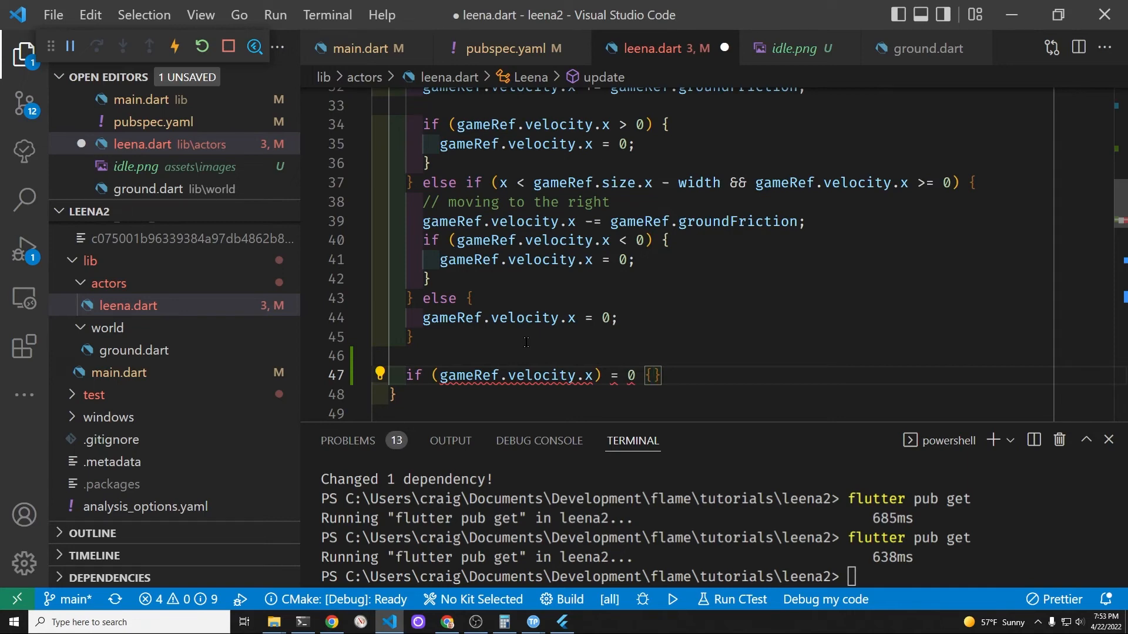
pyautogui.press('BackSpace')
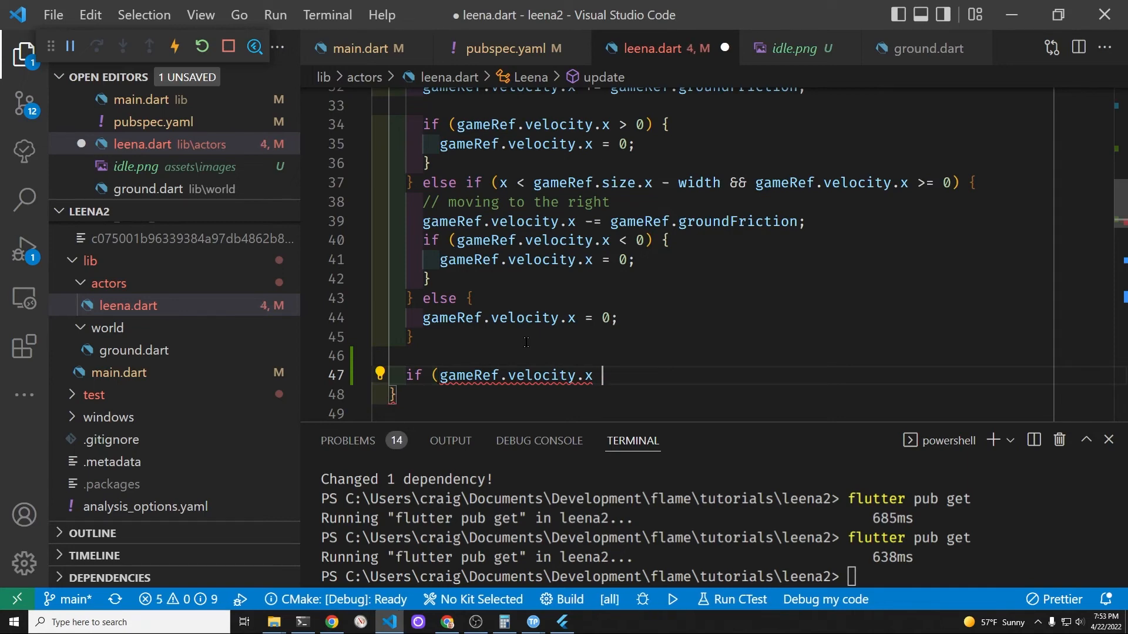
pyautogui.write('==')
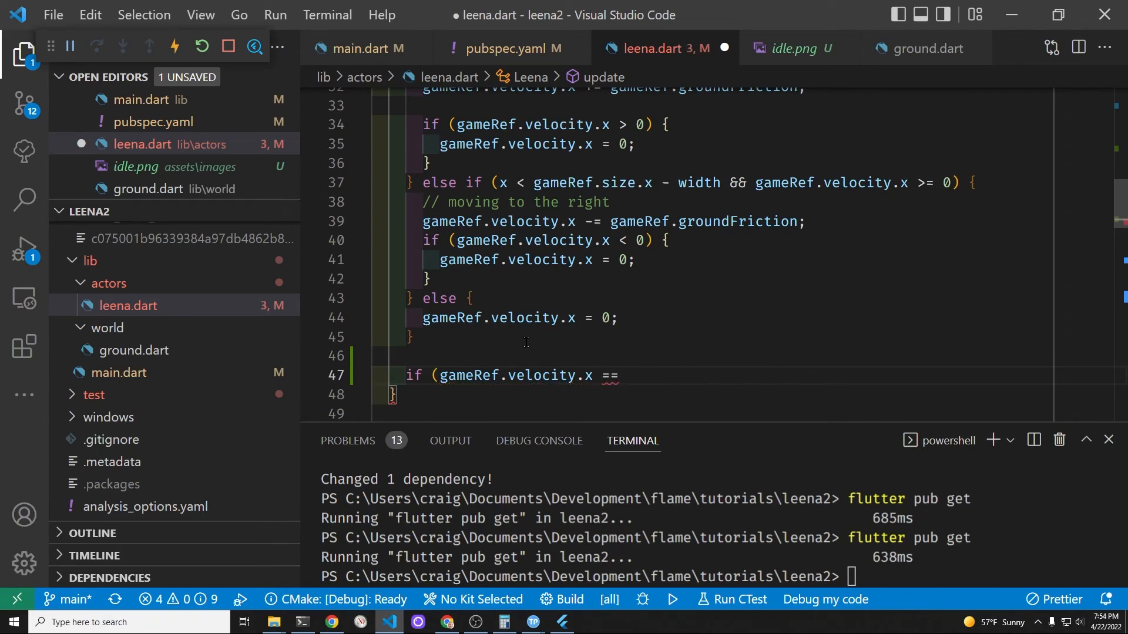
pyautogui.write('0)')
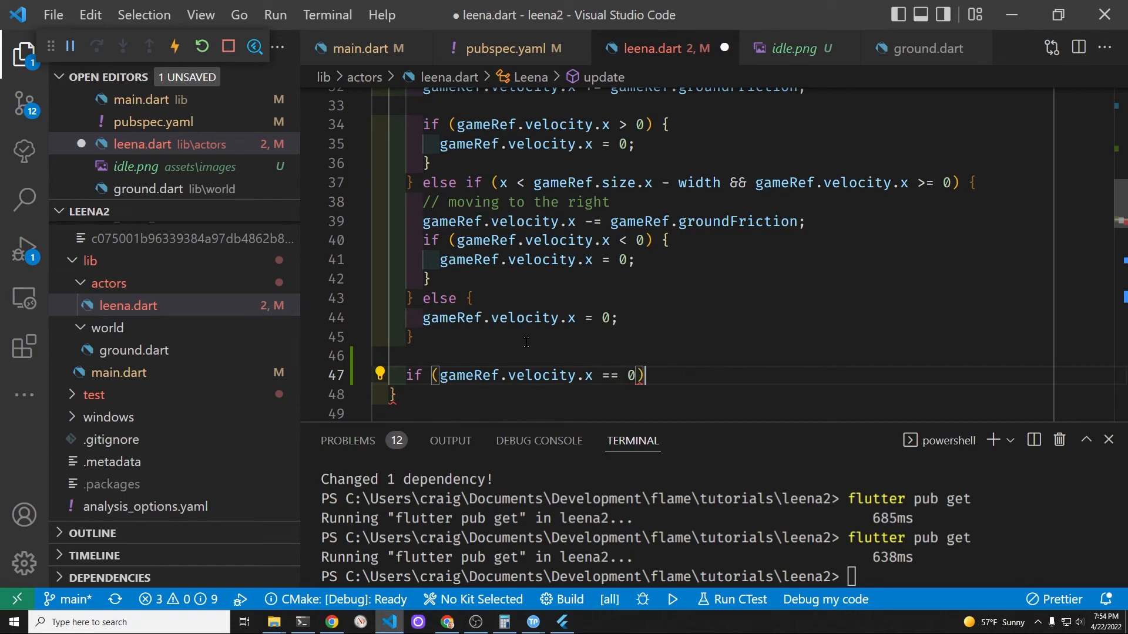
# Make that block set the animation to gameRef.idleAnim, then save leena.dart.
pyautogui.write('{')
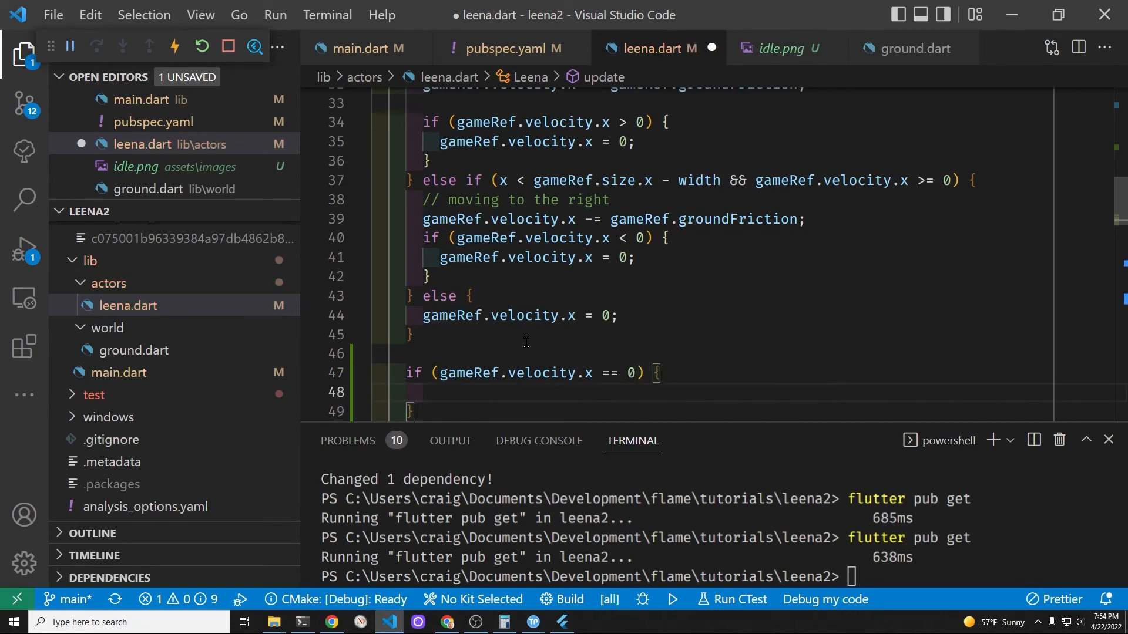
pyautogui.write('animation =')
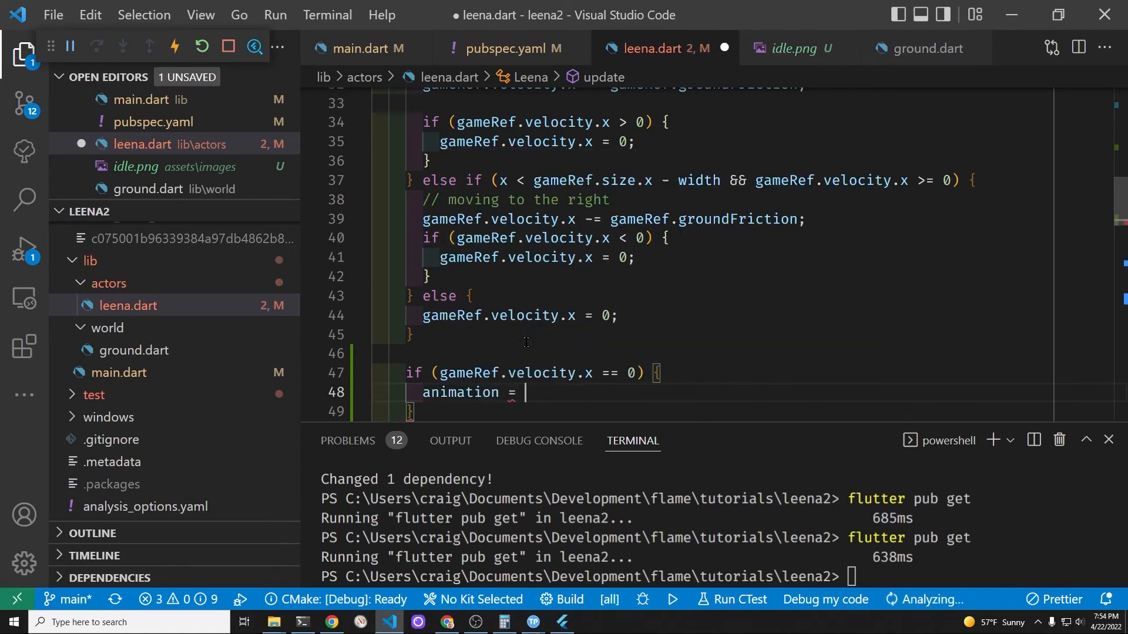
pyautogui.write('gameRef.')
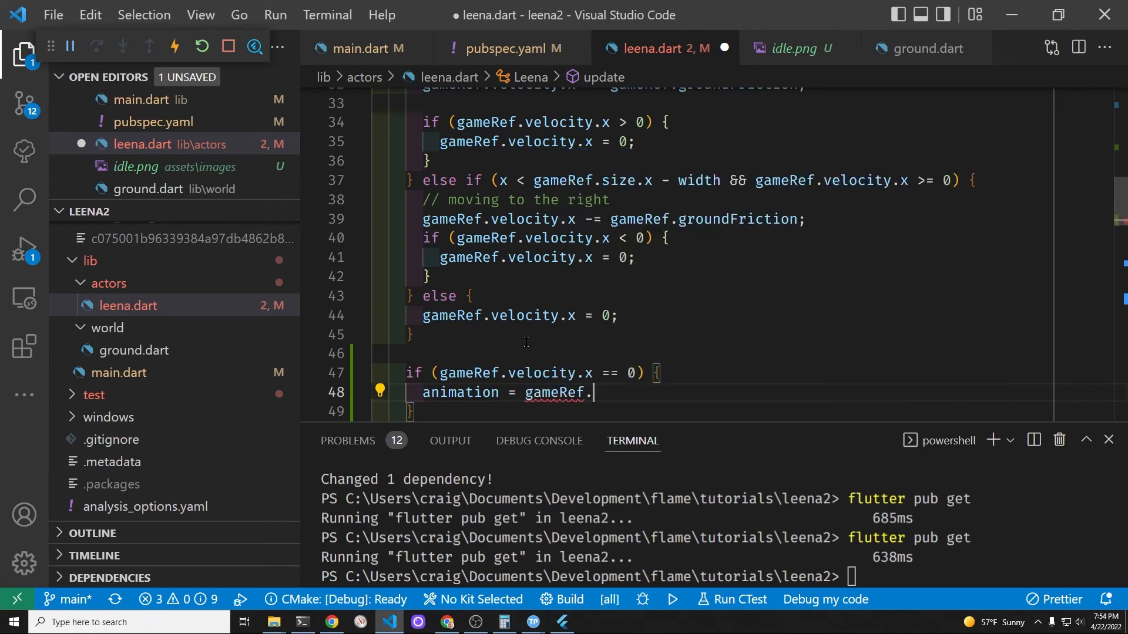
pyautogui.write('idleAnim;')
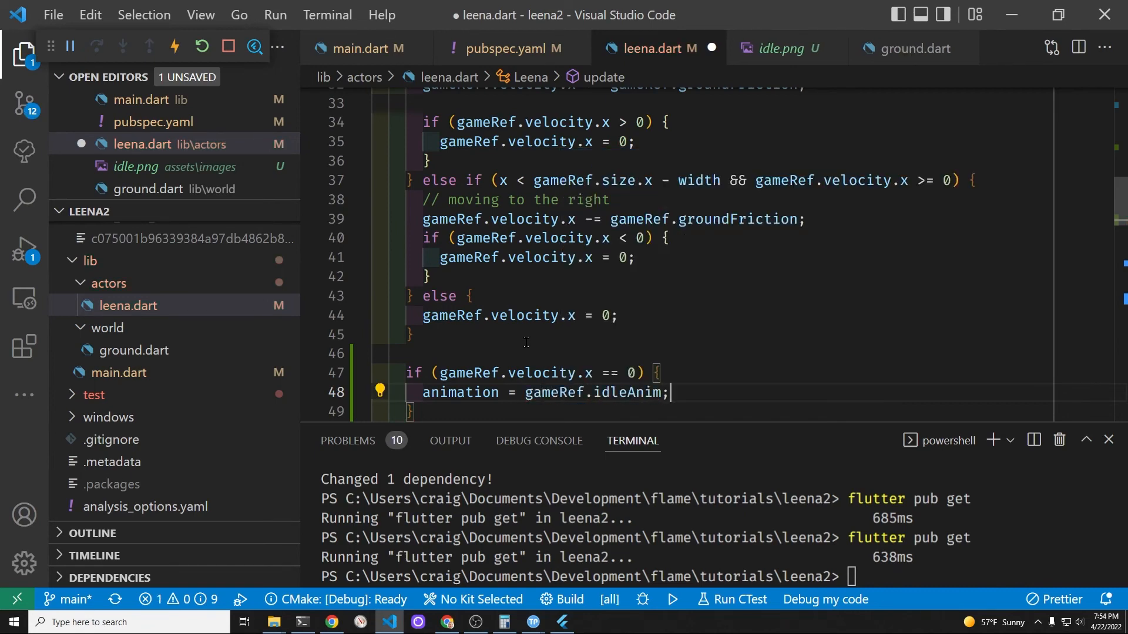
pyautogui.press('ctrl+s')
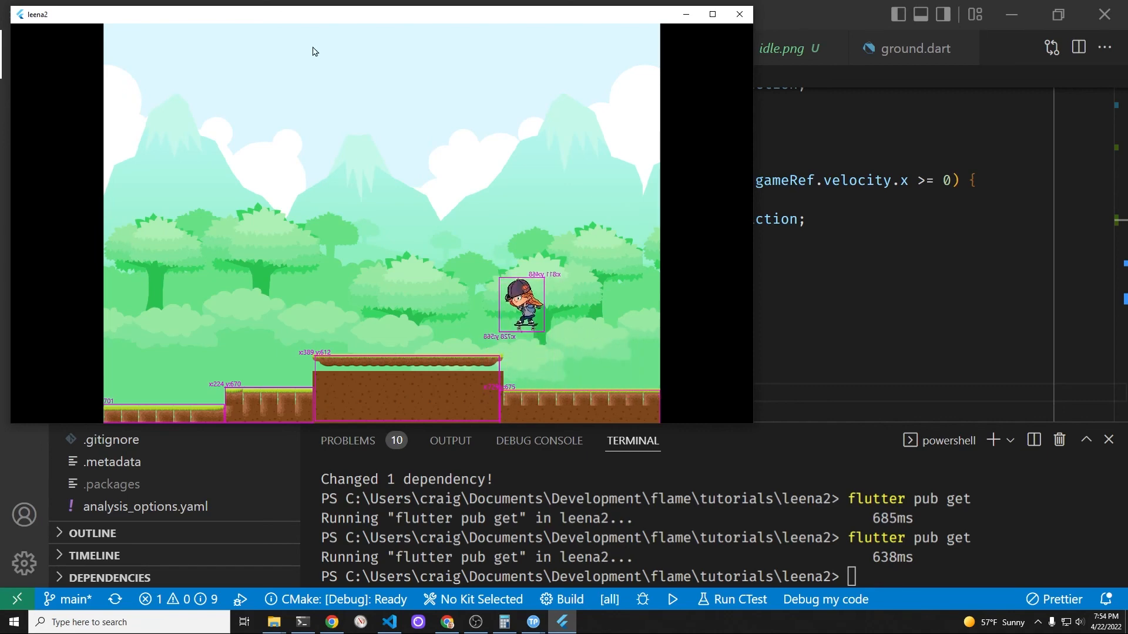
pyautogui.moveTo(631, 203)
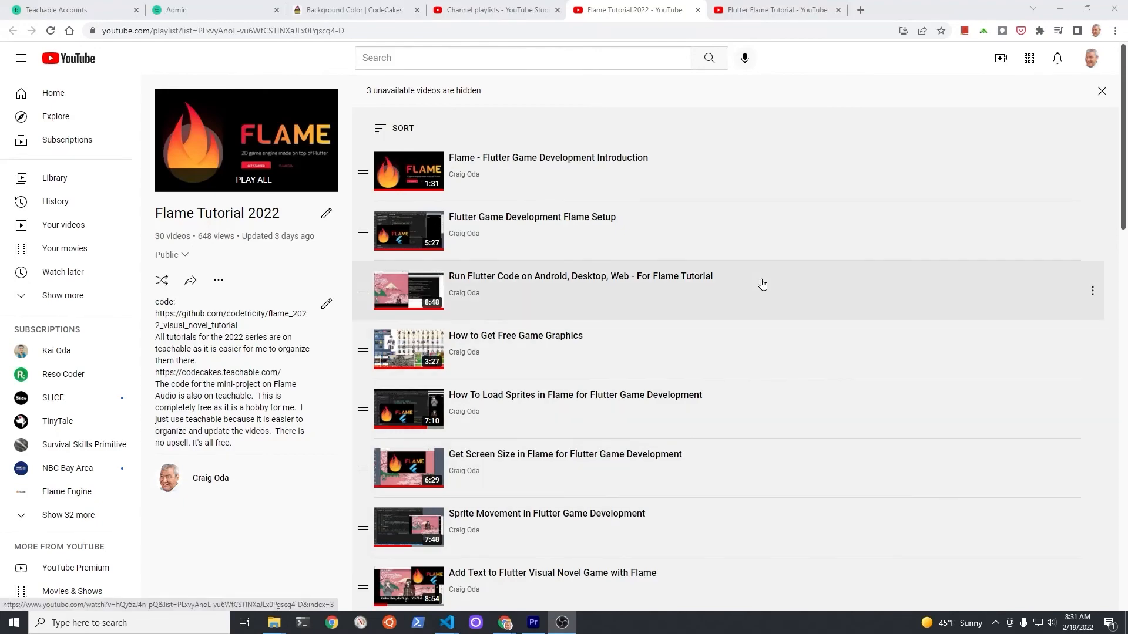
# Browse the Flutter Flame Tutorial playlist and the CodeCakes Flame course page in Chrome.
pyautogui.click(773, 10)
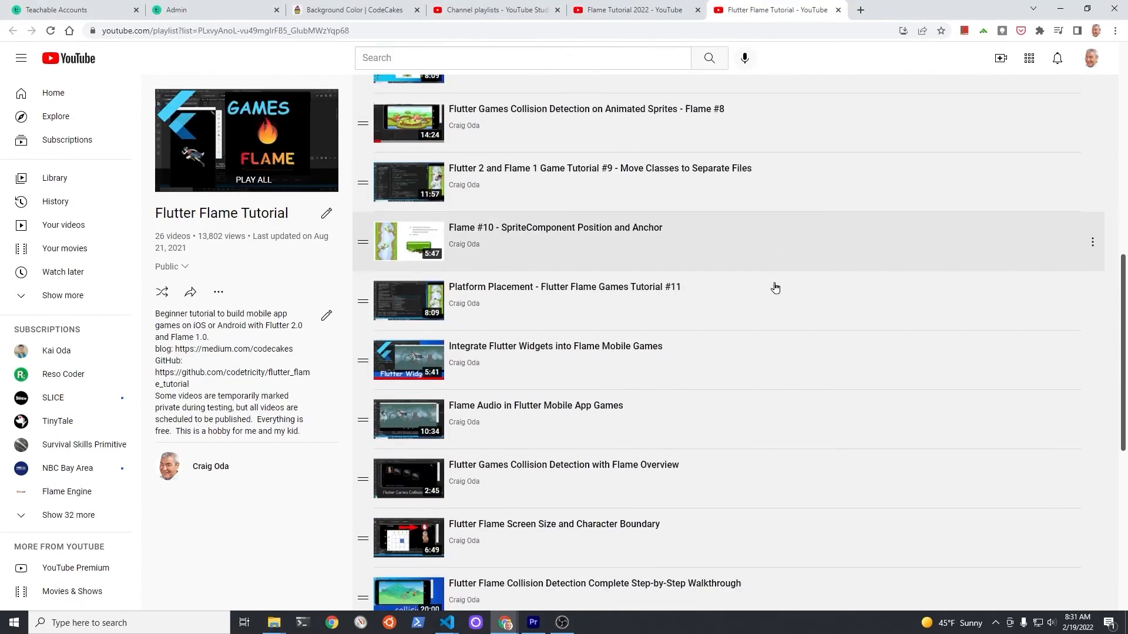
pyautogui.scroll(-3)
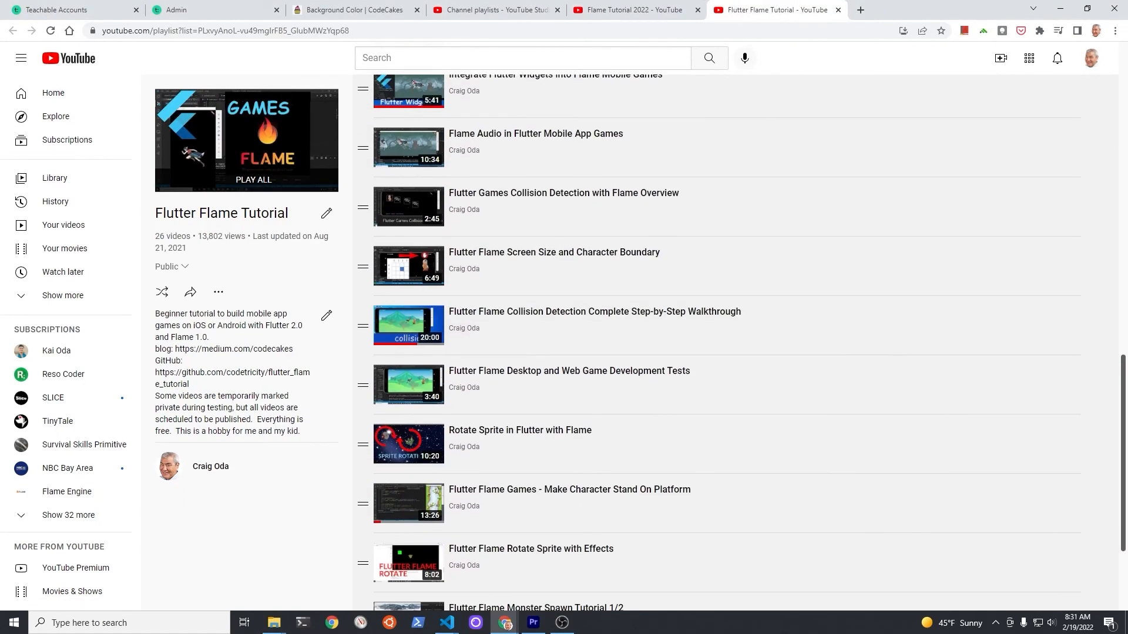
pyautogui.click(353, 10)
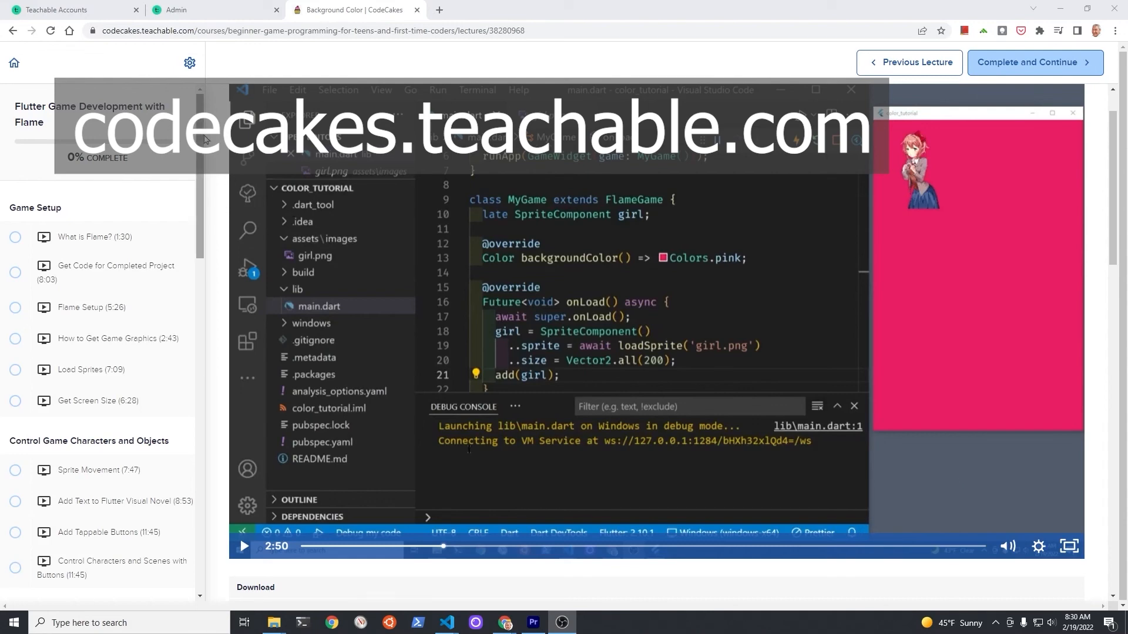
pyautogui.scroll(-3)
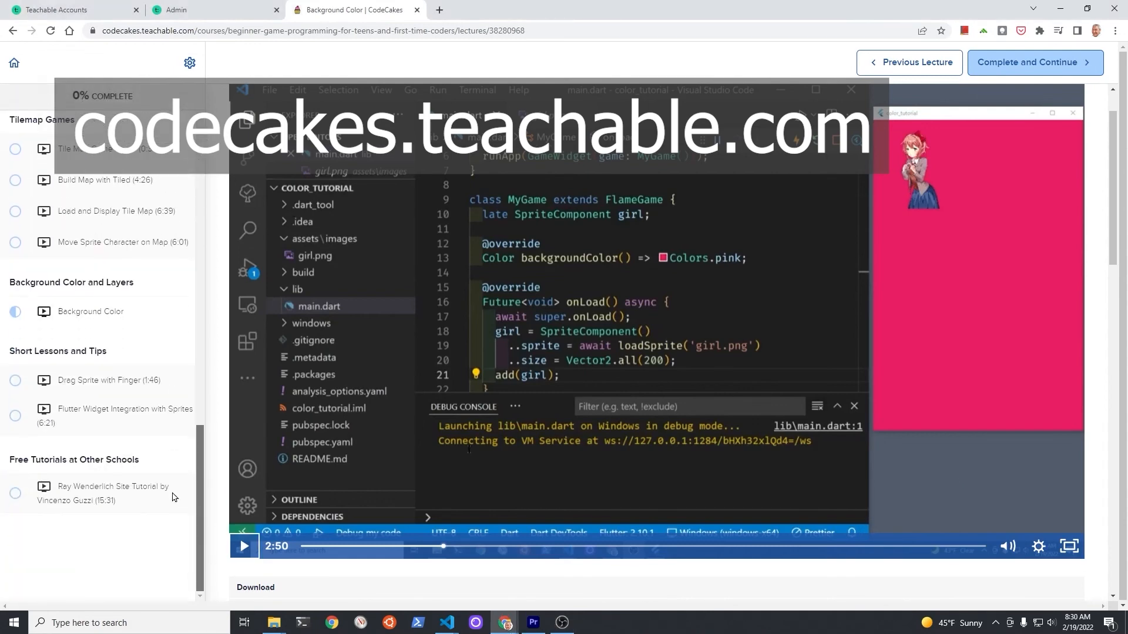